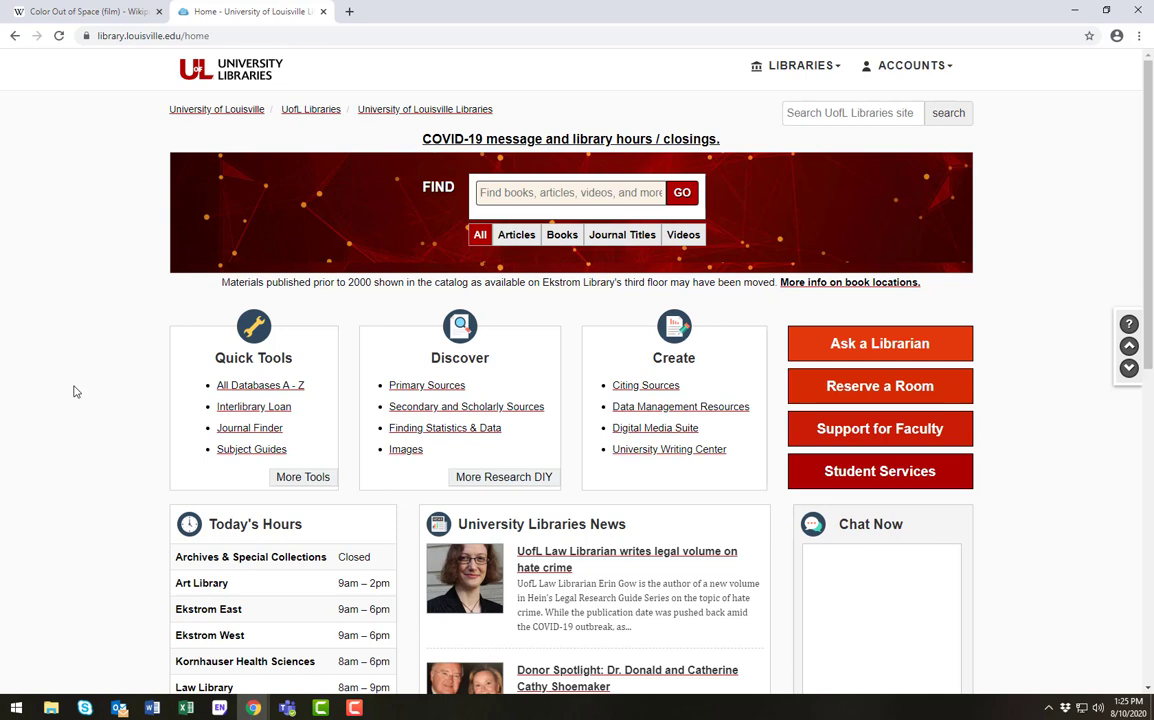
mouse_move(911, 65)
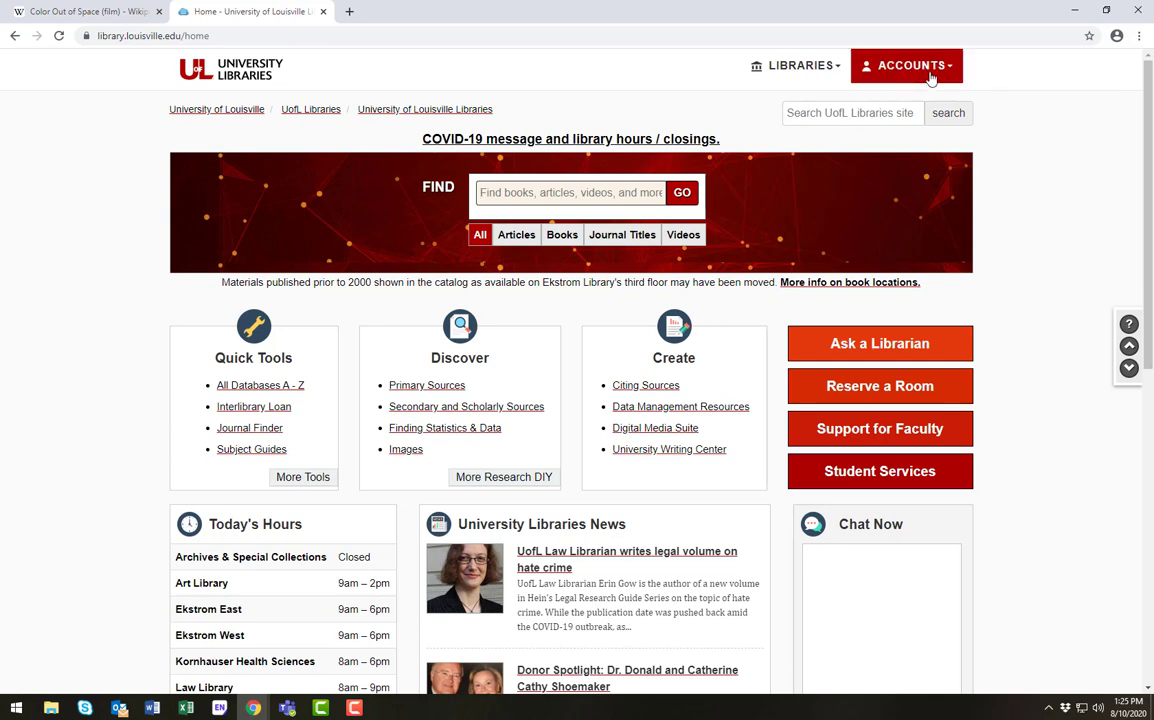
Dismiss the email notification, open All Databases A–Z, and filter to letter J
click(910, 65)
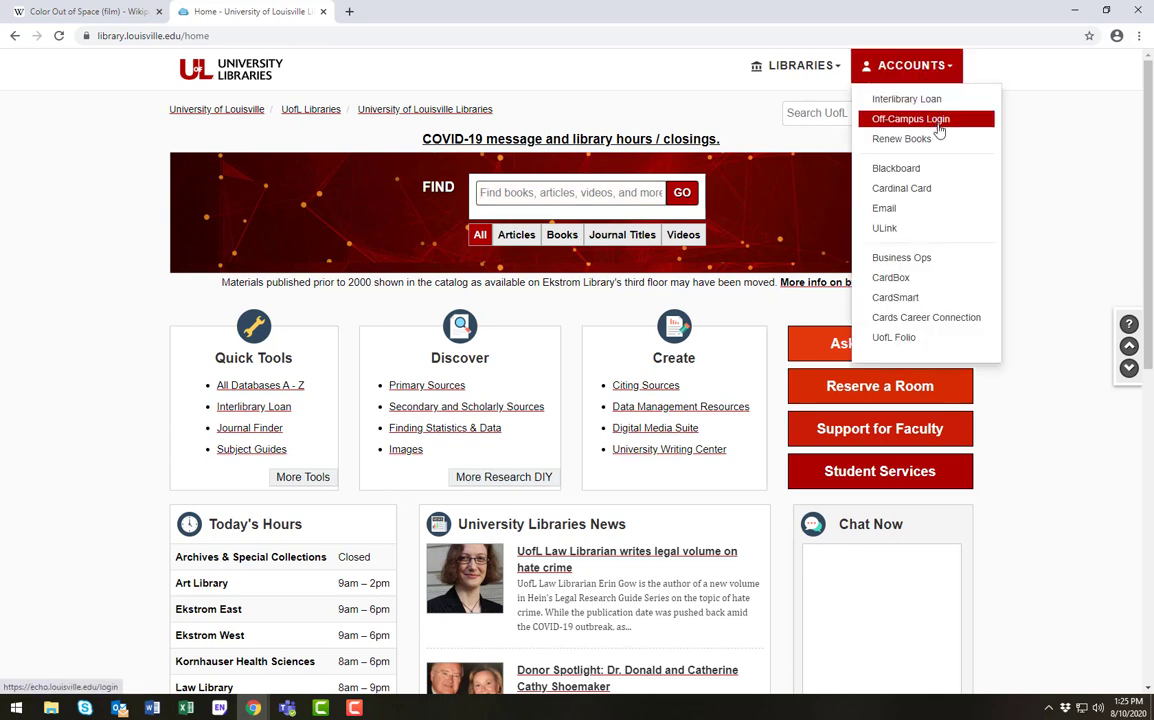
mouse_move(957, 132)
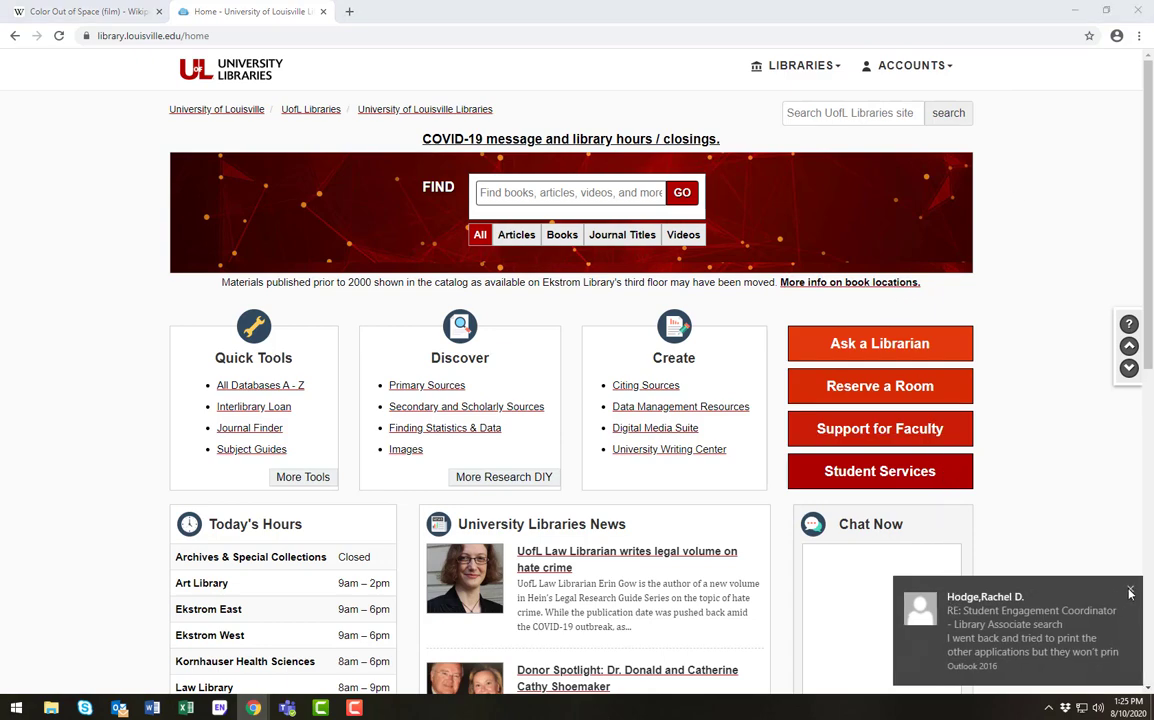
click(1131, 592)
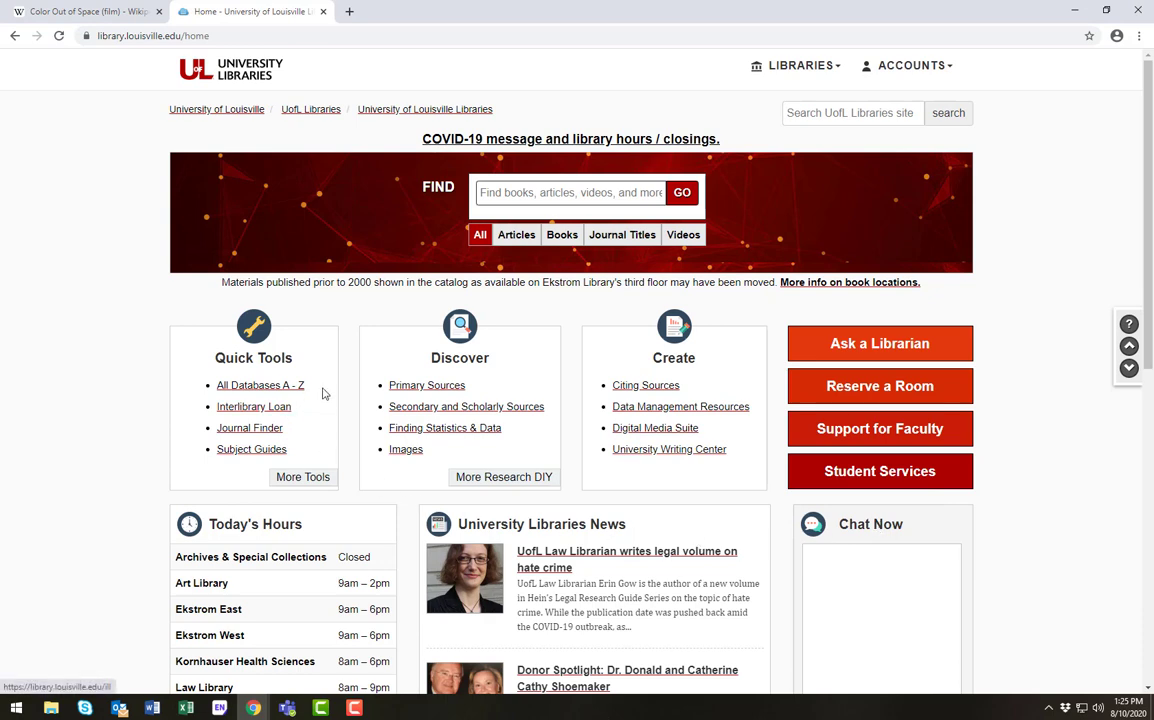
double_click(260, 385)
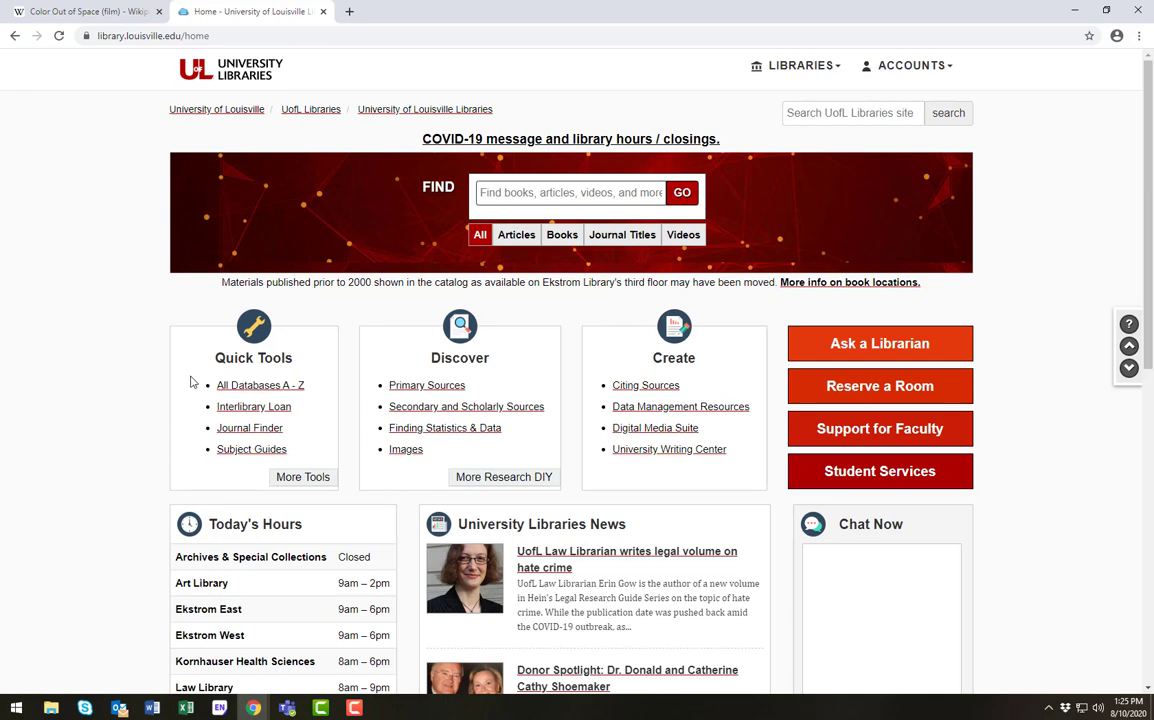
mouse_move(260, 385)
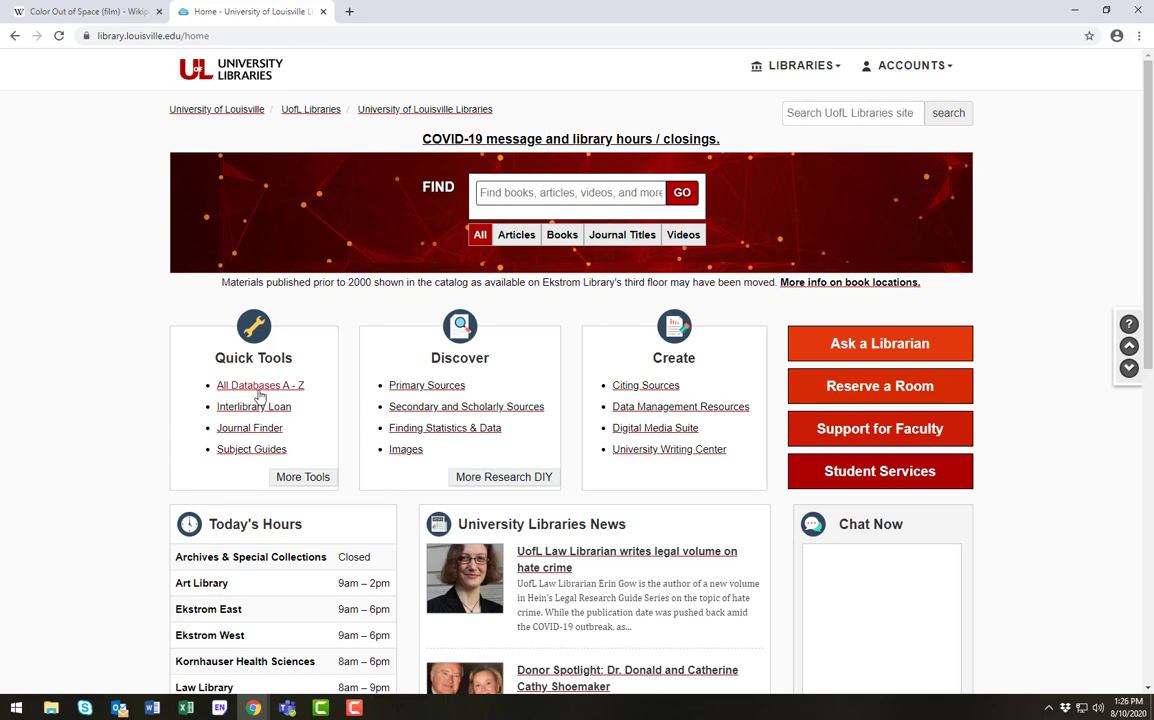
click(260, 385)
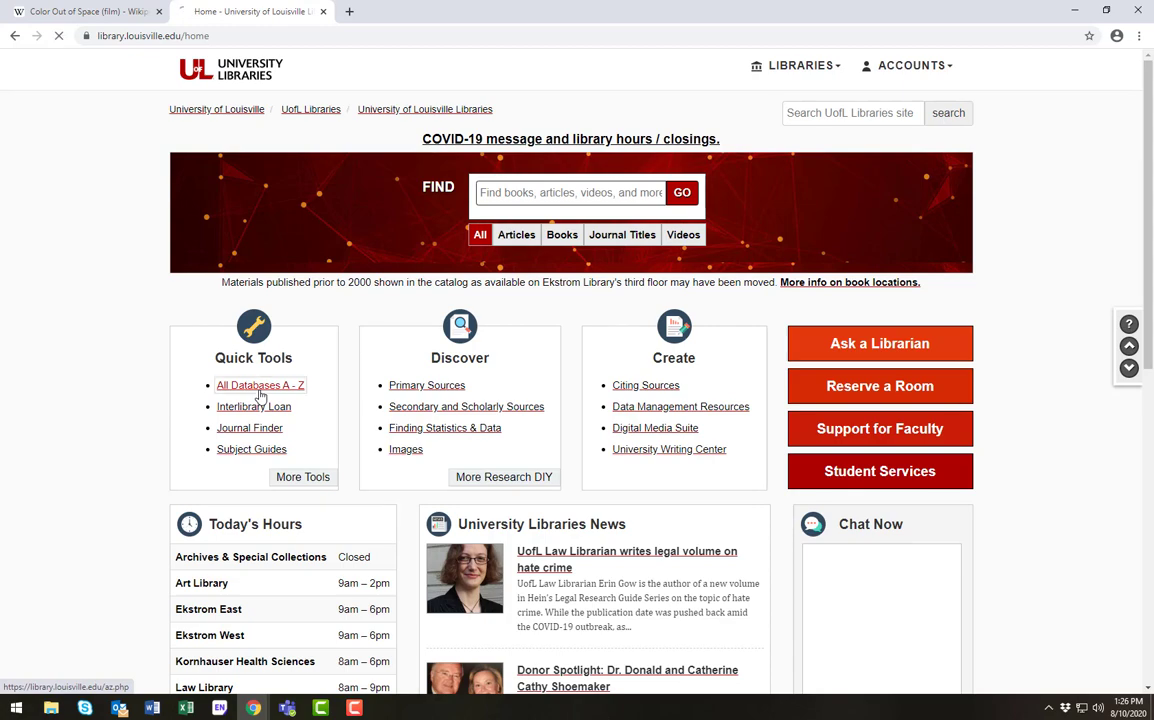
click(260, 385)
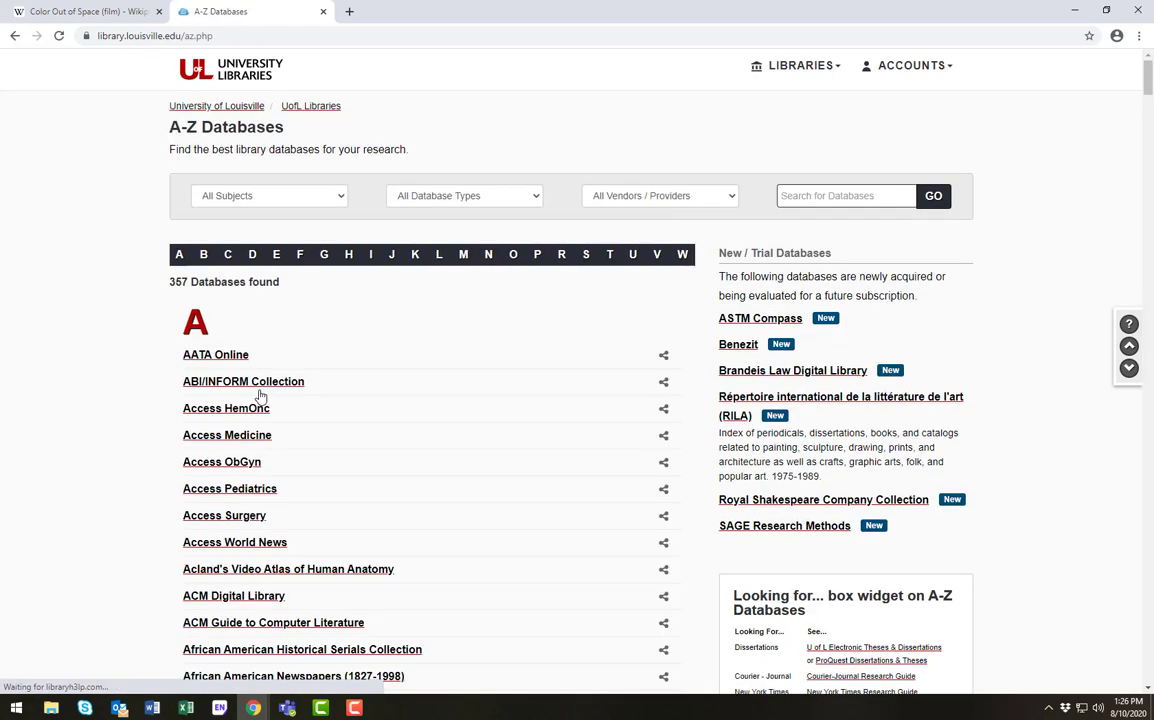
mouse_move(391, 254)
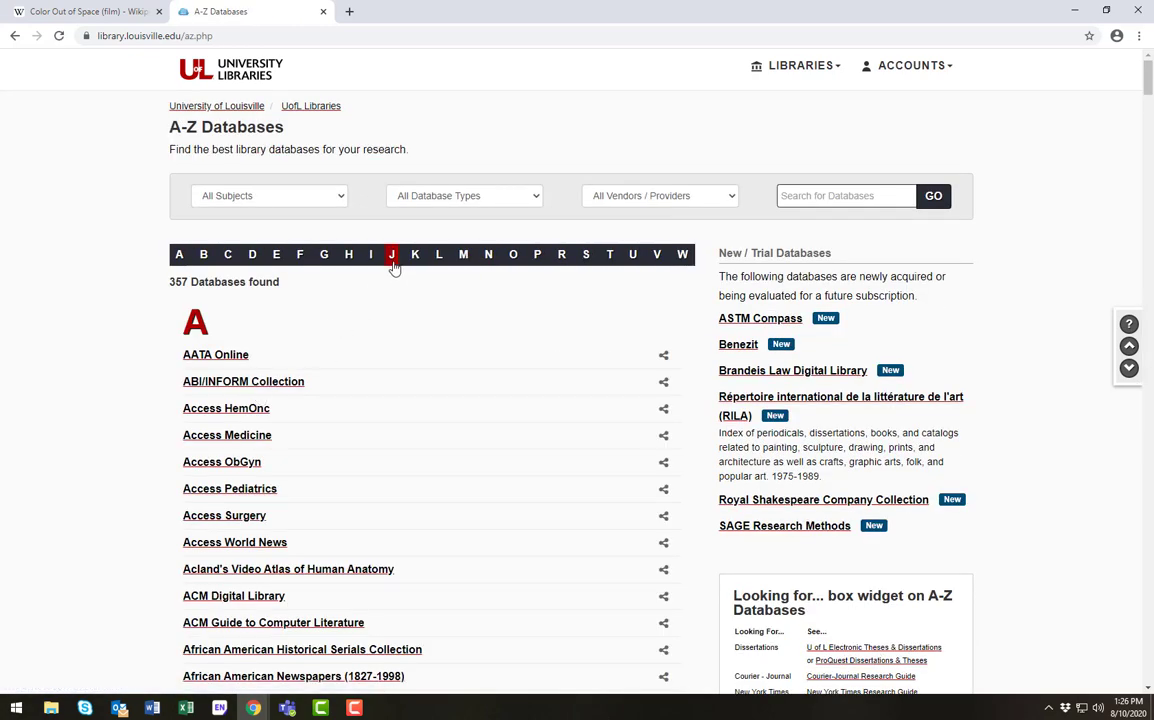
click(391, 254)
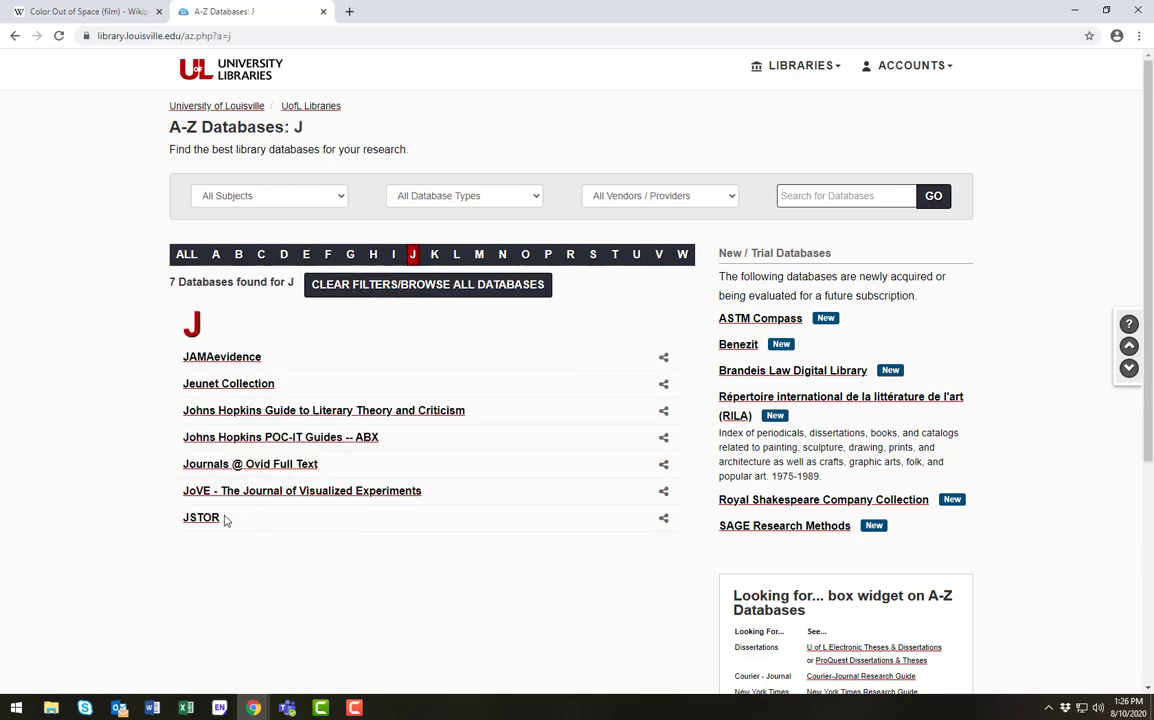
mouse_move(200, 517)
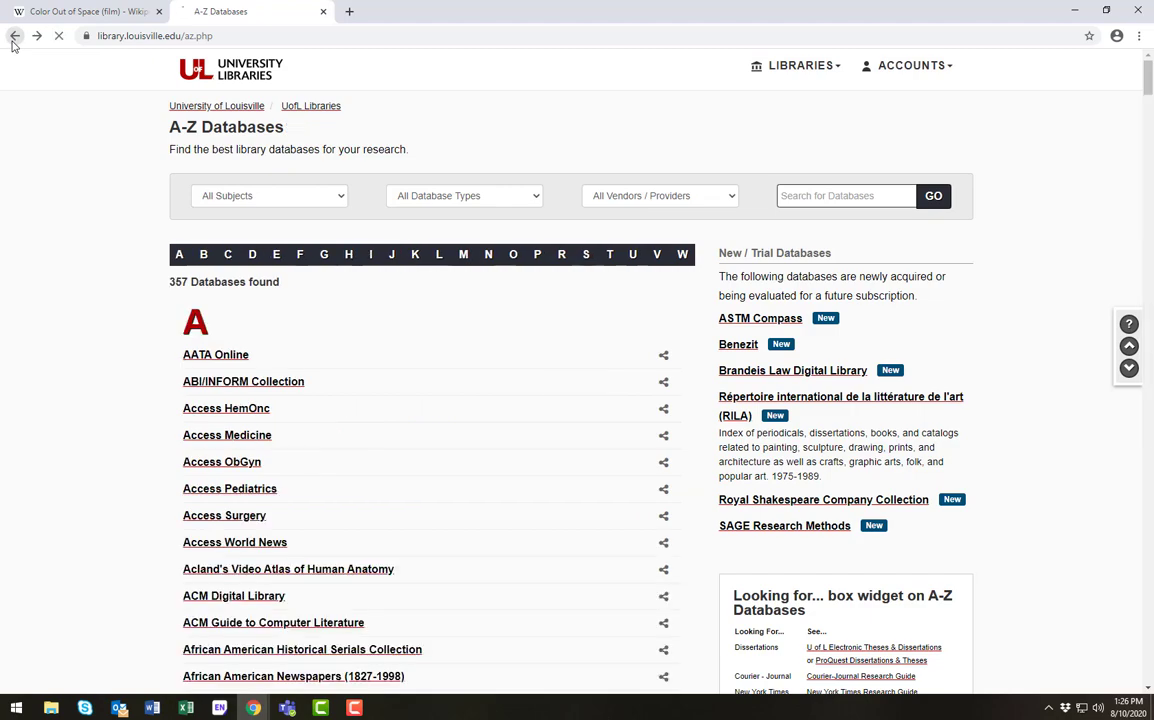
From the library home page, open Subject Guides and visit the Film Studies guide
click(15, 36)
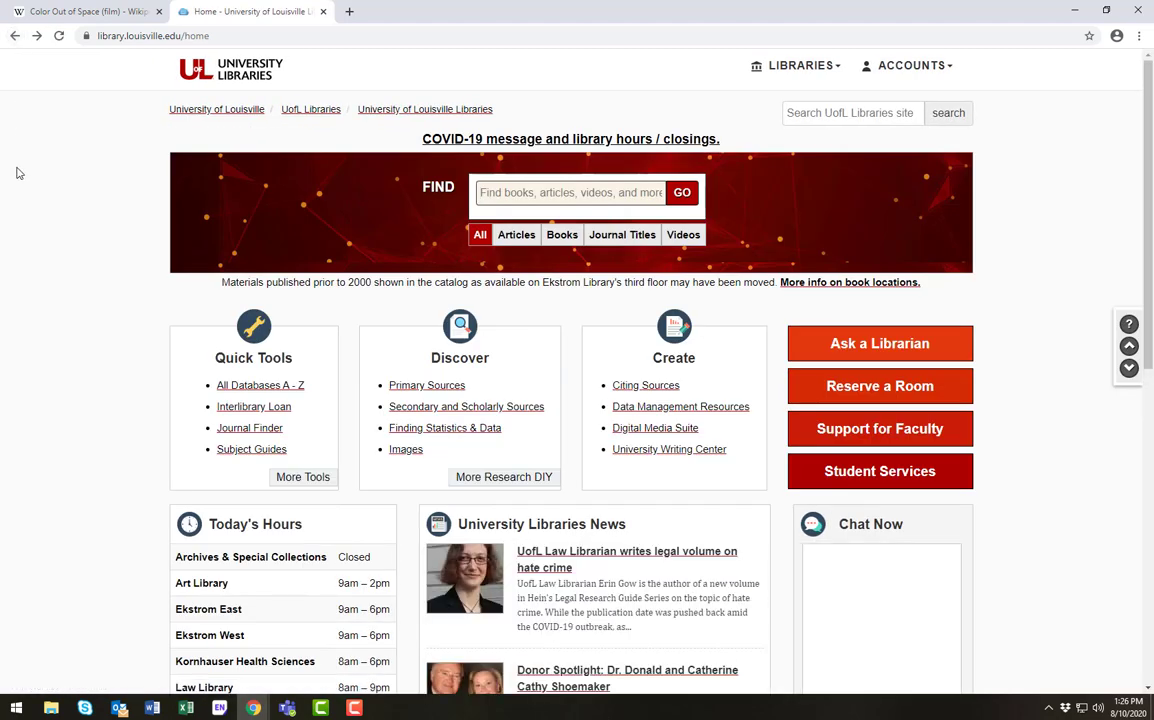
mouse_move(251, 449)
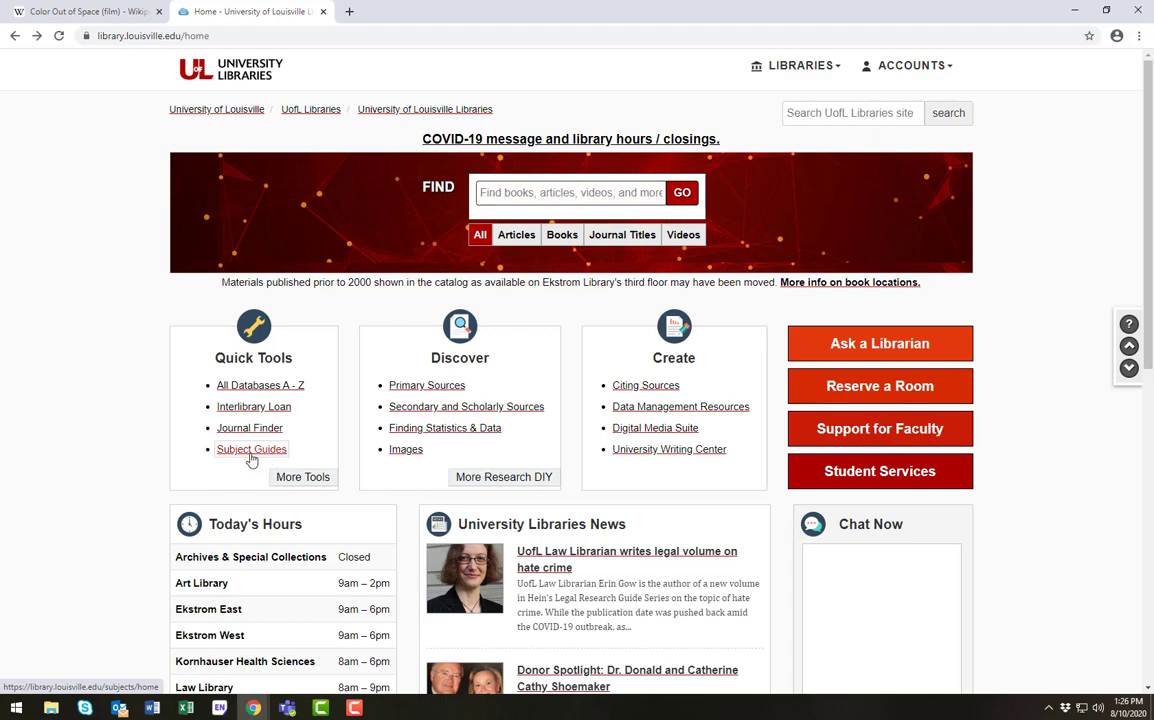
click(251, 449)
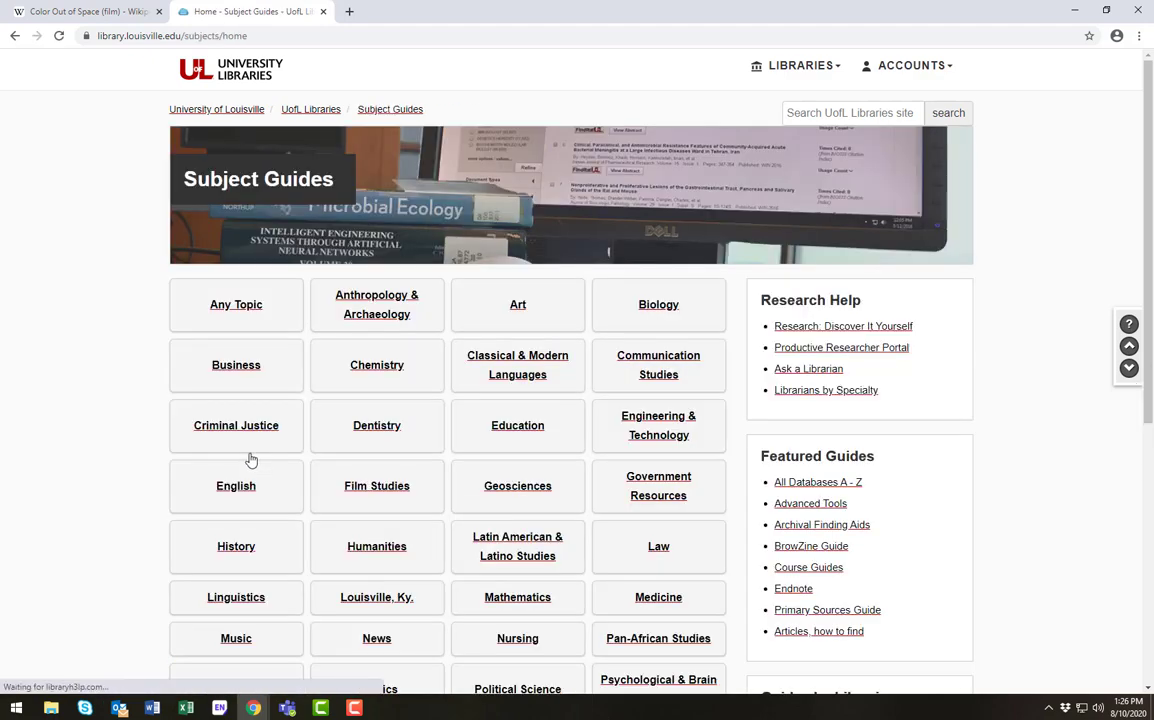
scroll(down, 3)
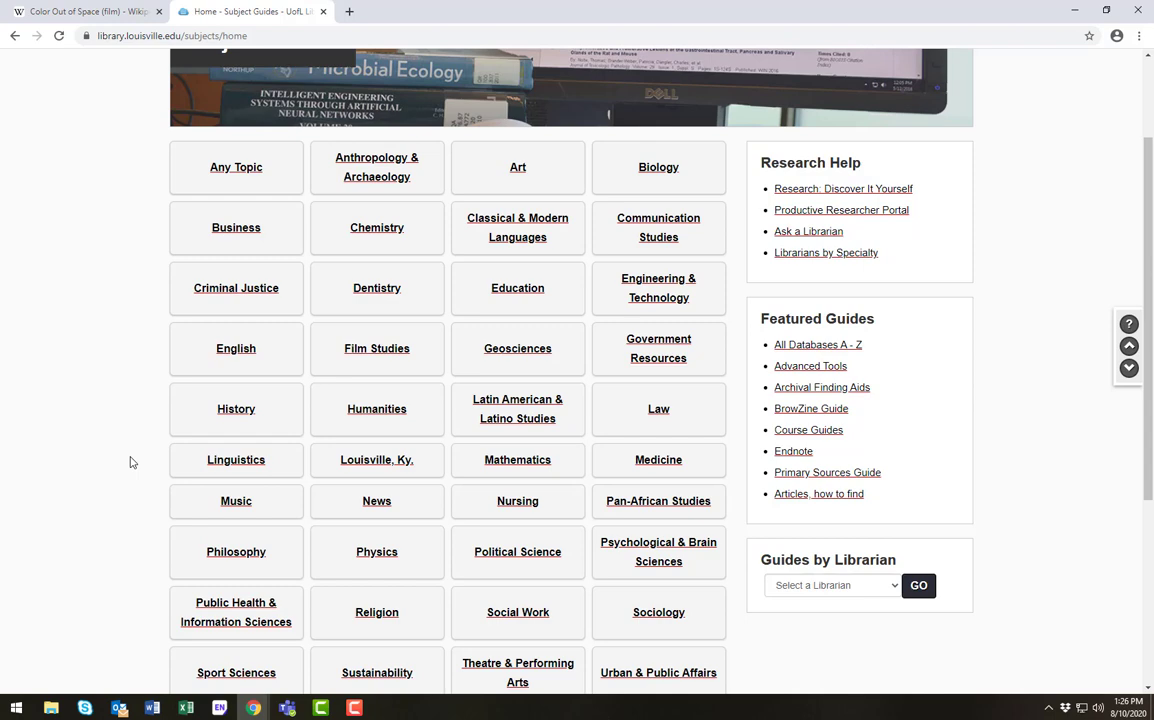
mouse_move(658, 227)
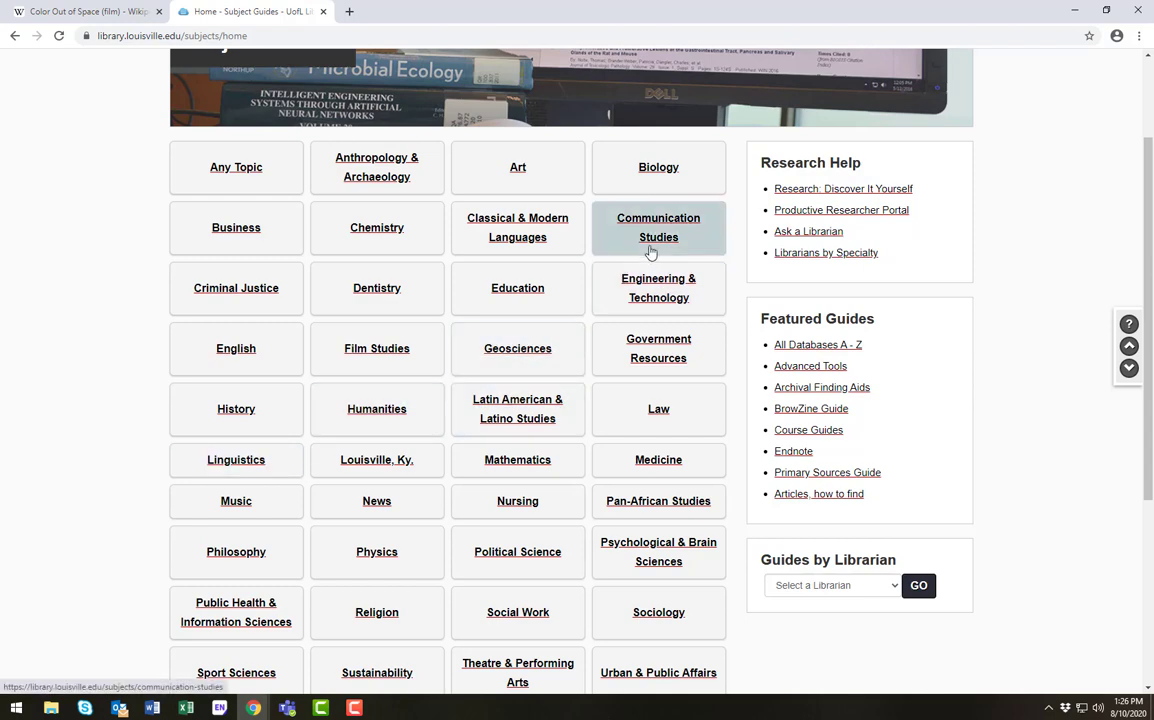
mouse_move(517, 551)
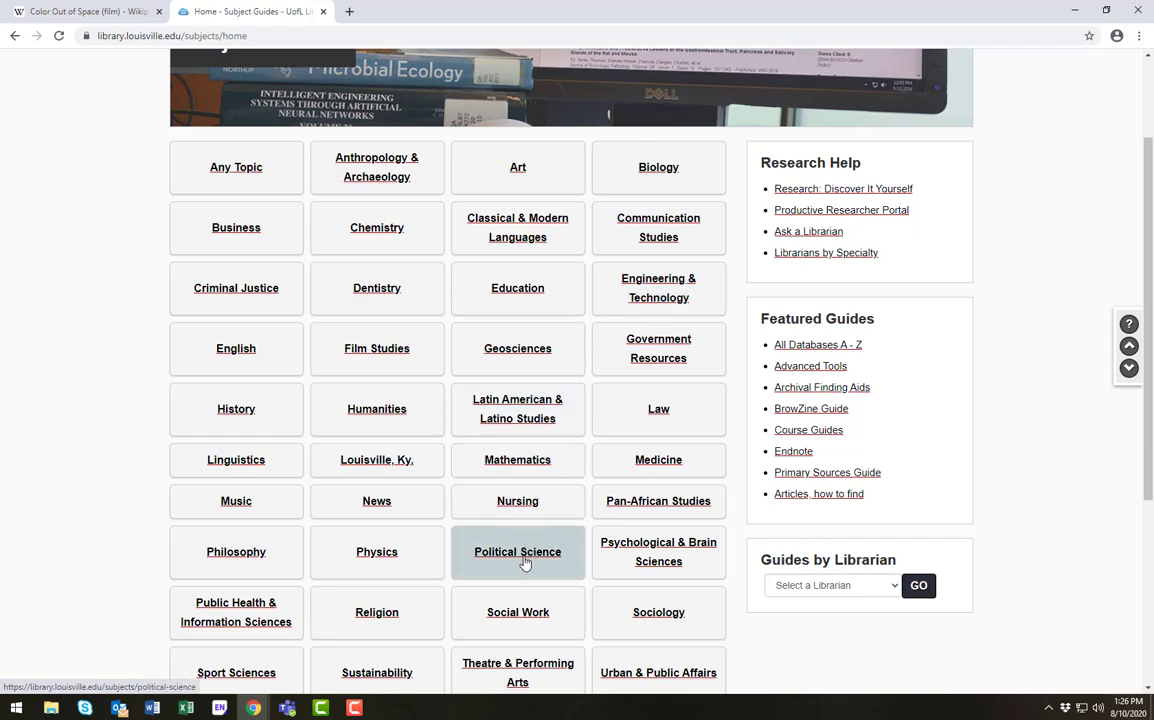
mouse_move(145, 557)
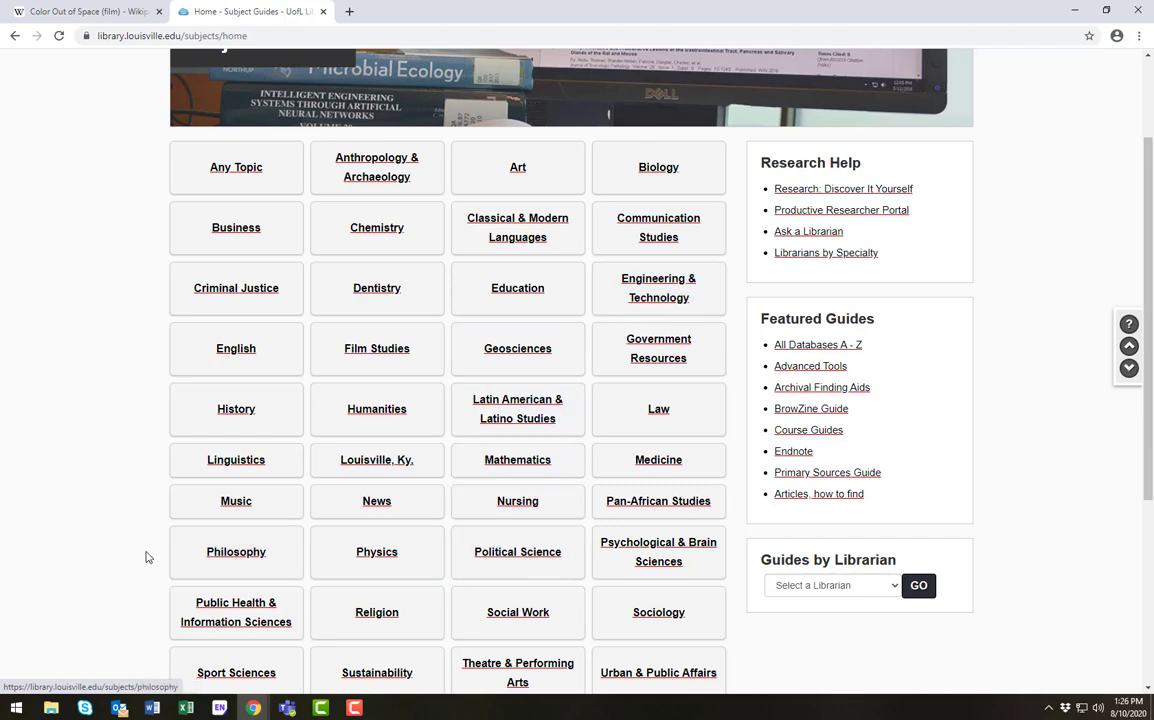
mouse_move(145, 556)
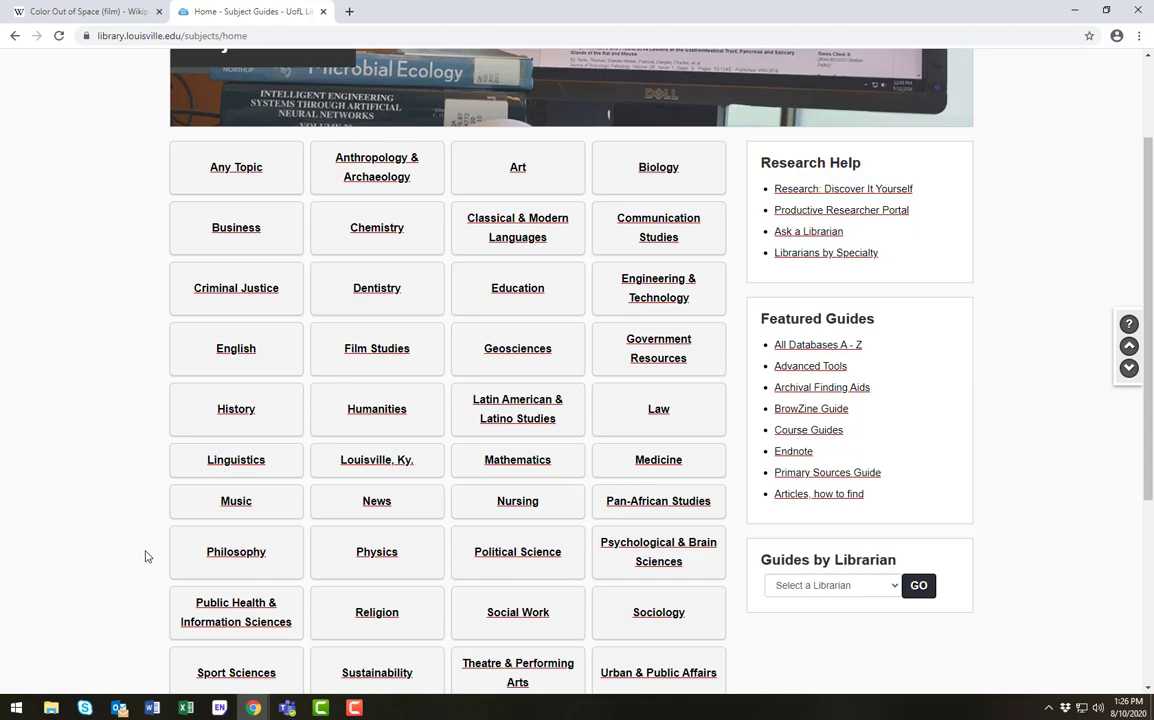
mouse_move(672, 244)
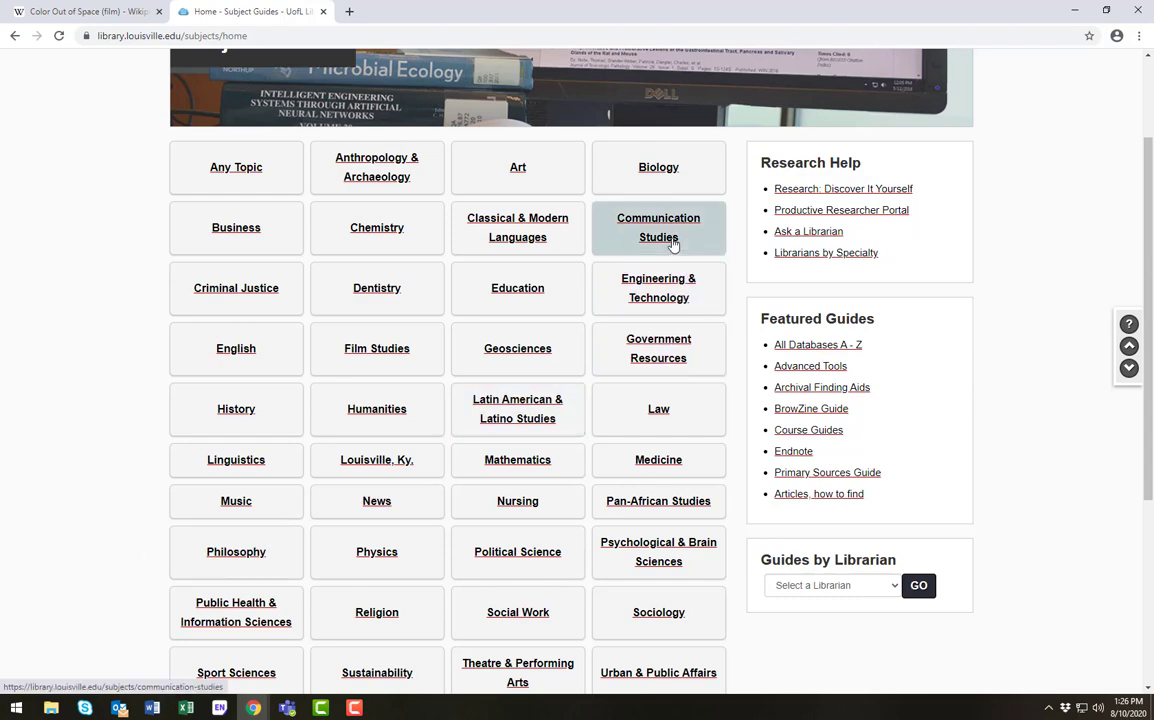
mouse_move(736, 333)
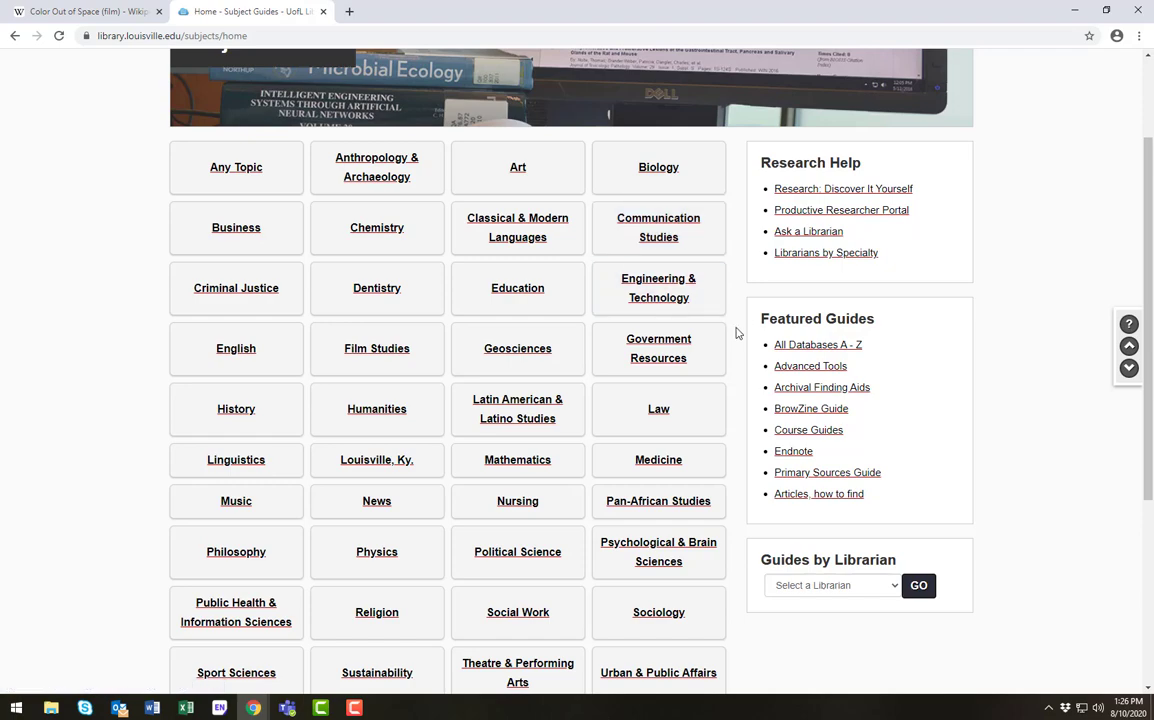
click(377, 348)
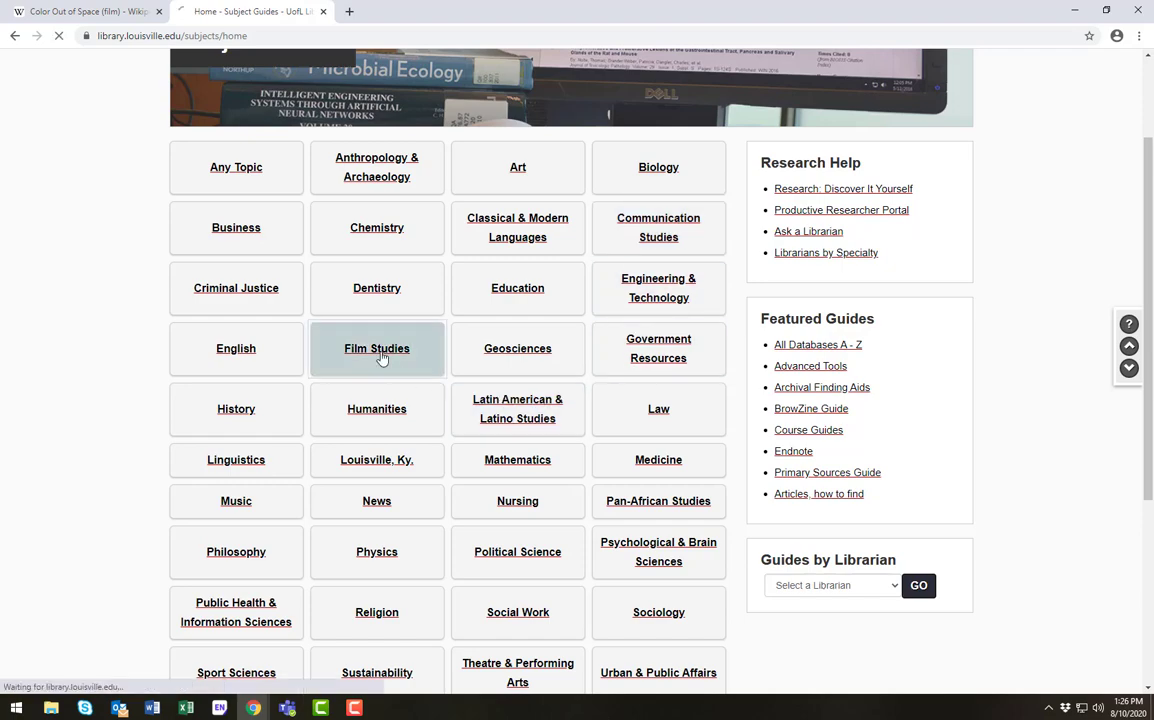
click(376, 348)
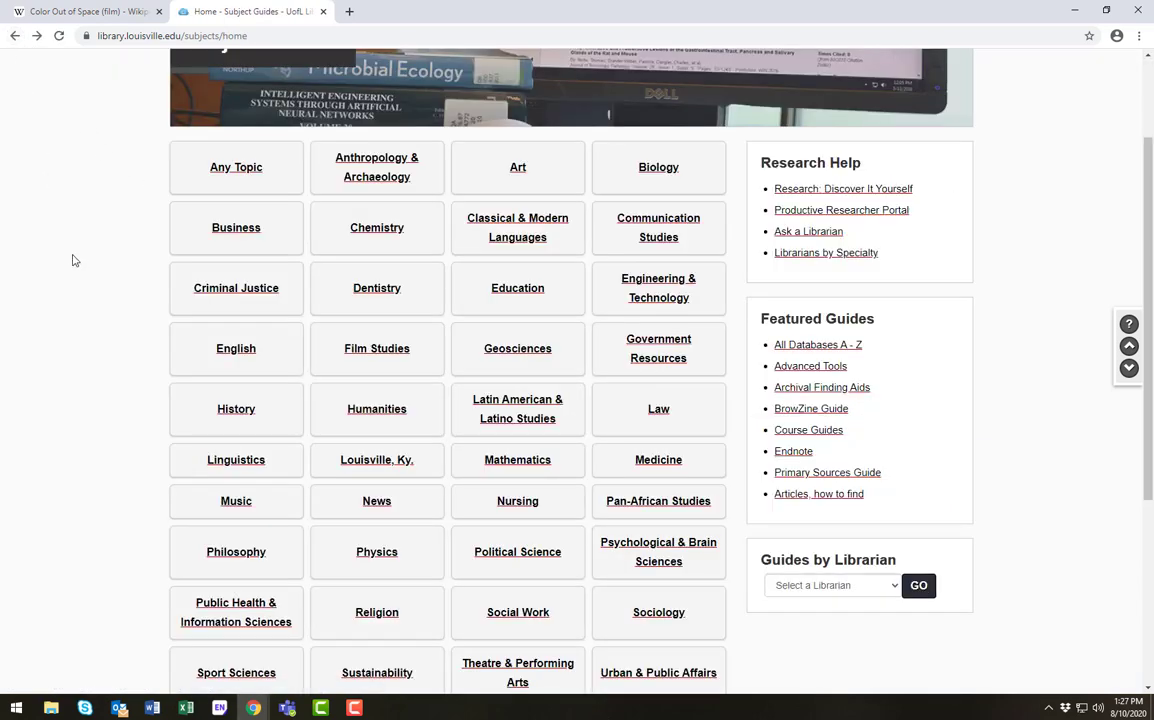
mouse_move(236, 167)
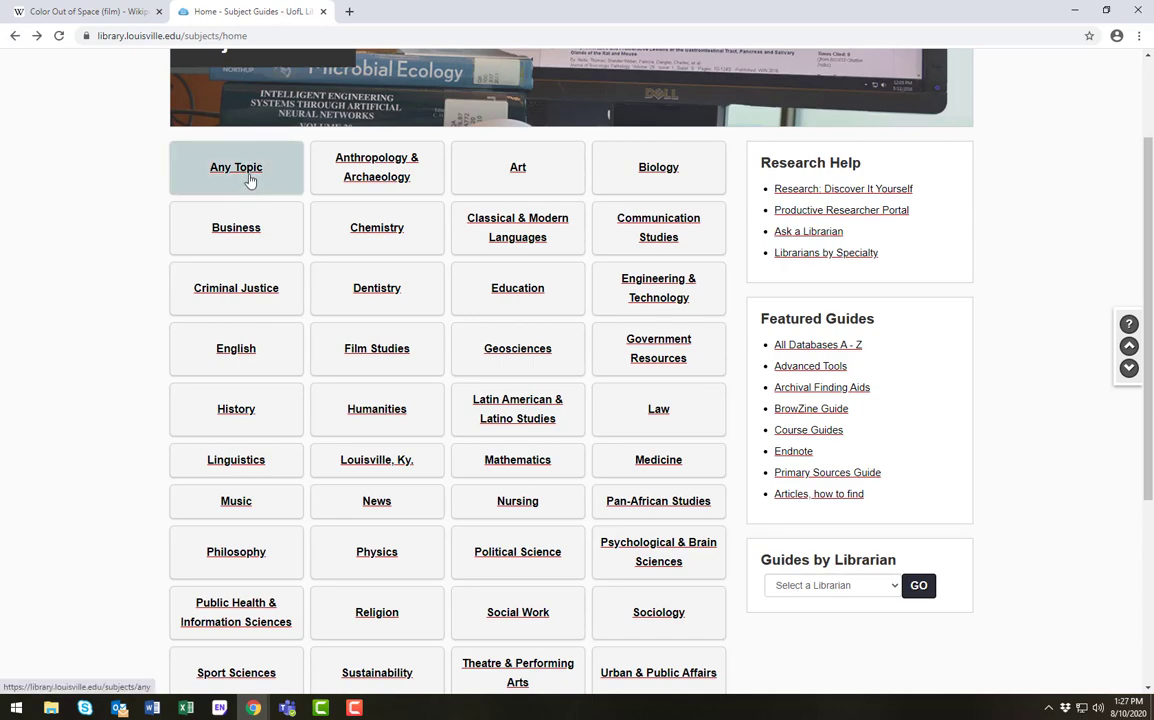
click(236, 167)
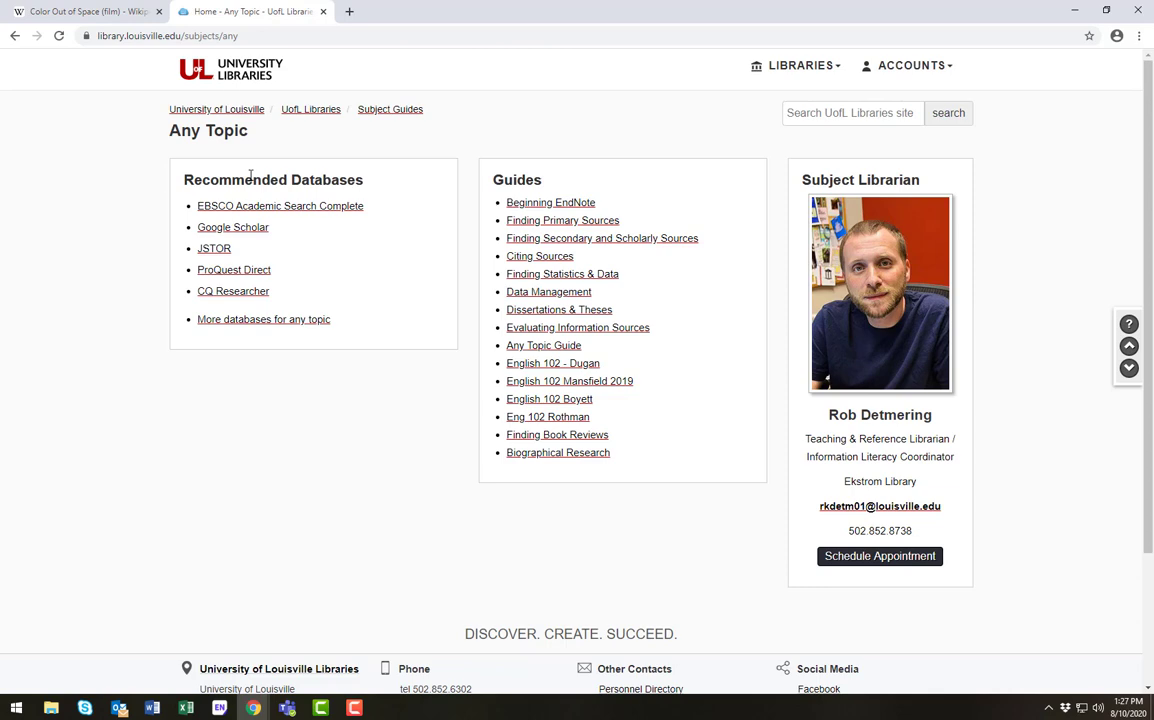
mouse_move(244, 170)
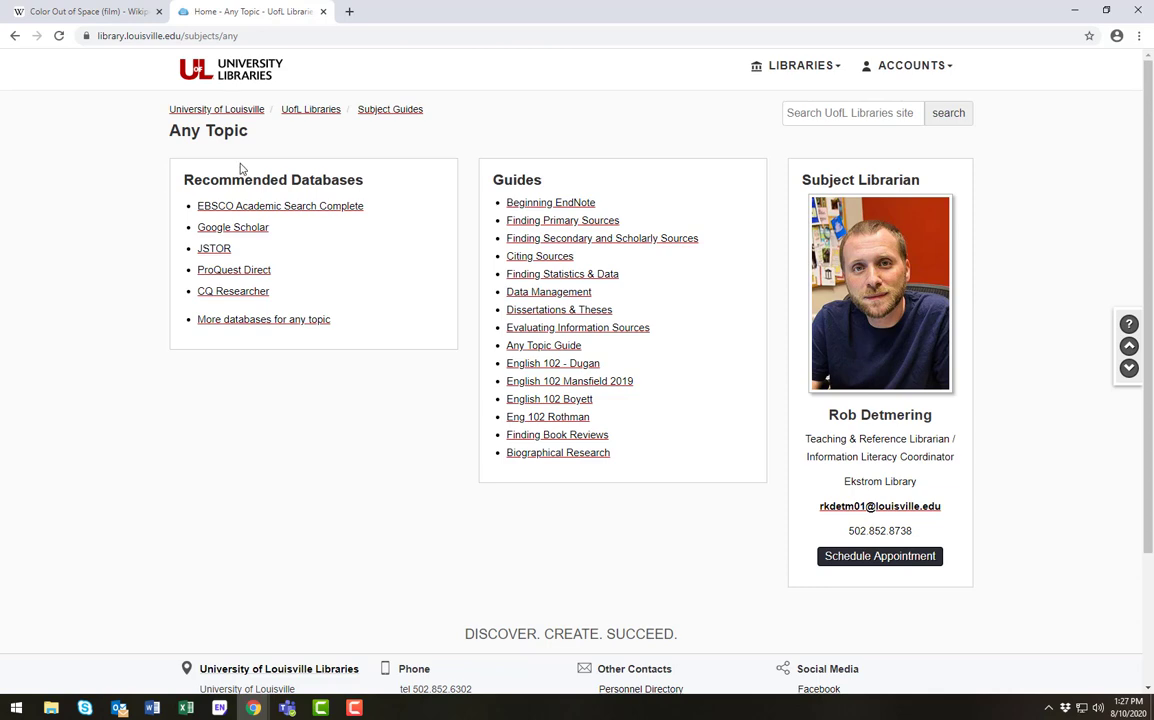
mouse_move(214, 248)
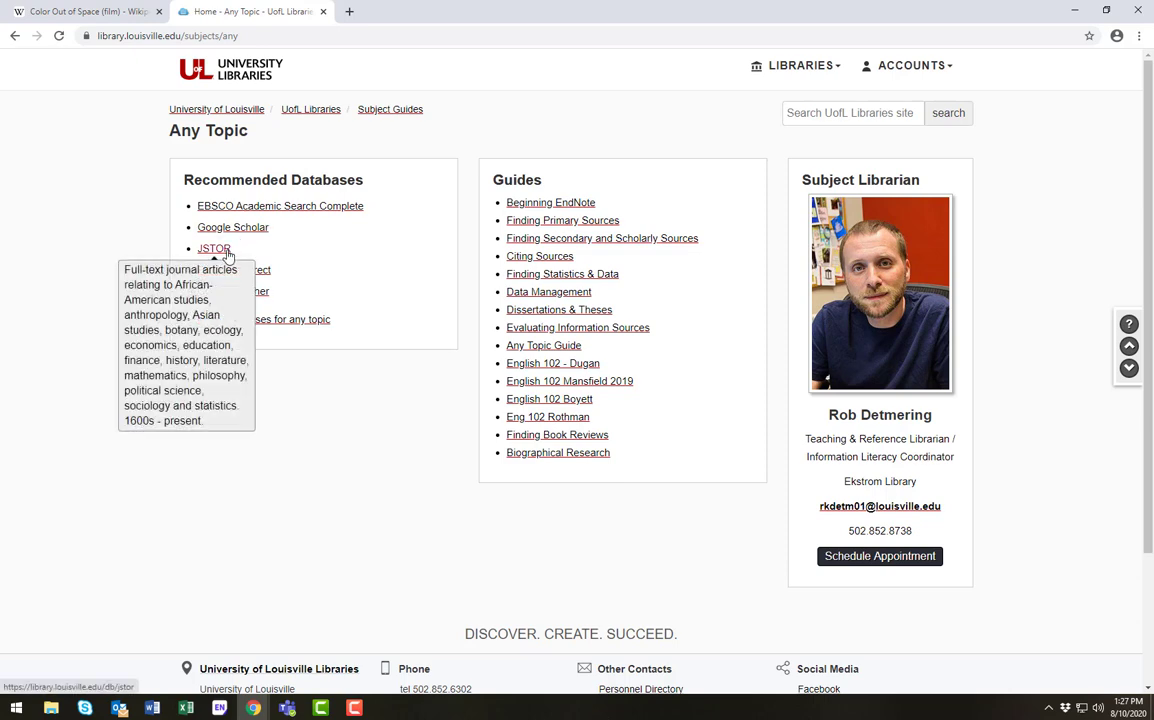
mouse_move(275, 248)
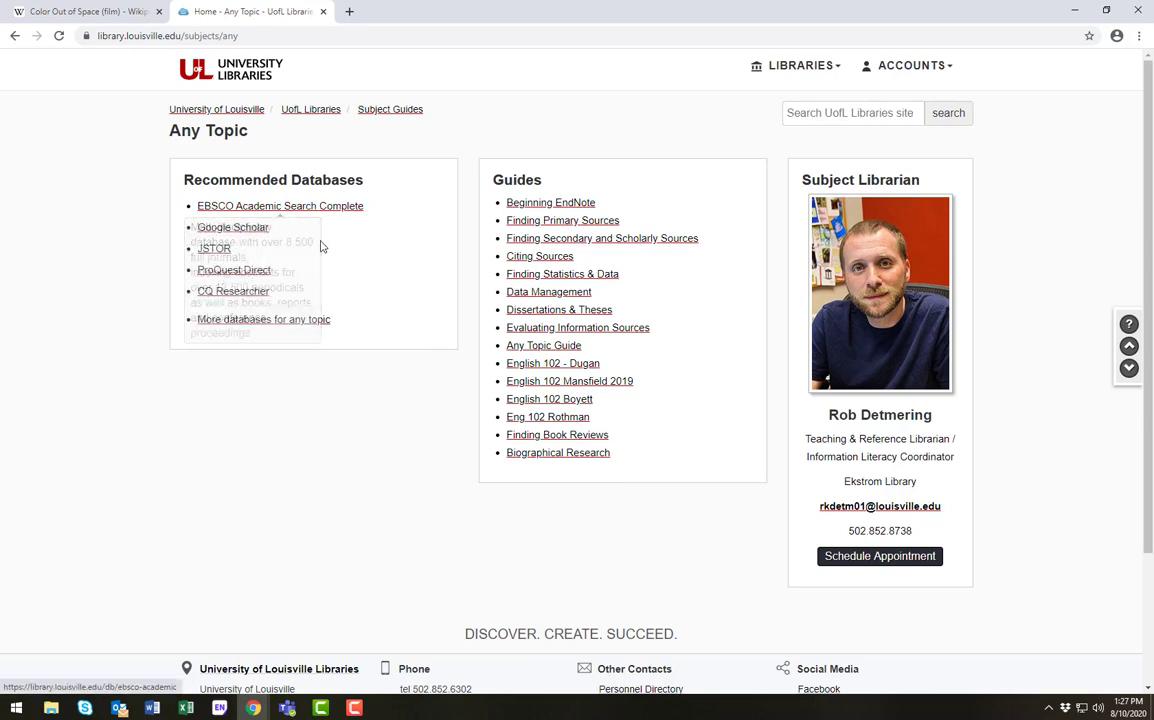
mouse_move(234, 270)
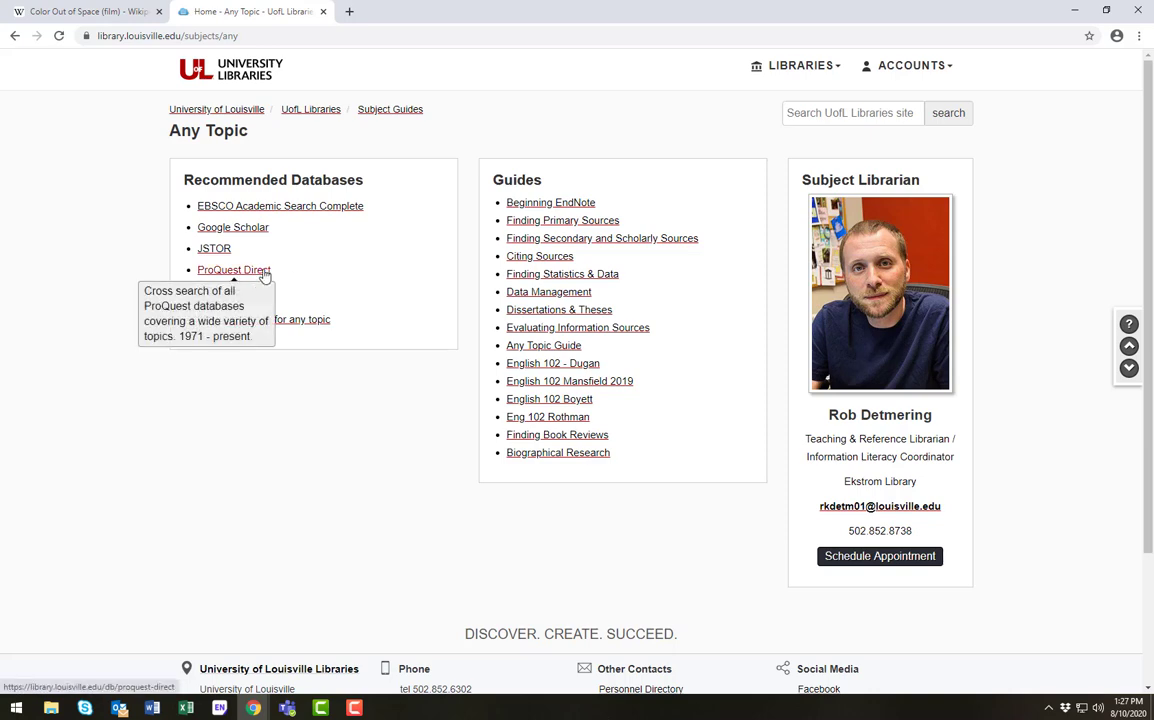
mouse_move(390, 287)
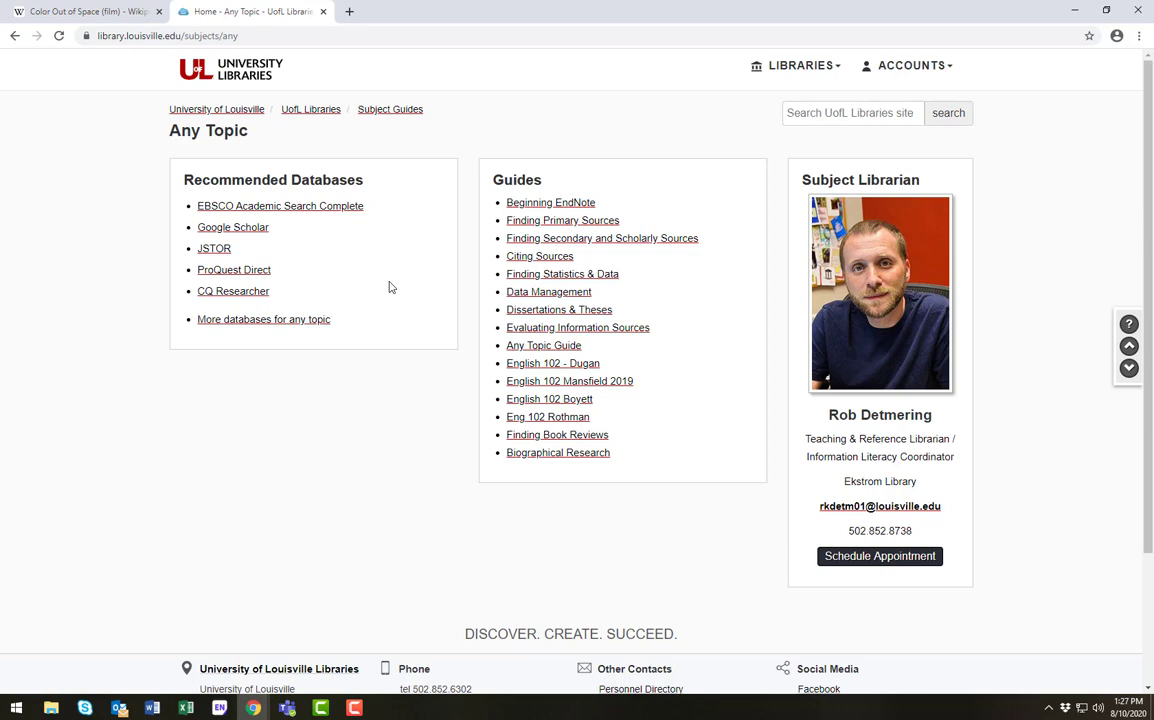
mouse_move(350, 217)
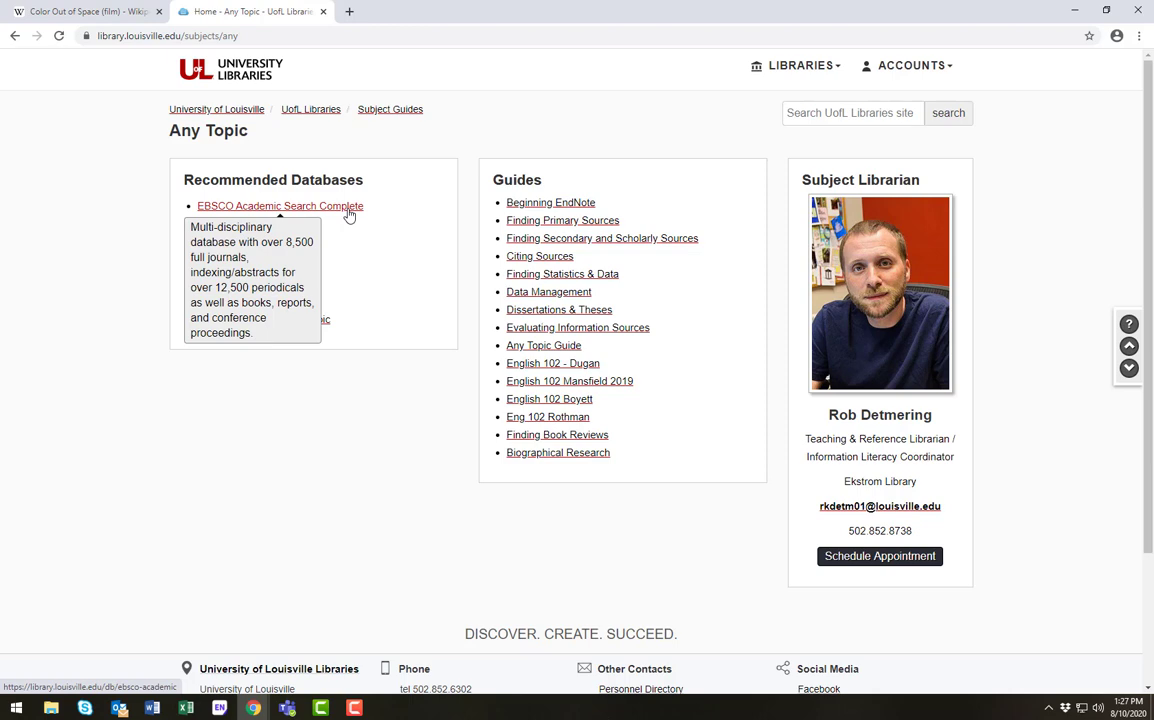
mouse_move(367, 252)
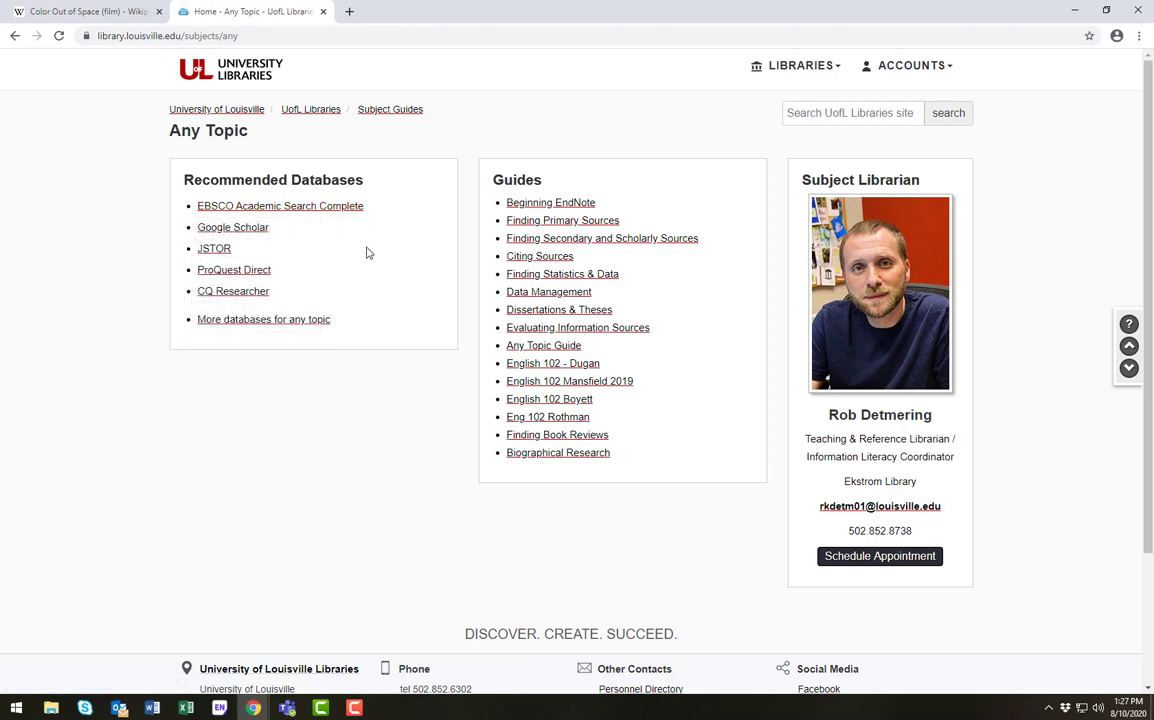
mouse_move(337, 228)
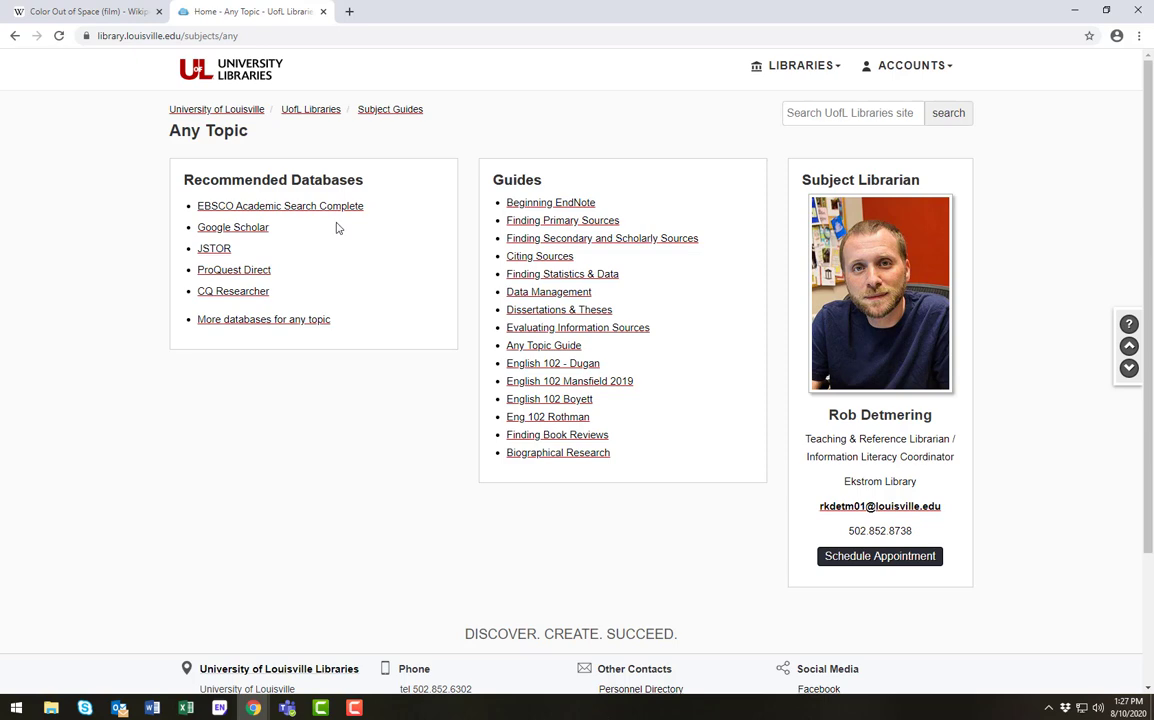
mouse_move(335, 227)
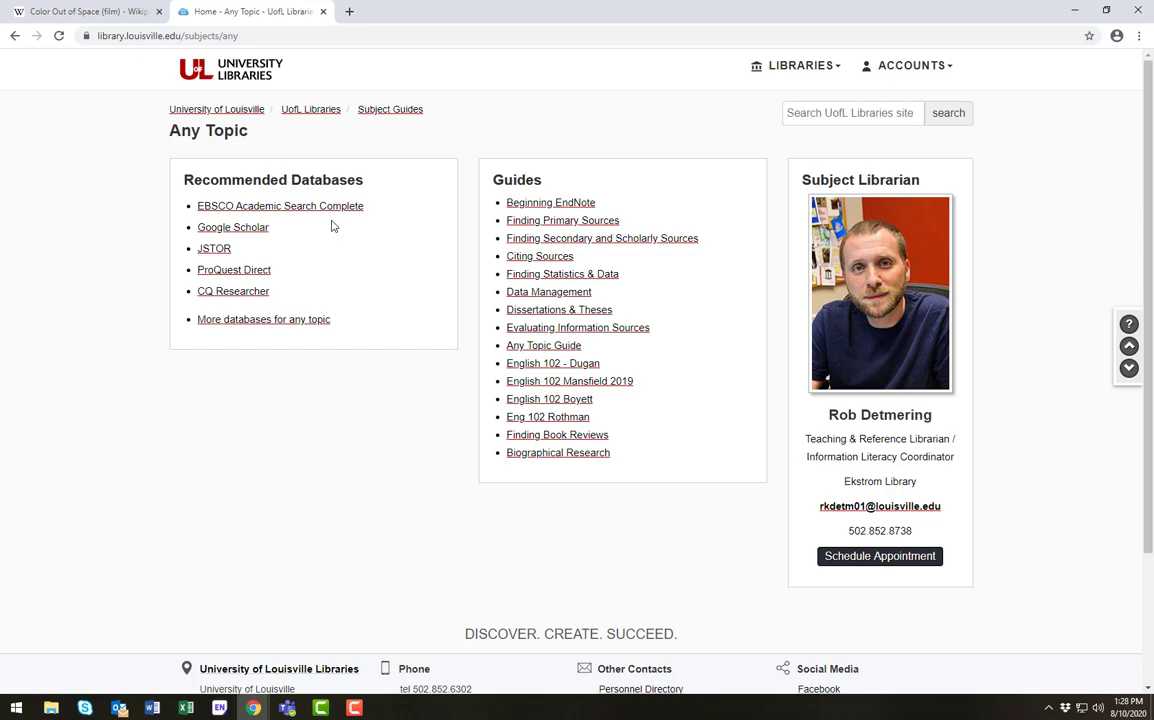
mouse_move(315, 215)
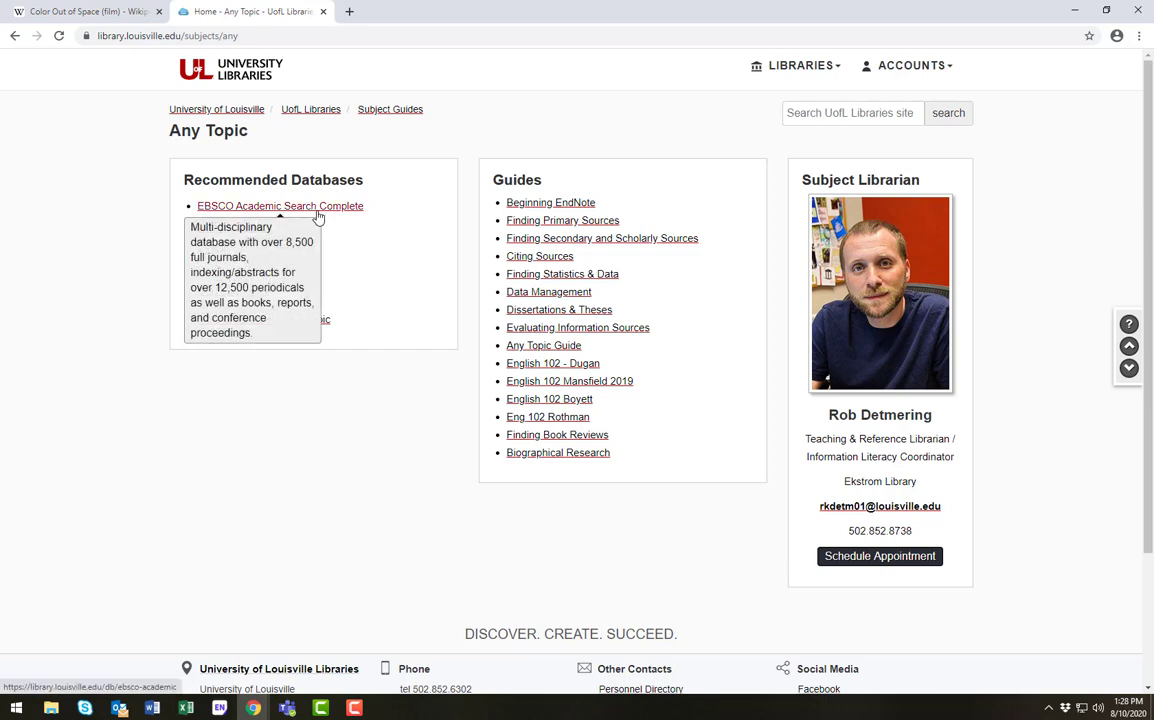
Open EBSCO Academic Search Complete and review its Search Options and Limit your results sections
click(280, 205)
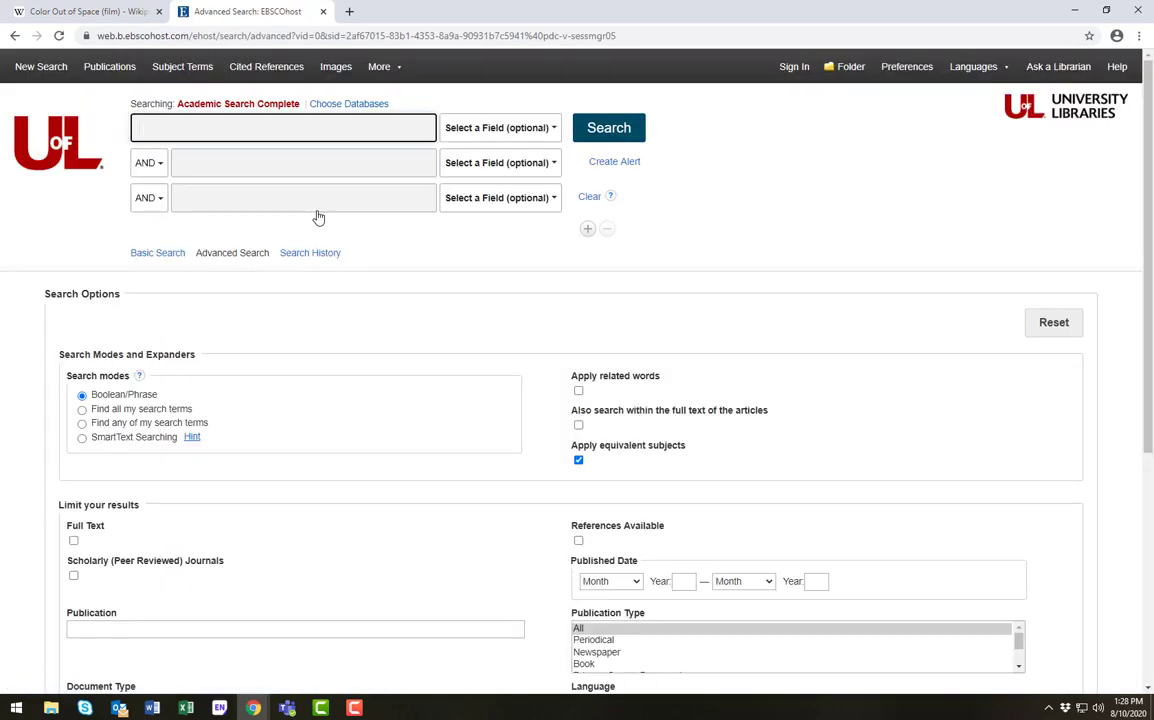
mouse_move(354, 235)
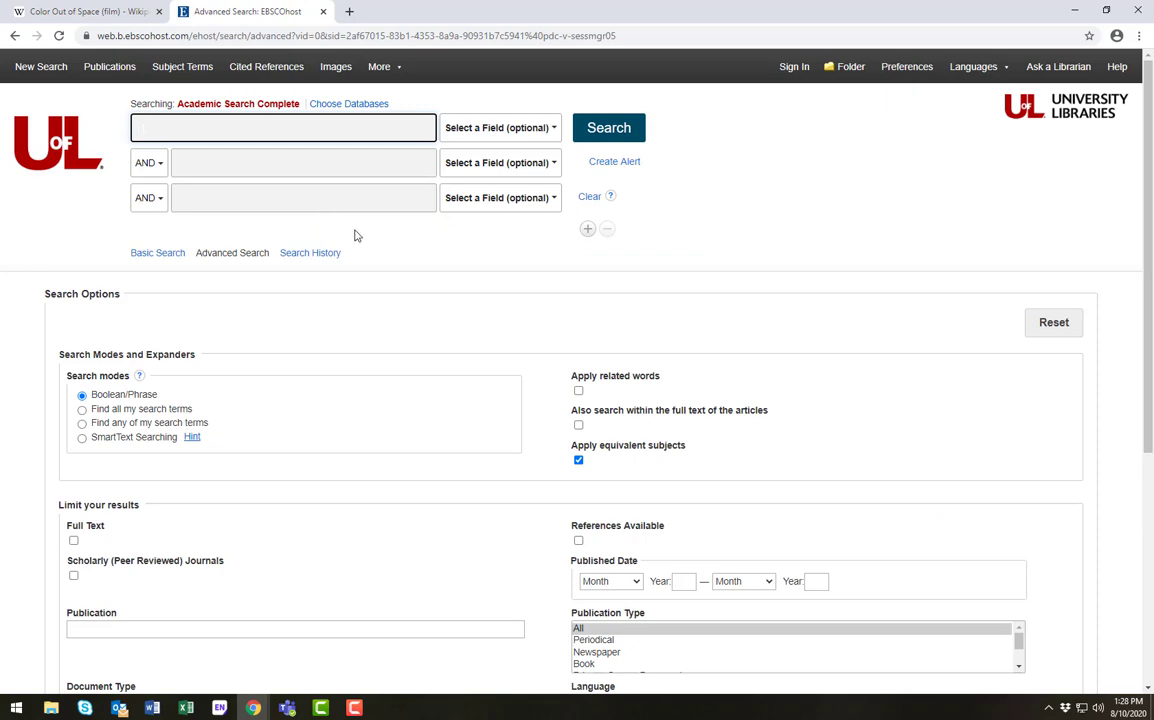
click(283, 127)
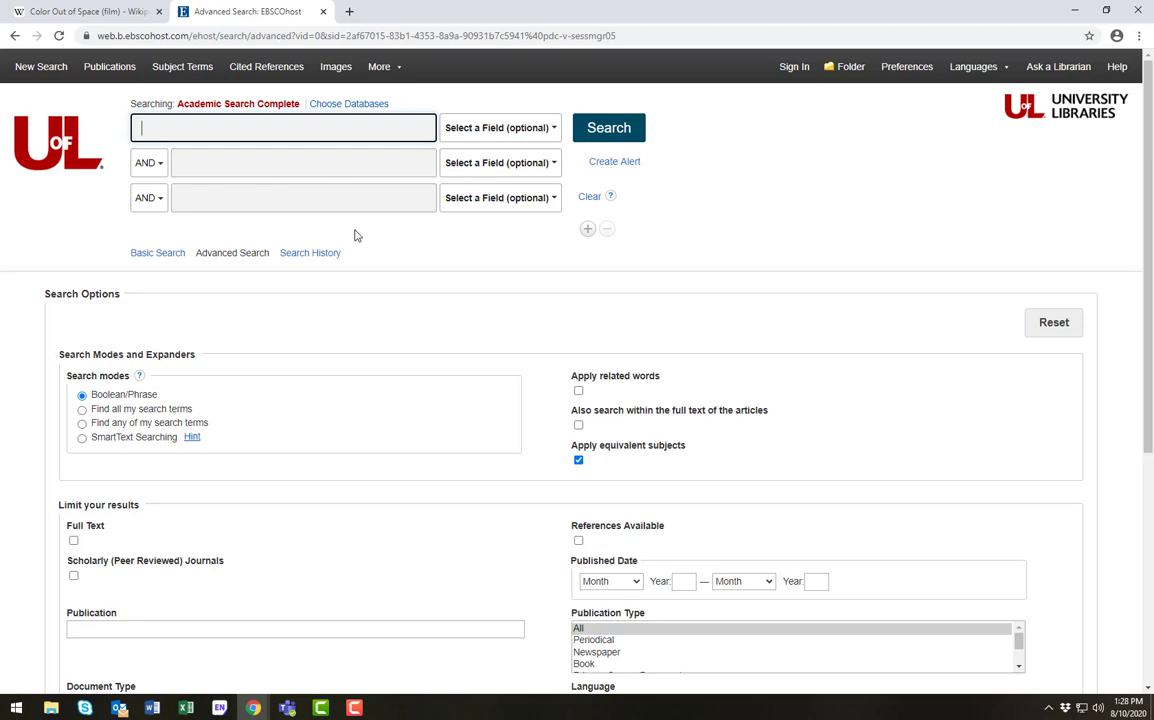
scroll(down, 3)
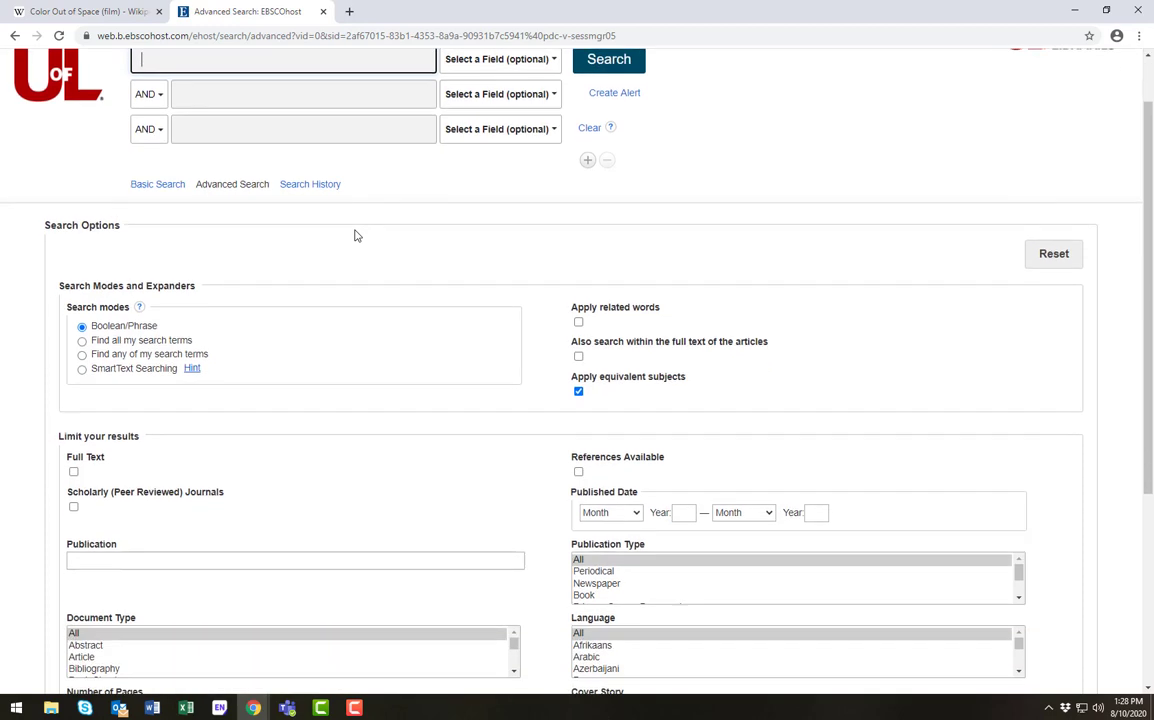
scroll(down, 3)
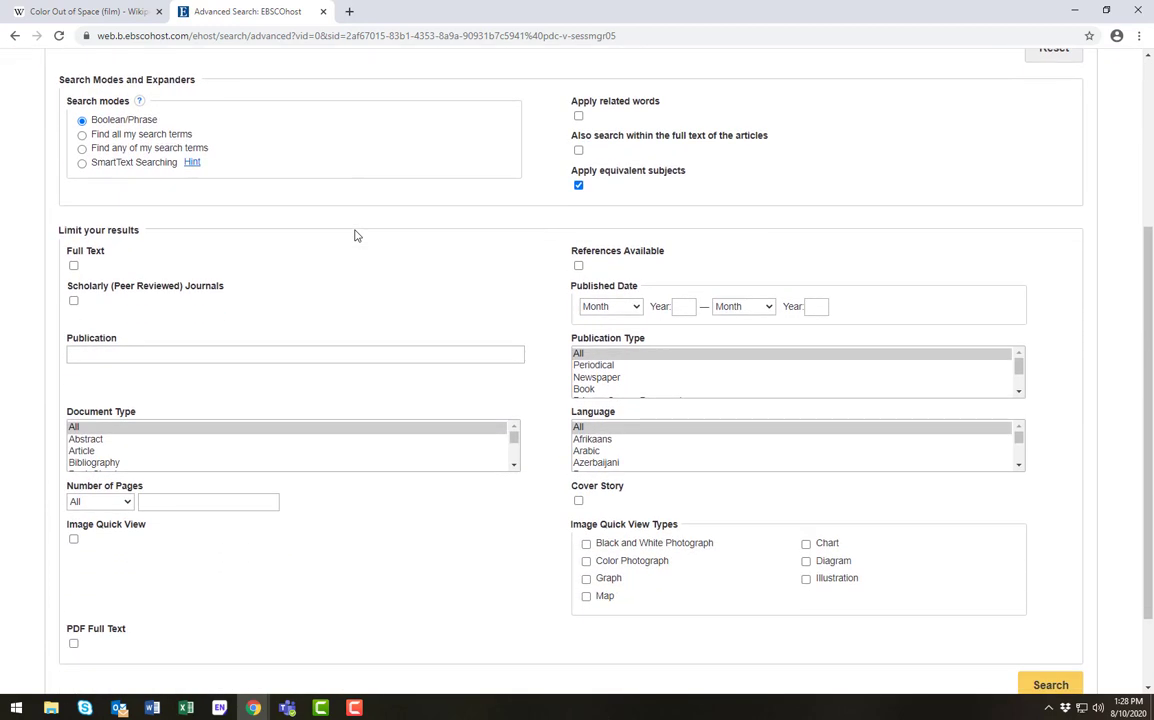
mouse_move(297, 280)
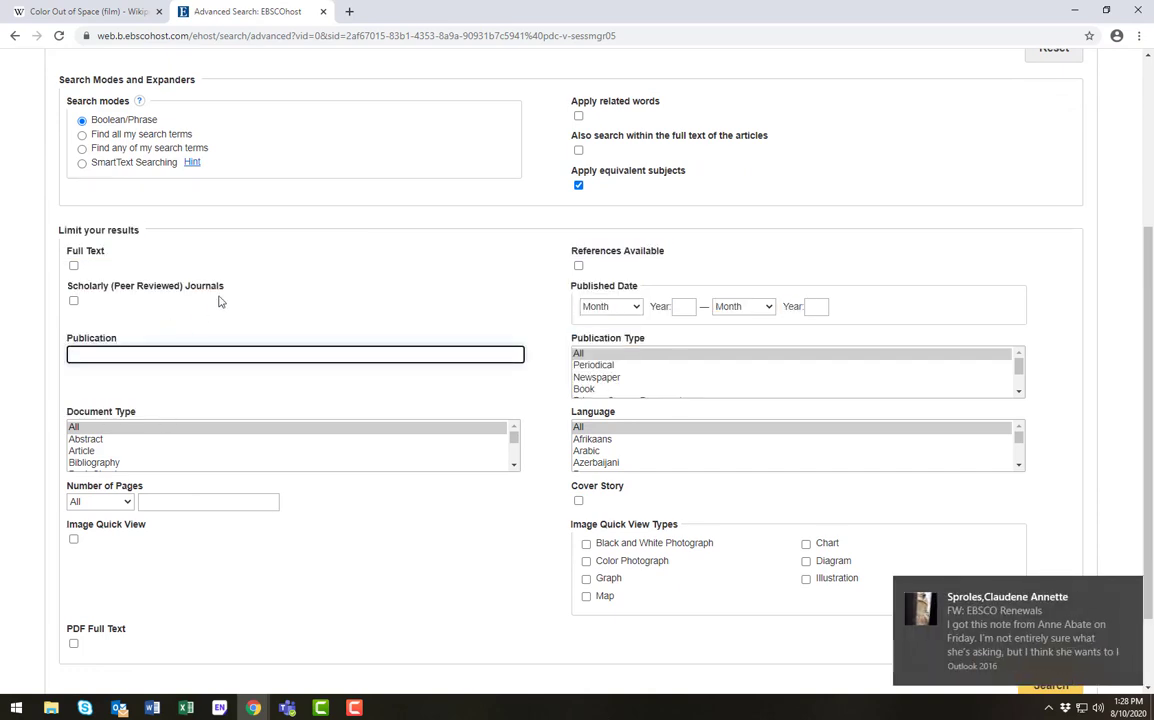
scroll(up, 3)
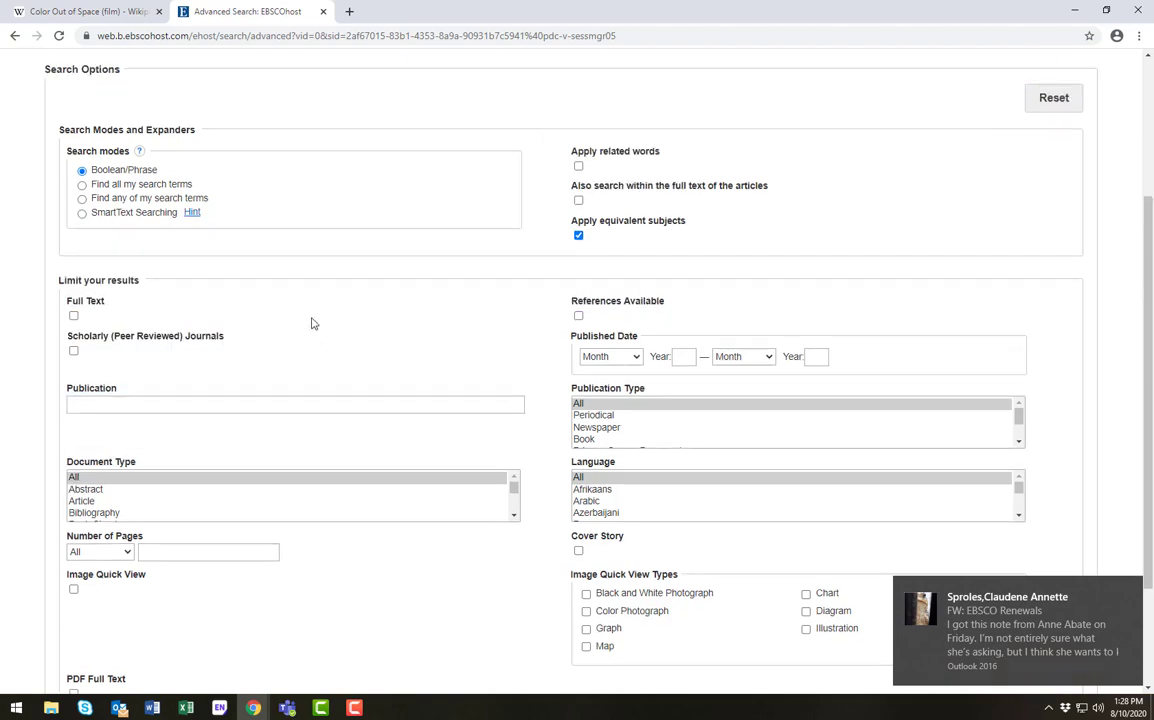
scroll(up, 3)
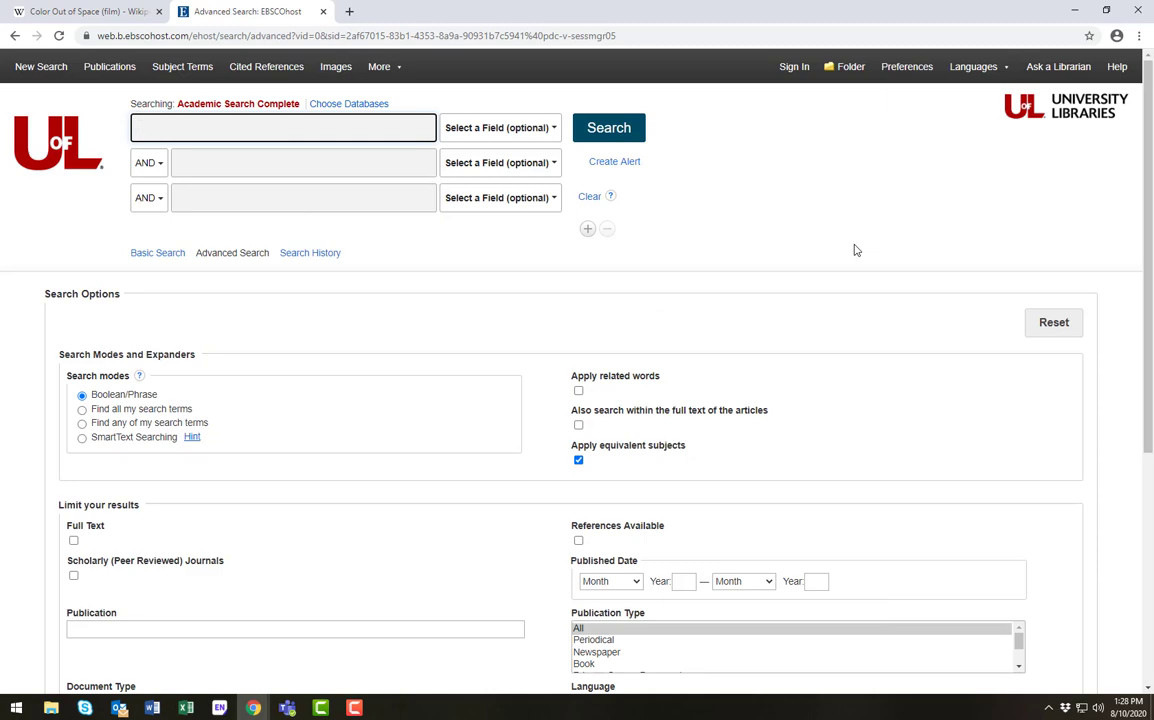
Enter 'the color out of space' in the first row and 'richard stanley' in the second
click(283, 127)
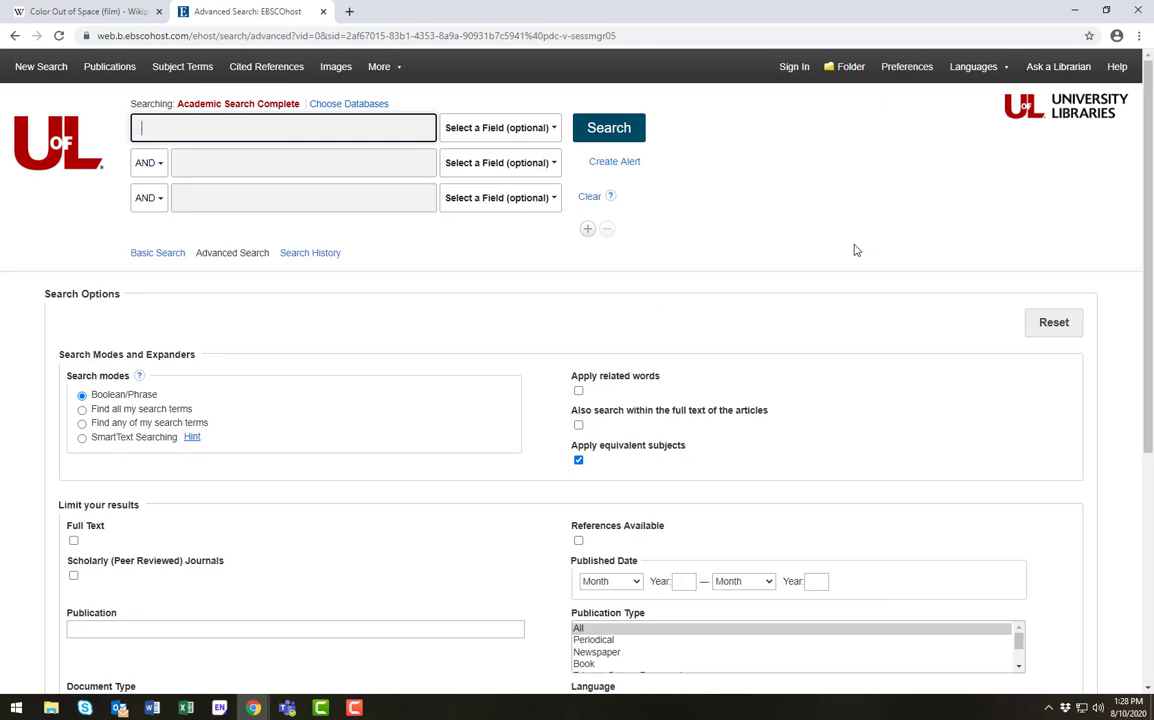
text(the co)
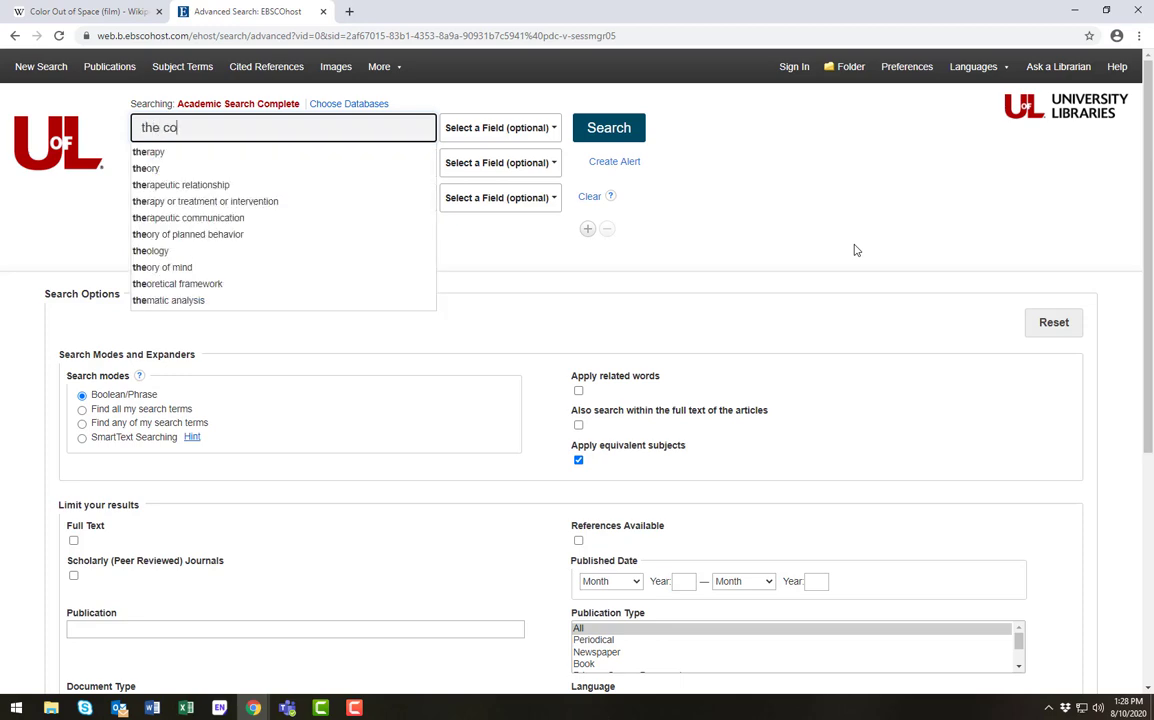
text(lor out of sp)
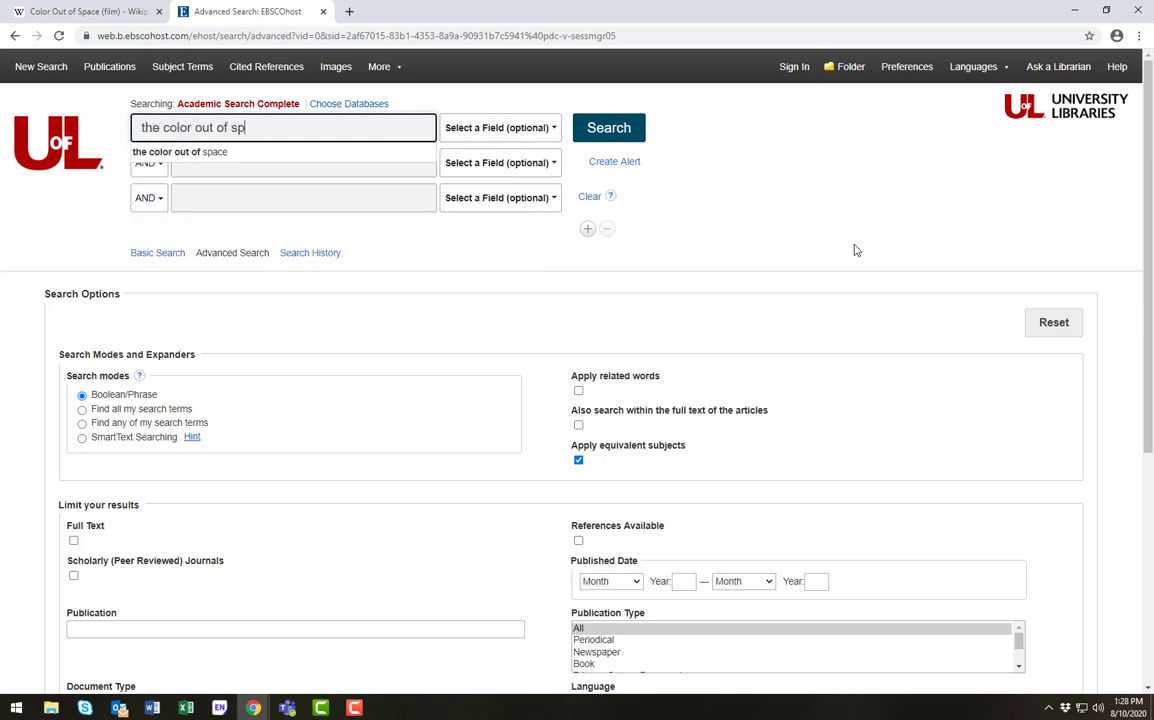
click(180, 151)
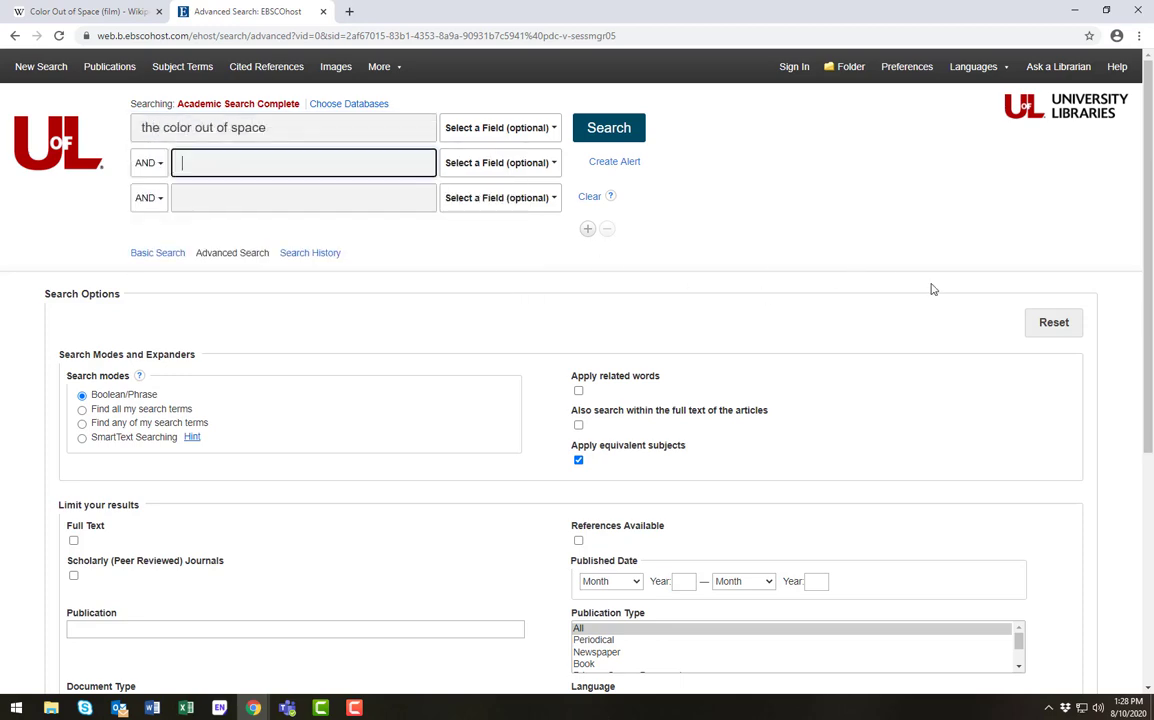
text(richard stanley)
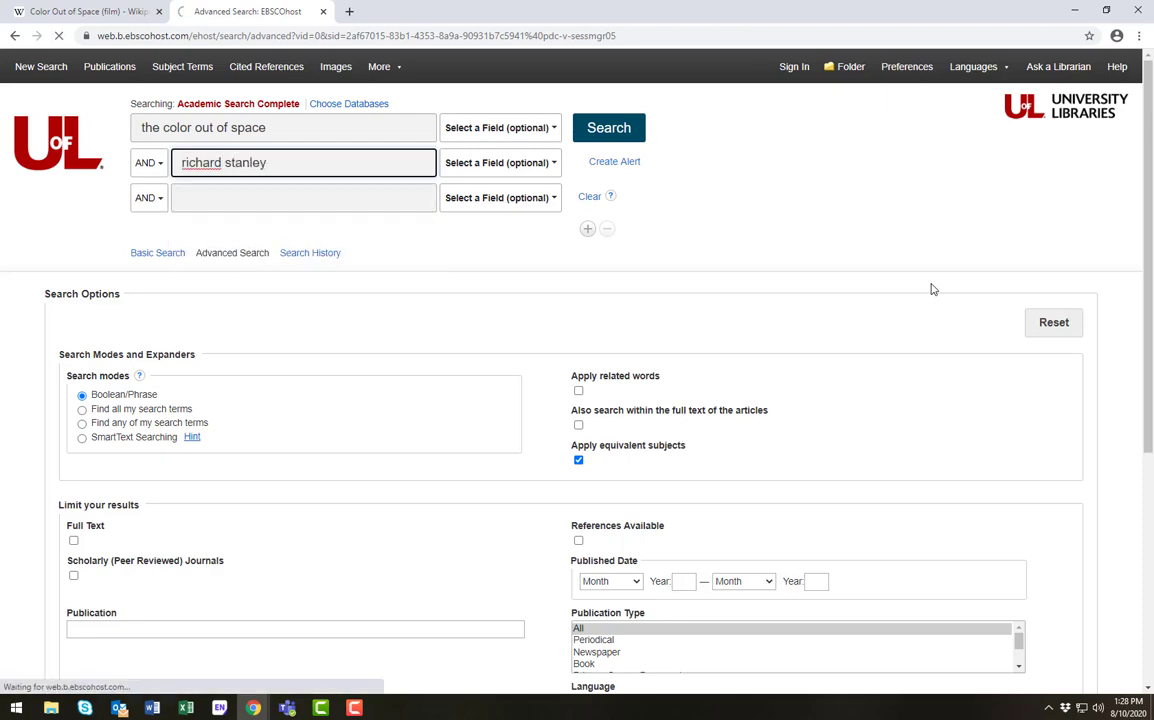
Run the search and view the SPACE INVADER record from Entertainment Weekly
click(609, 127)
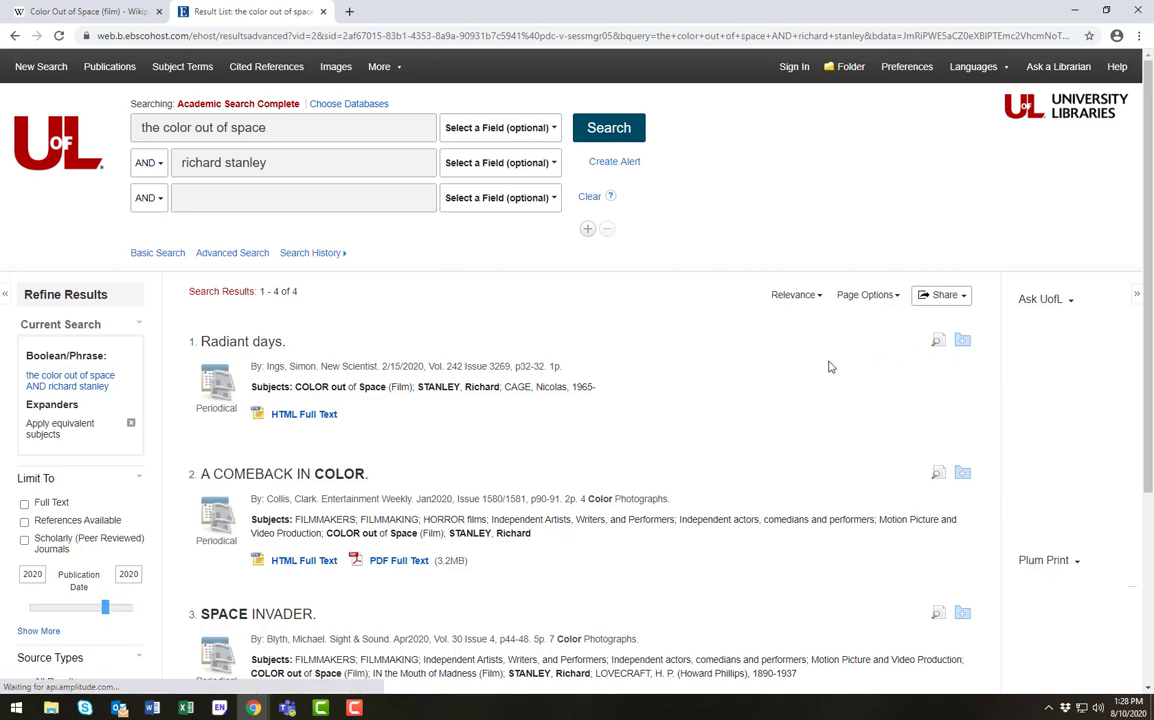
scroll(down, 3)
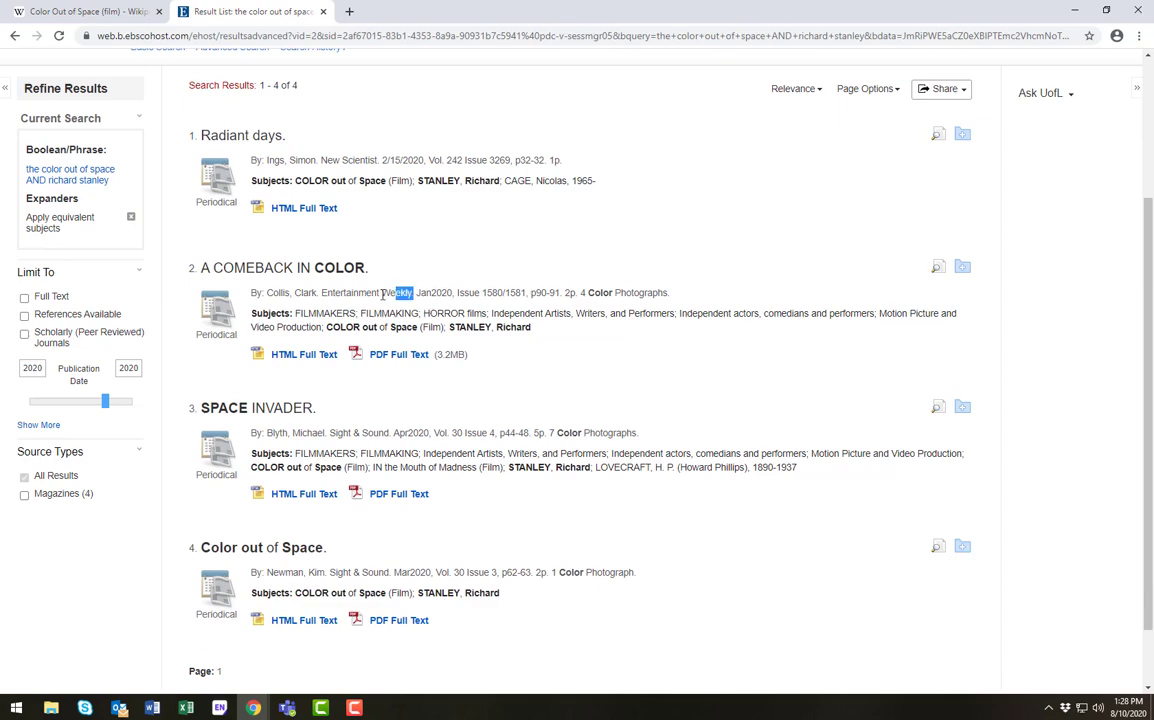
double_click(350, 292)
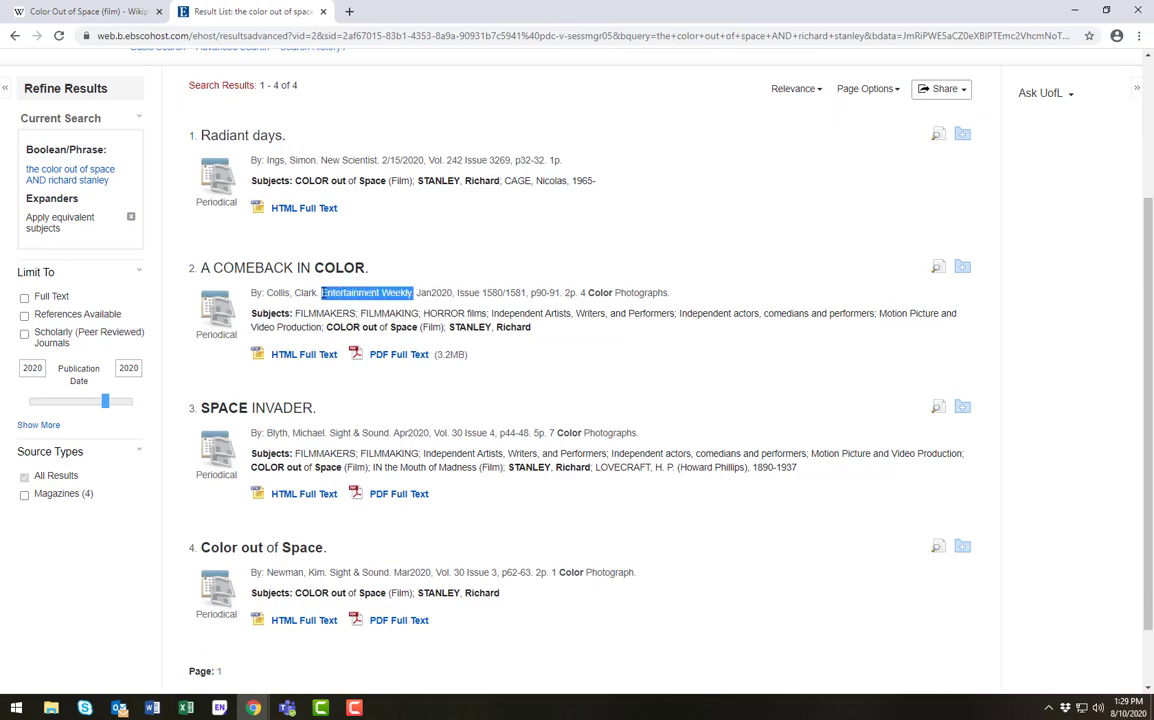
click(235, 408)
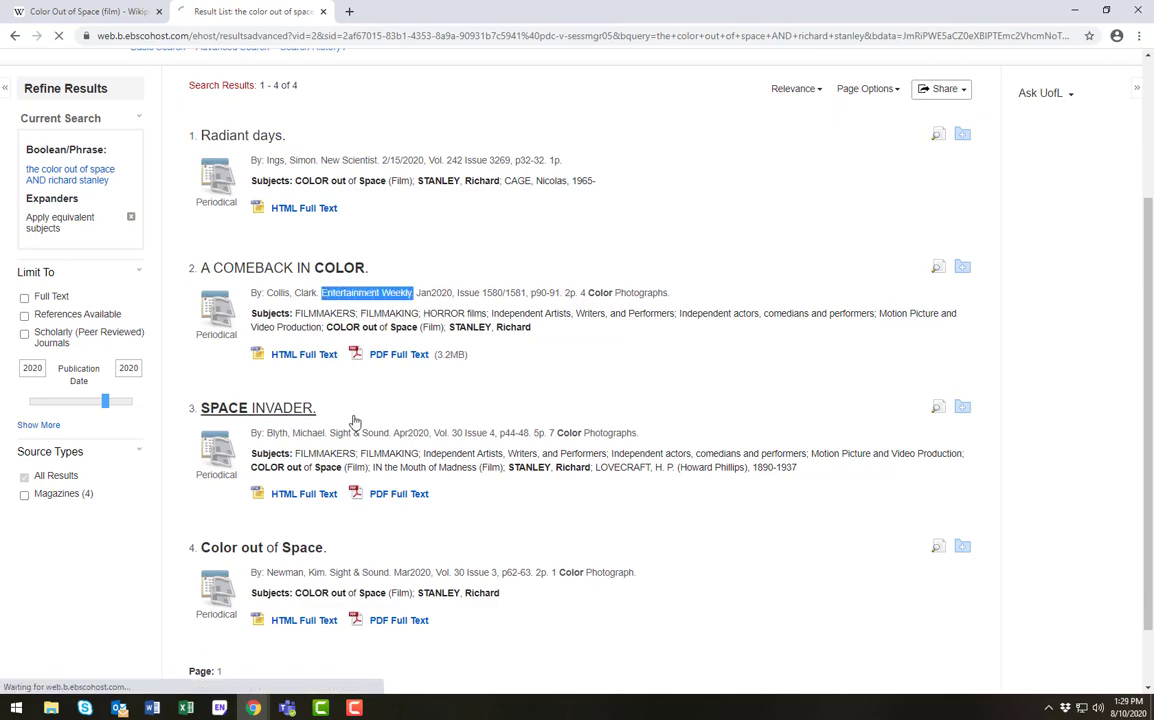
click(257, 408)
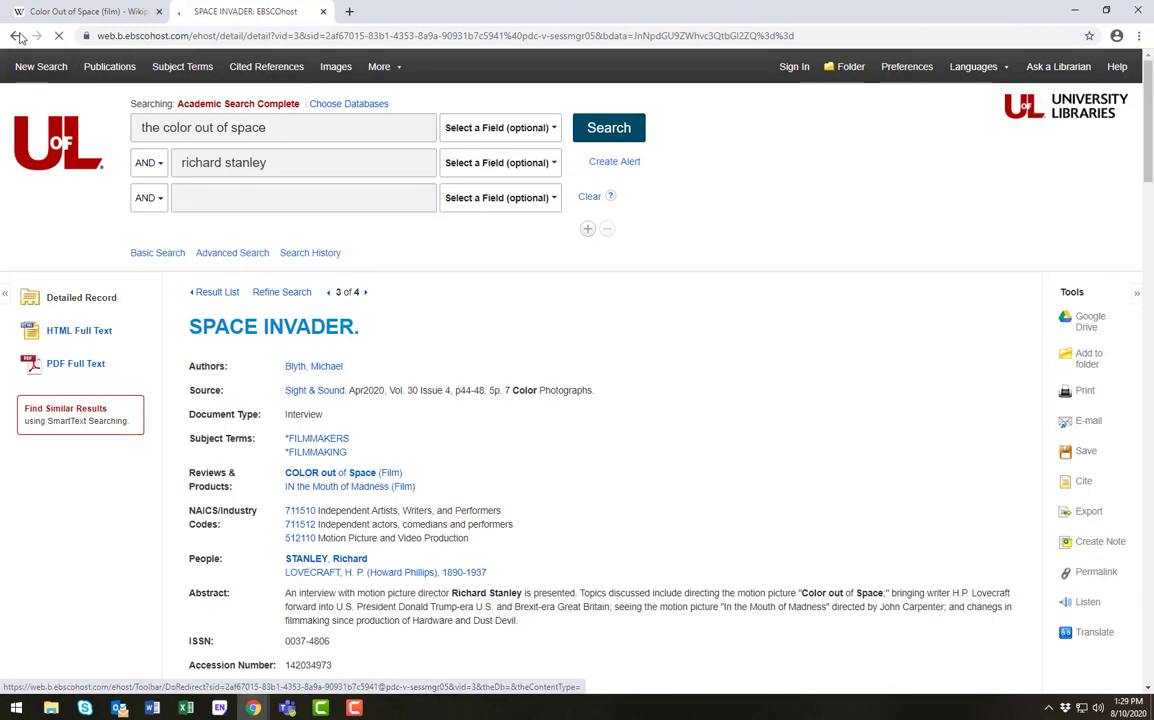
click(17, 36)
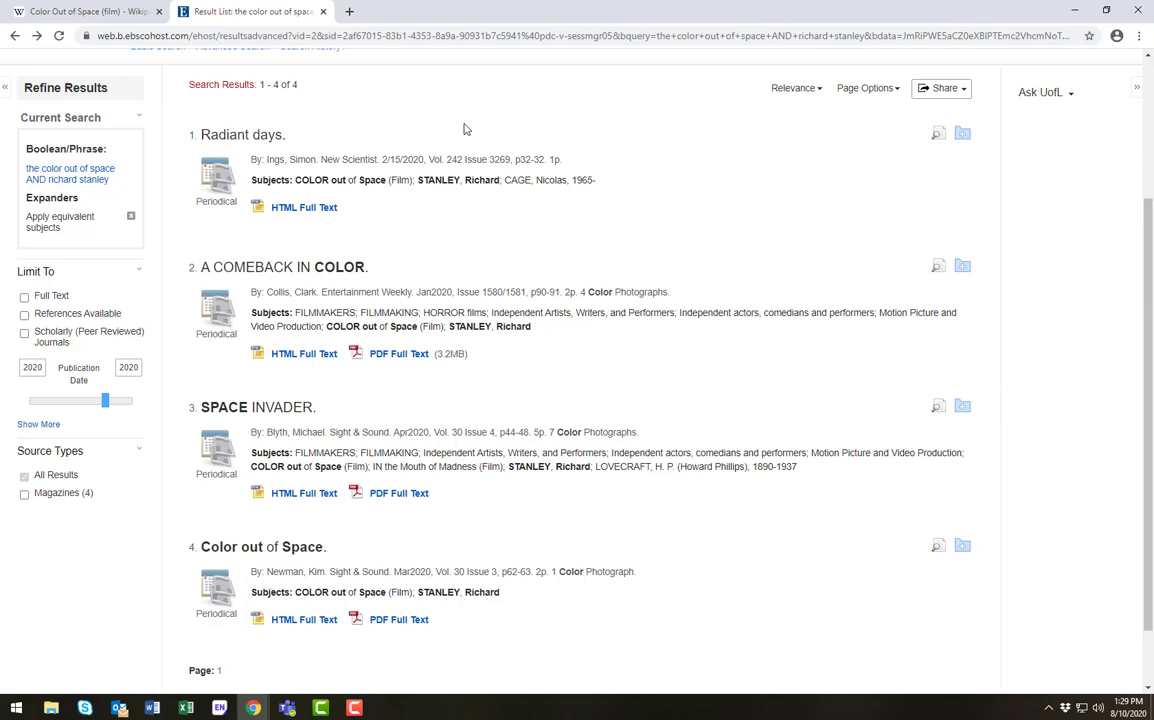
scroll(up, 3)
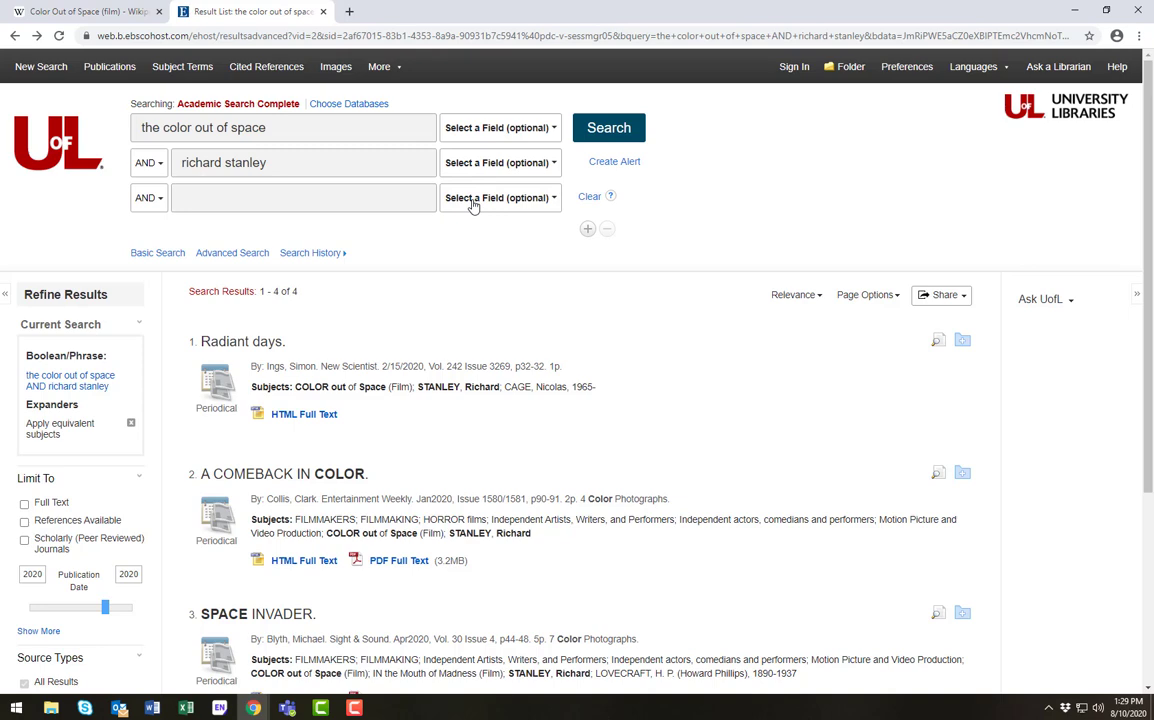
mouse_move(356, 236)
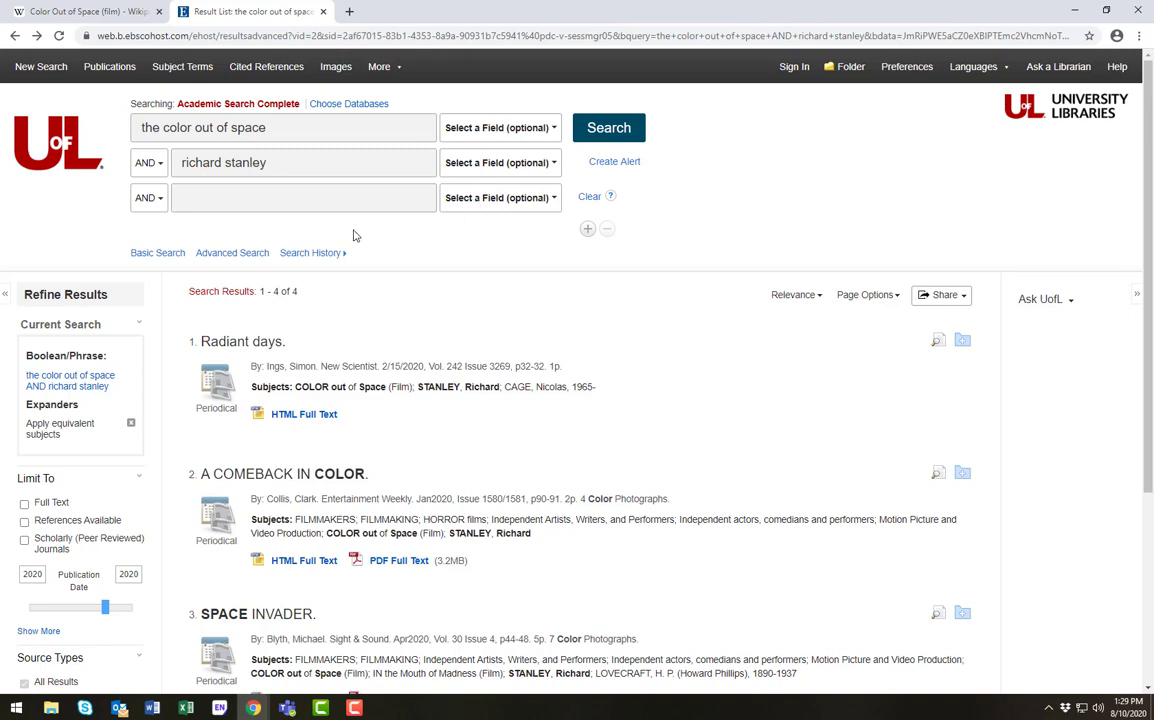
Replace 'richard stanley' with 'lovecraft', search, and scroll through the four results
triple_click(303, 162)
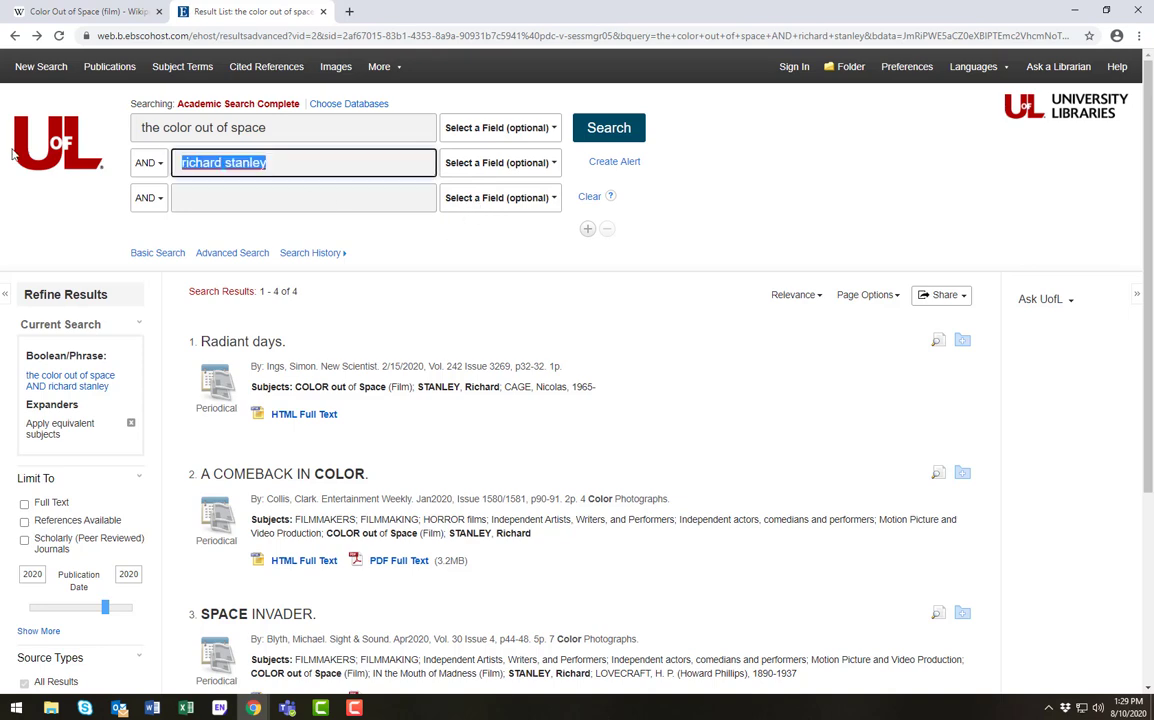
text(loved)
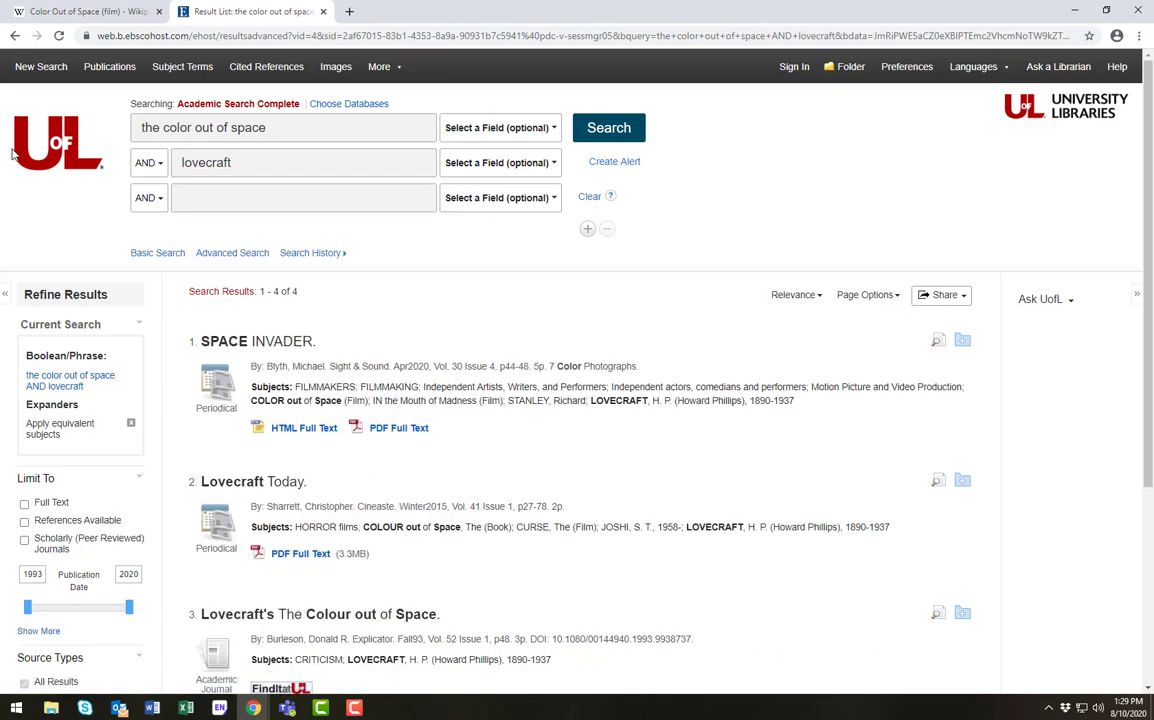
mouse_move(442, 309)
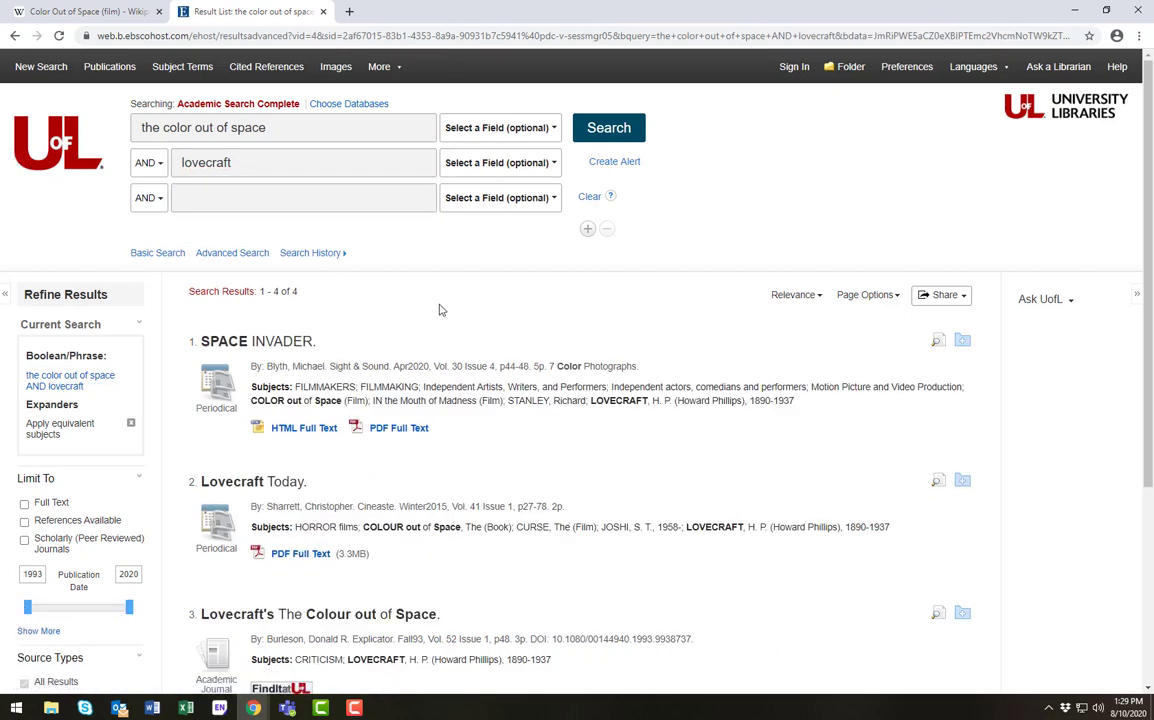
scroll(down, 3)
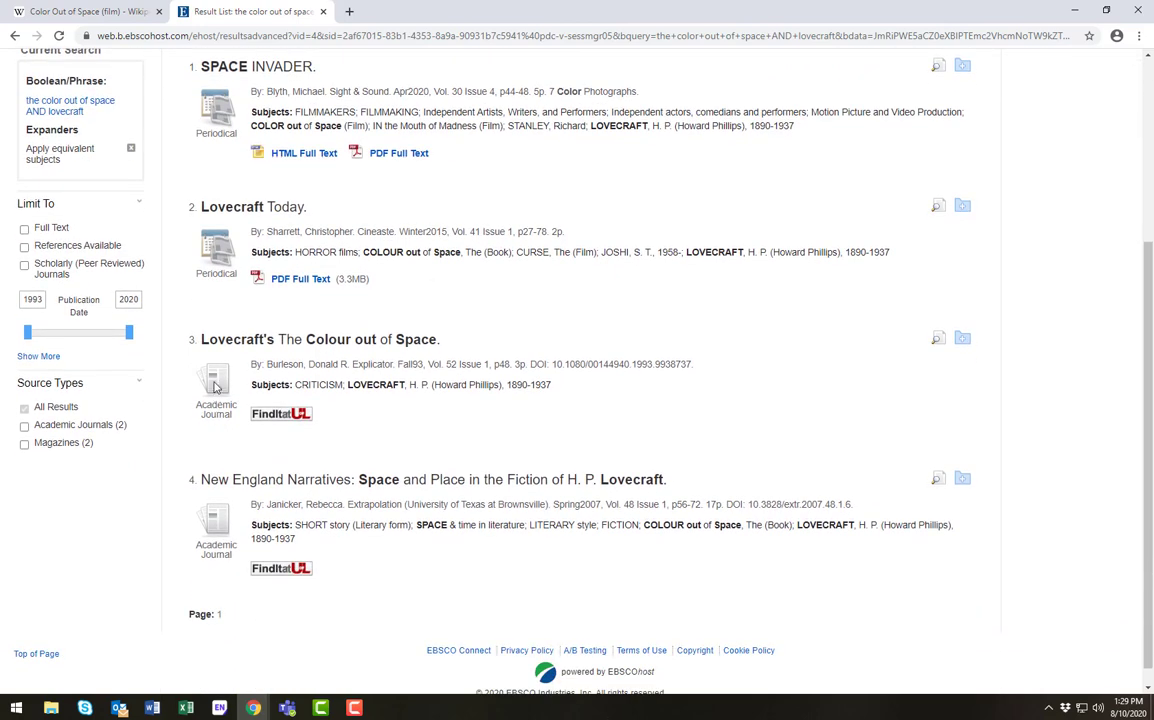
mouse_move(216, 385)
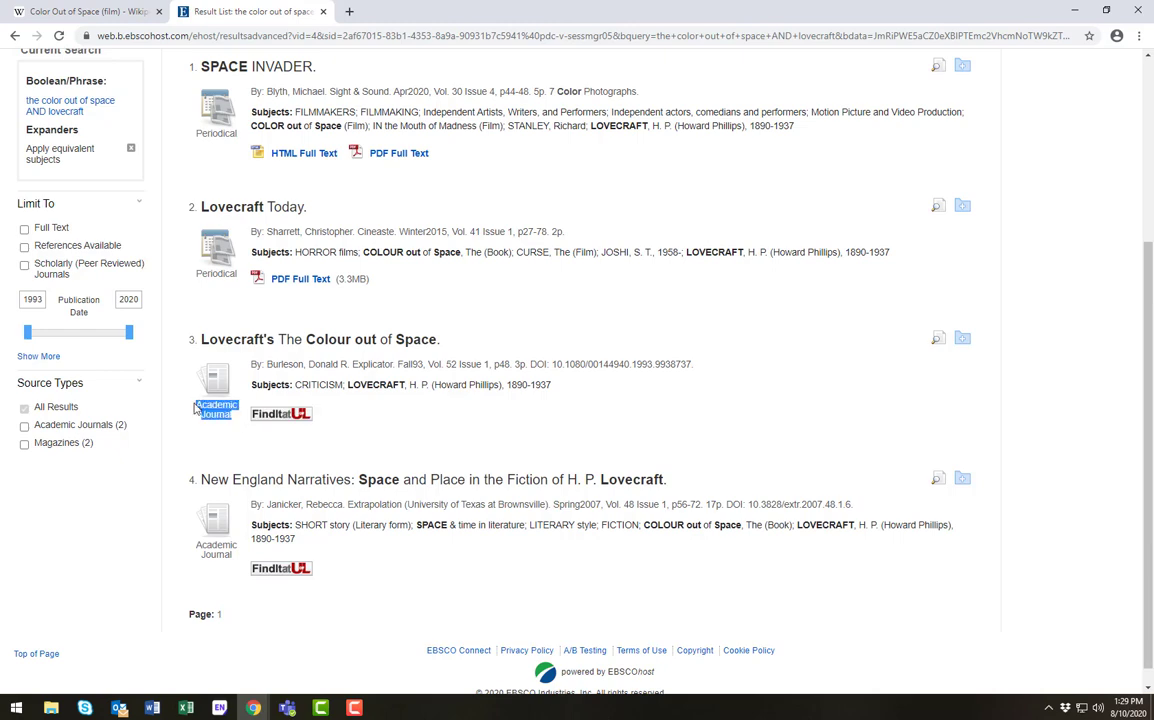
mouse_move(172, 398)
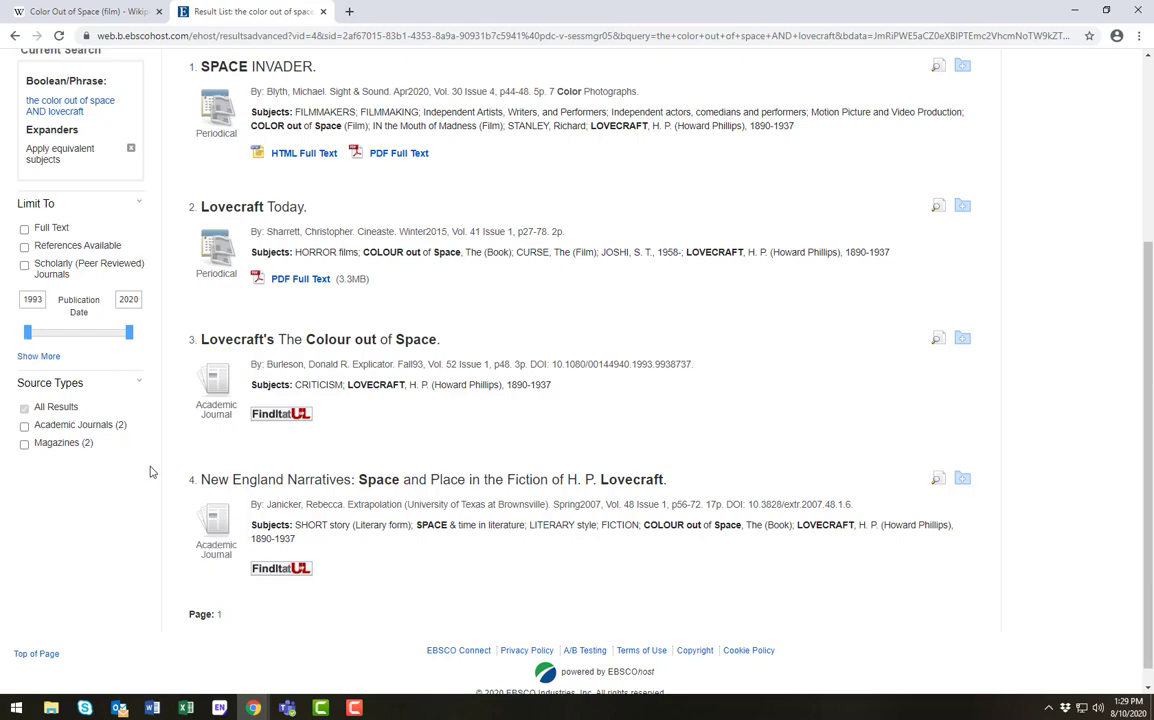
mouse_move(198, 423)
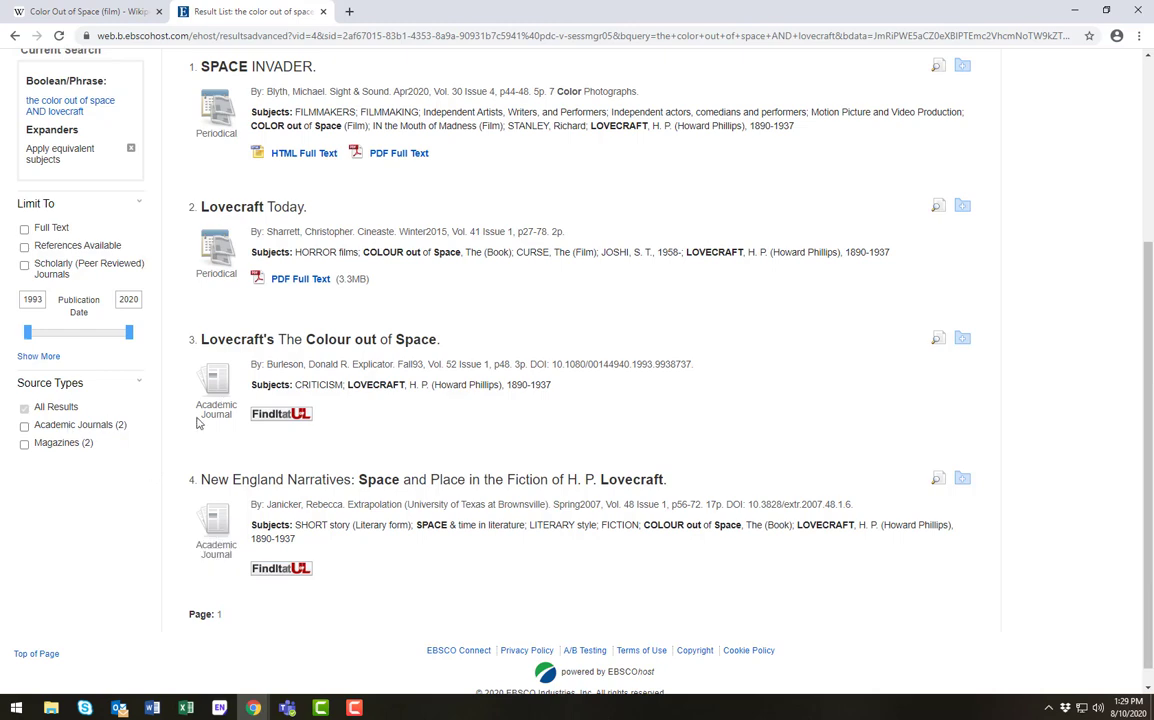
scroll(up, 3)
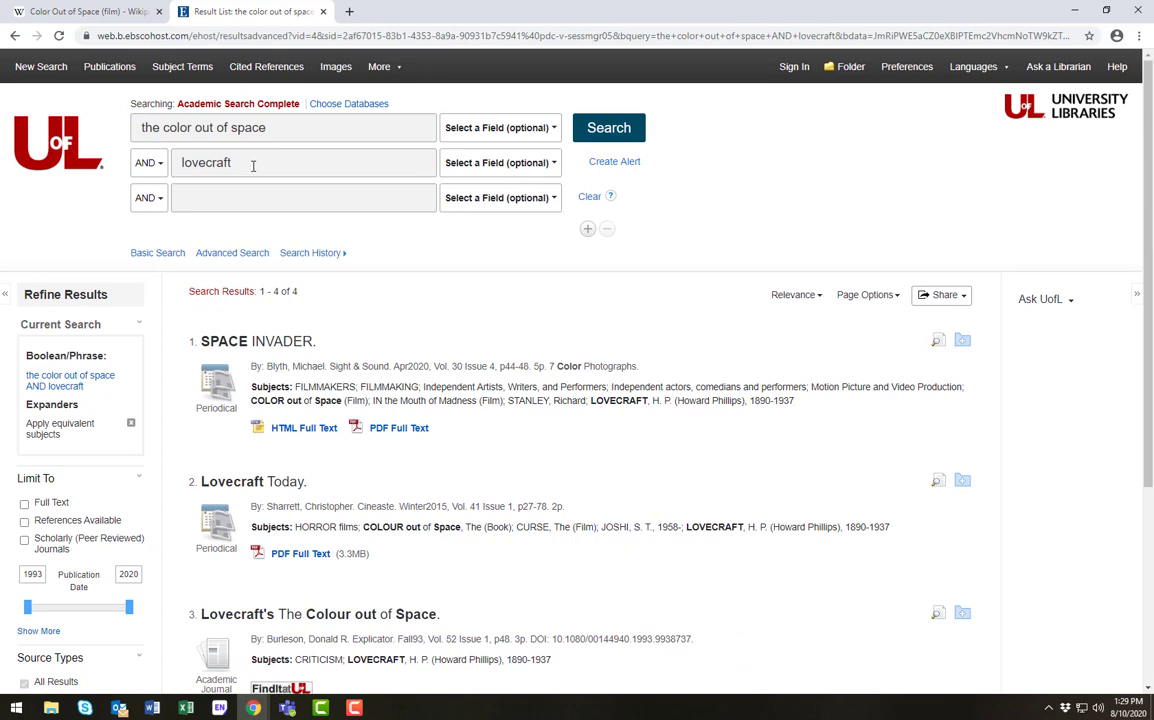
Replace the first term with 'film or movie or motion picture or cinema' and search
triple_click(283, 127)
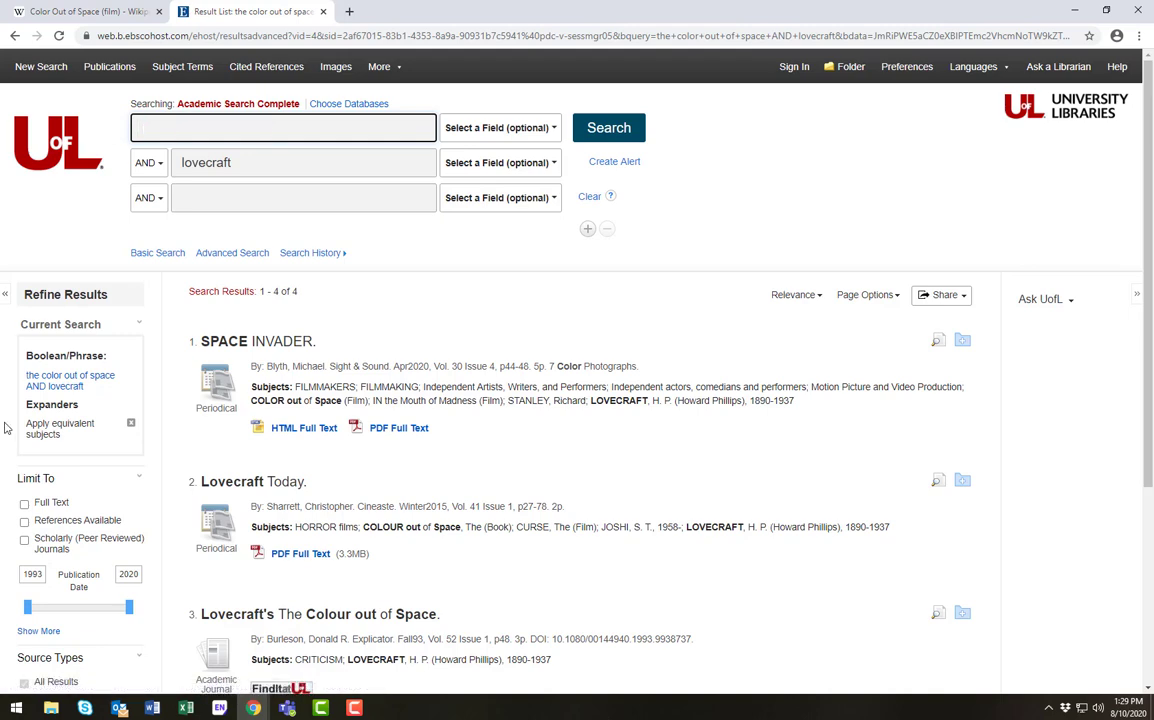
text(f)
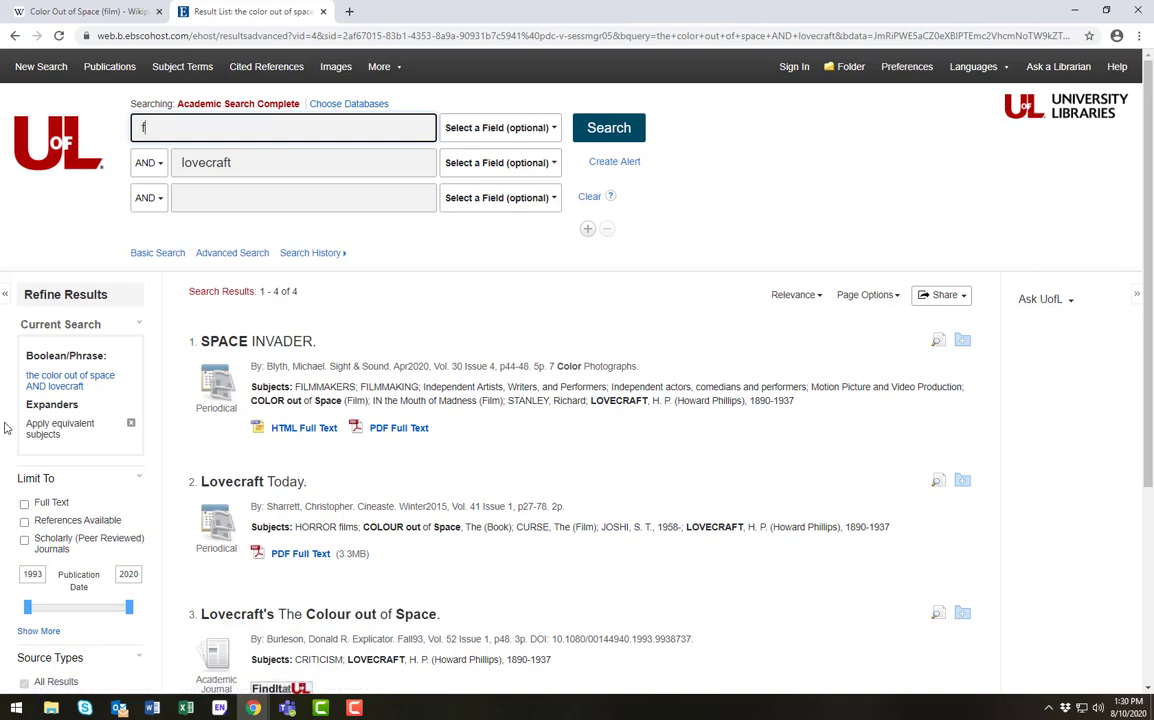
text(ilm)
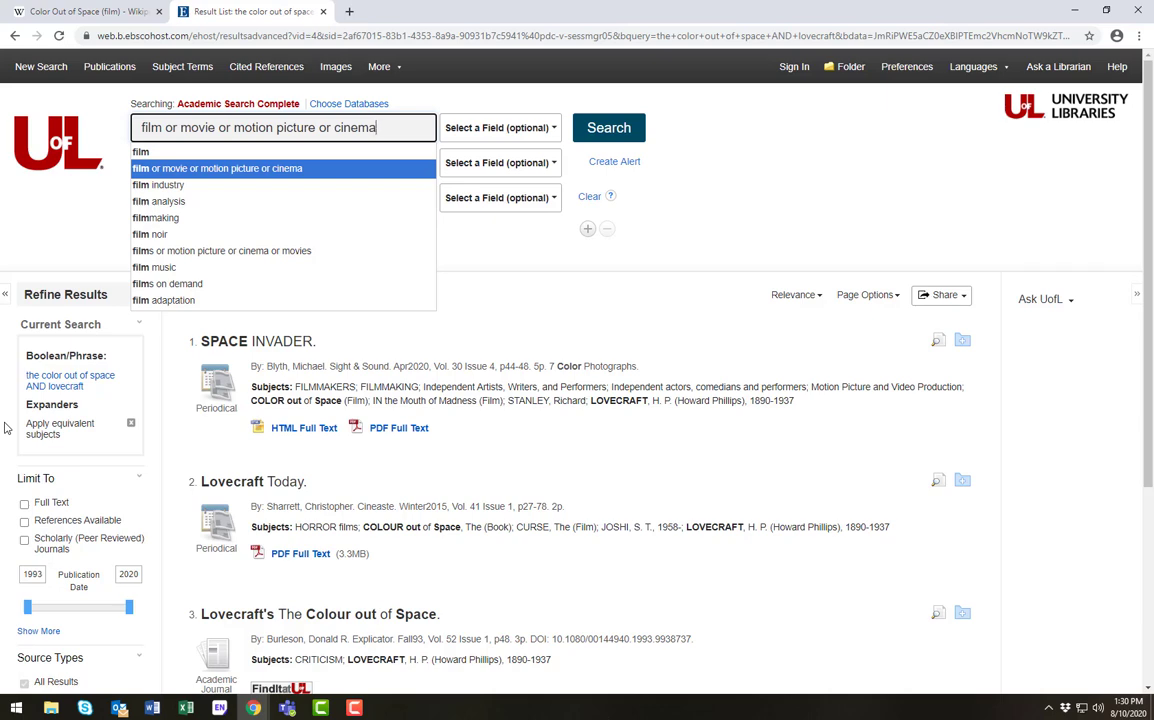
mouse_move(180, 207)
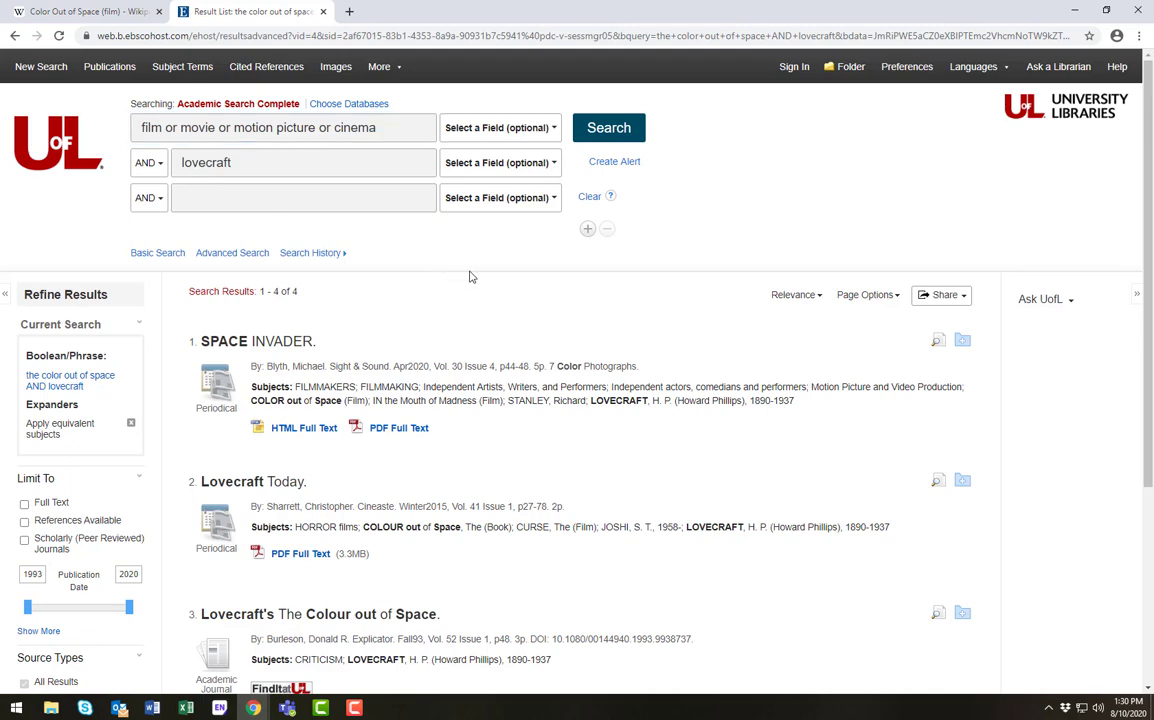
click(609, 127)
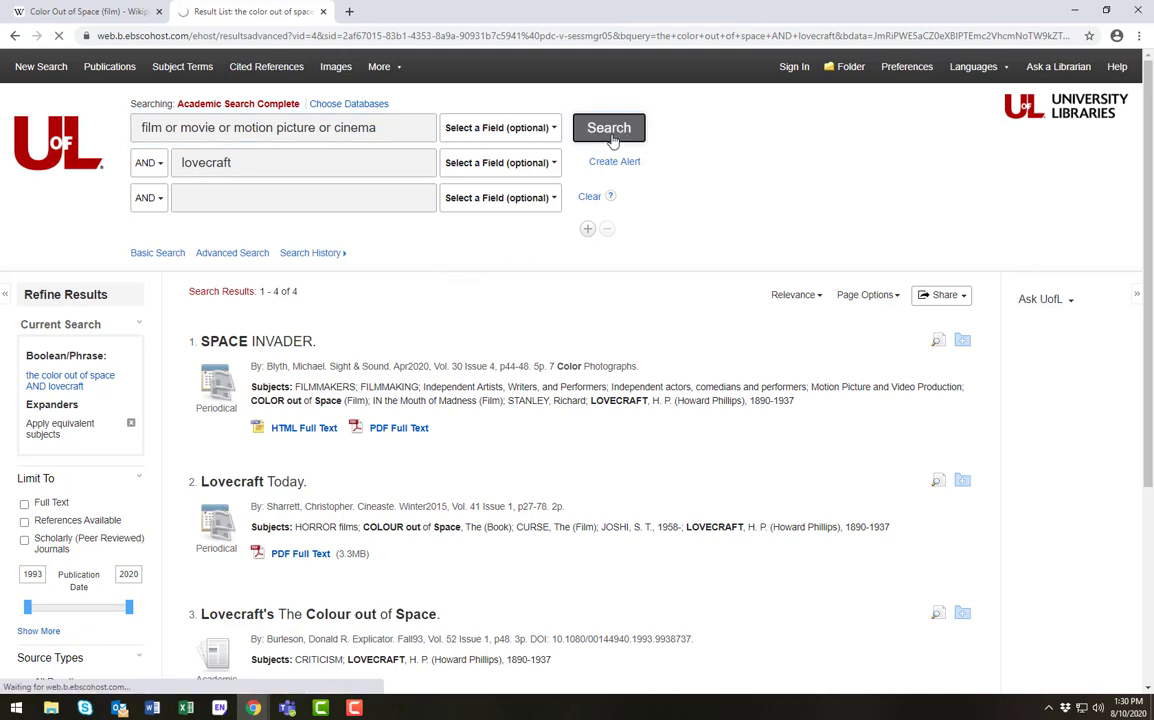
Check the Source Types facet for Academic Journals (5) among the 24 results
click(609, 127)
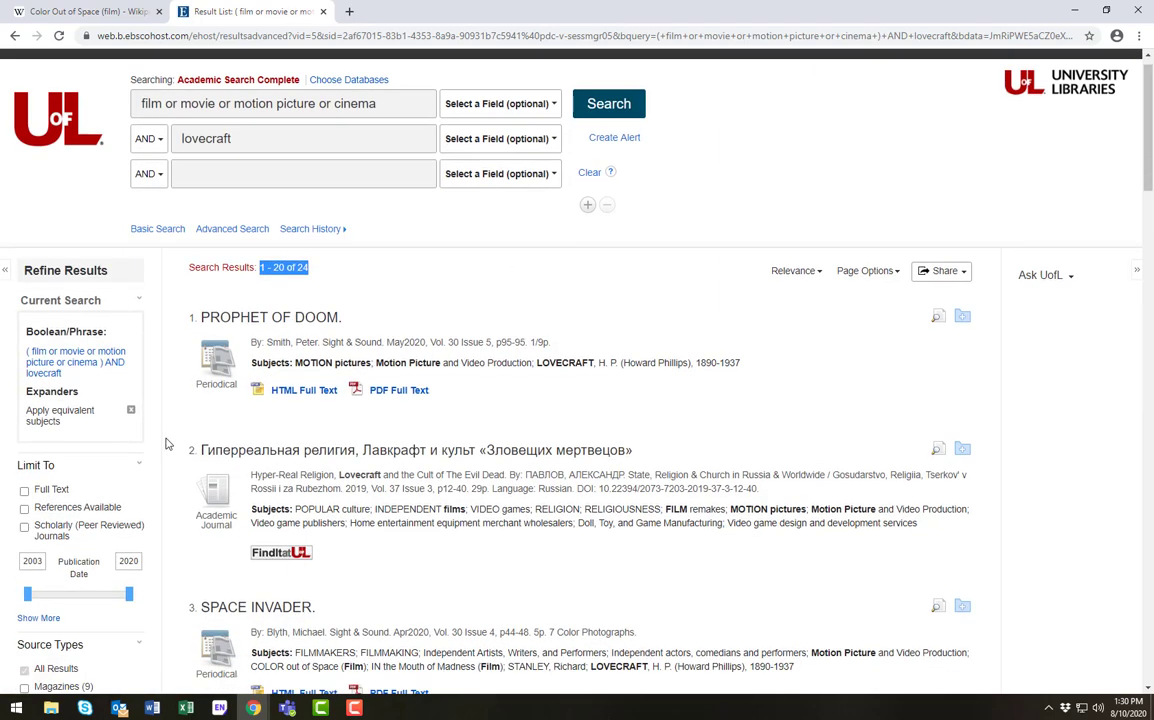
scroll(down, 3)
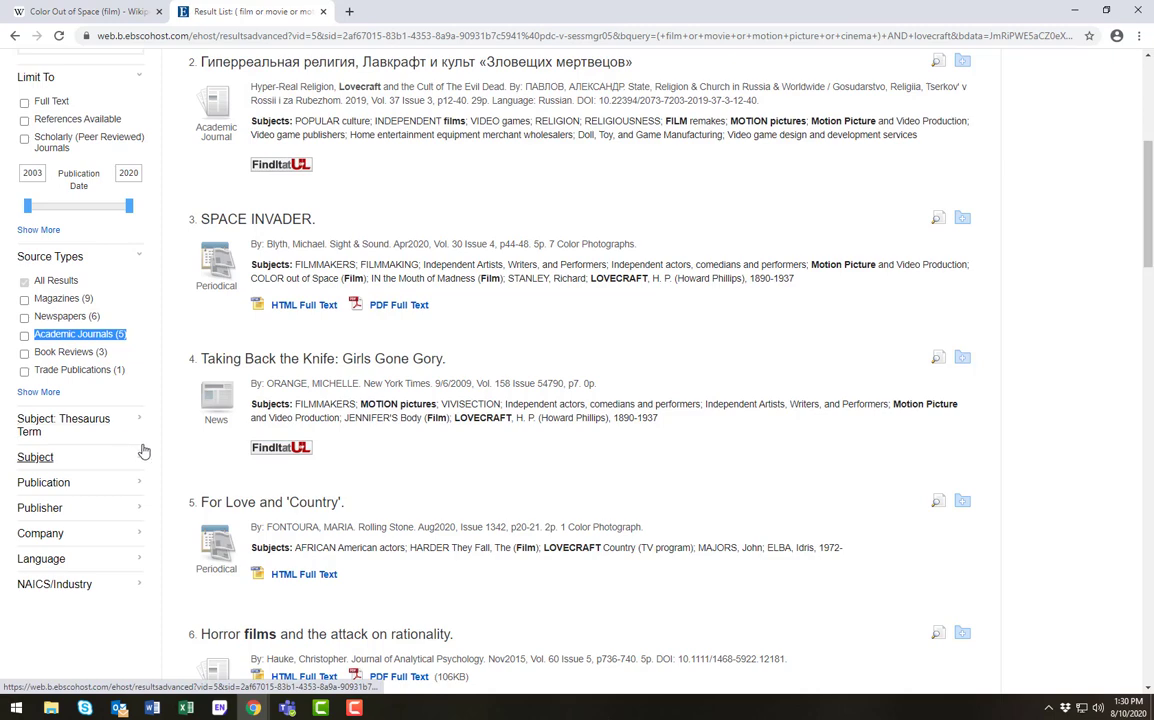
mouse_move(143, 451)
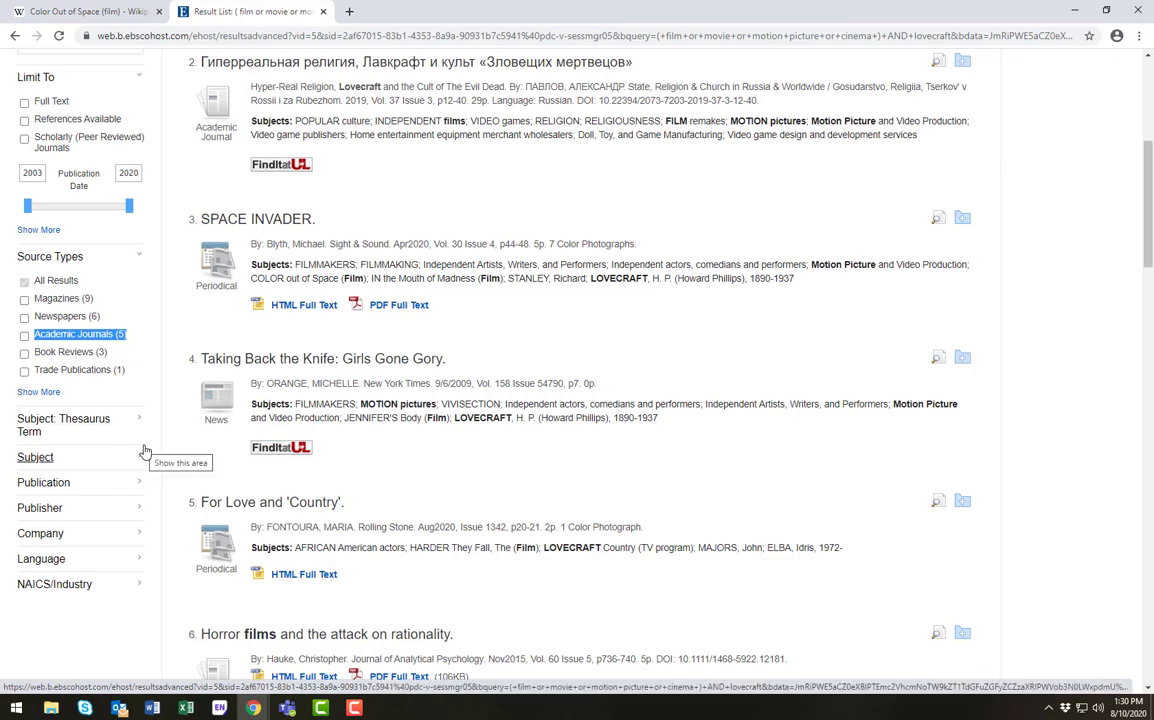
mouse_move(174, 442)
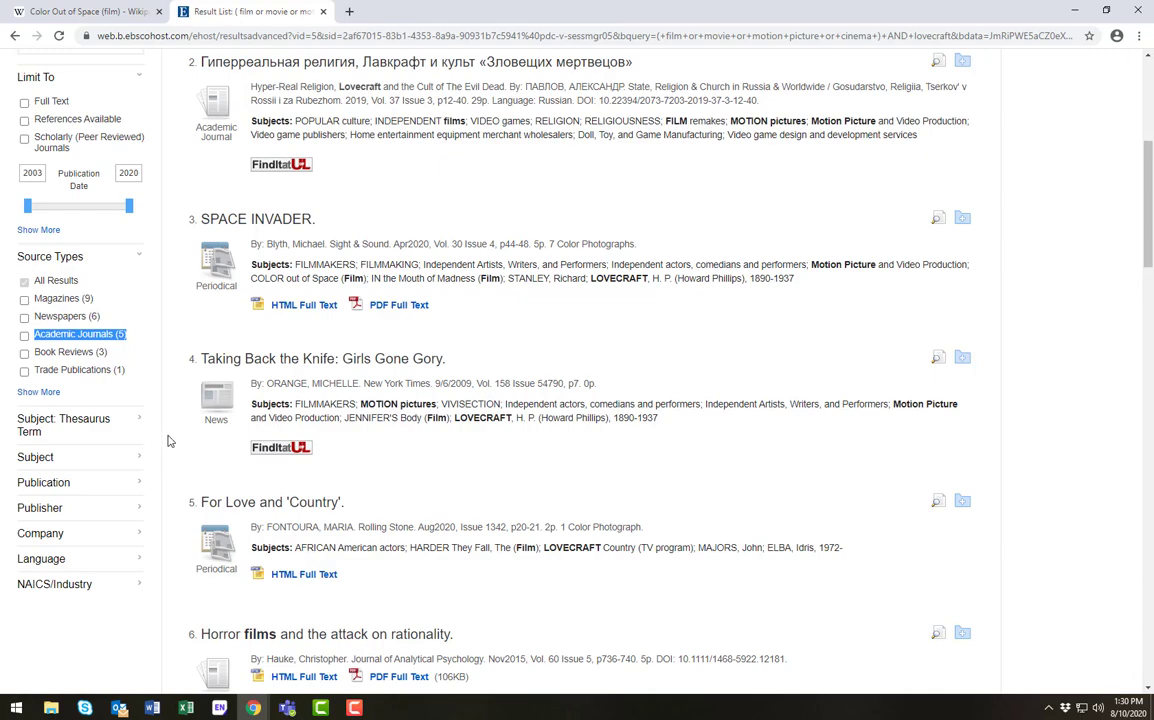
click(24, 334)
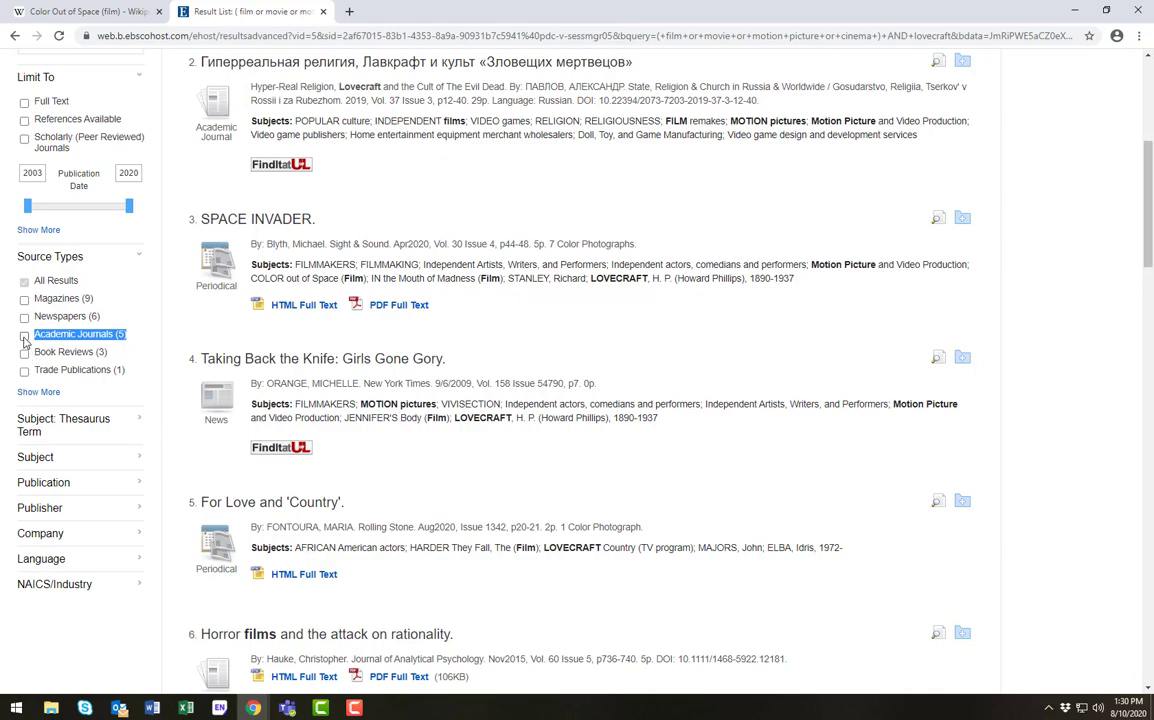
scroll(up, 3)
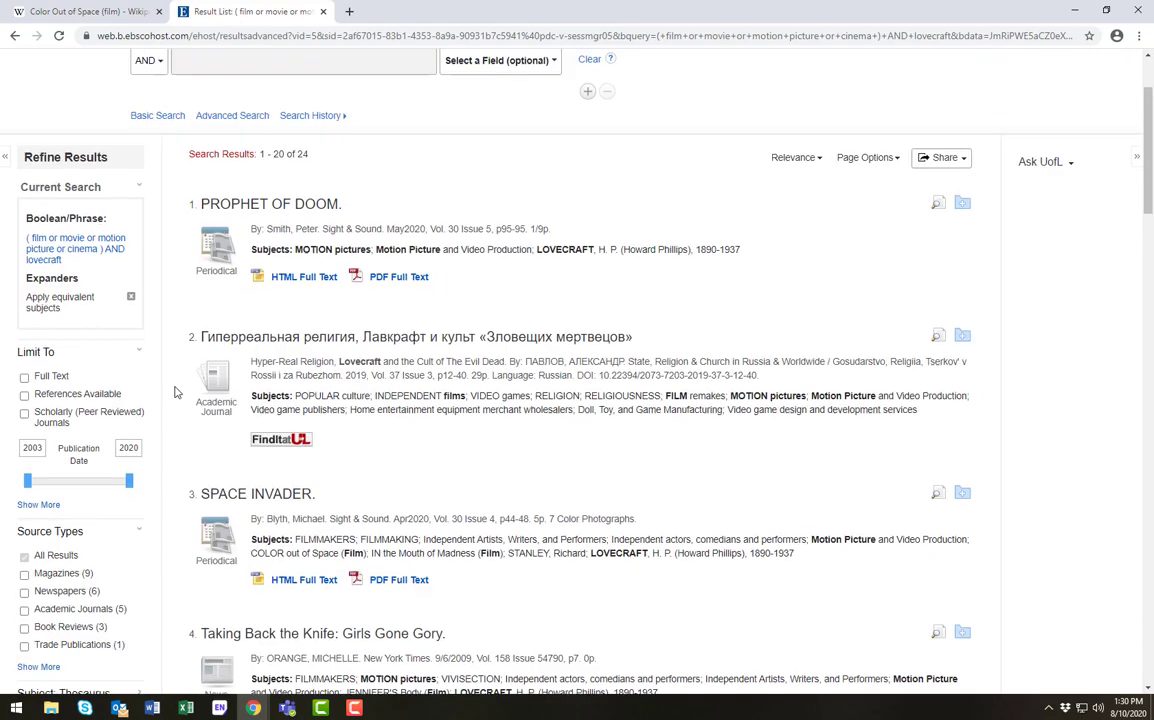
scroll(up, 3)
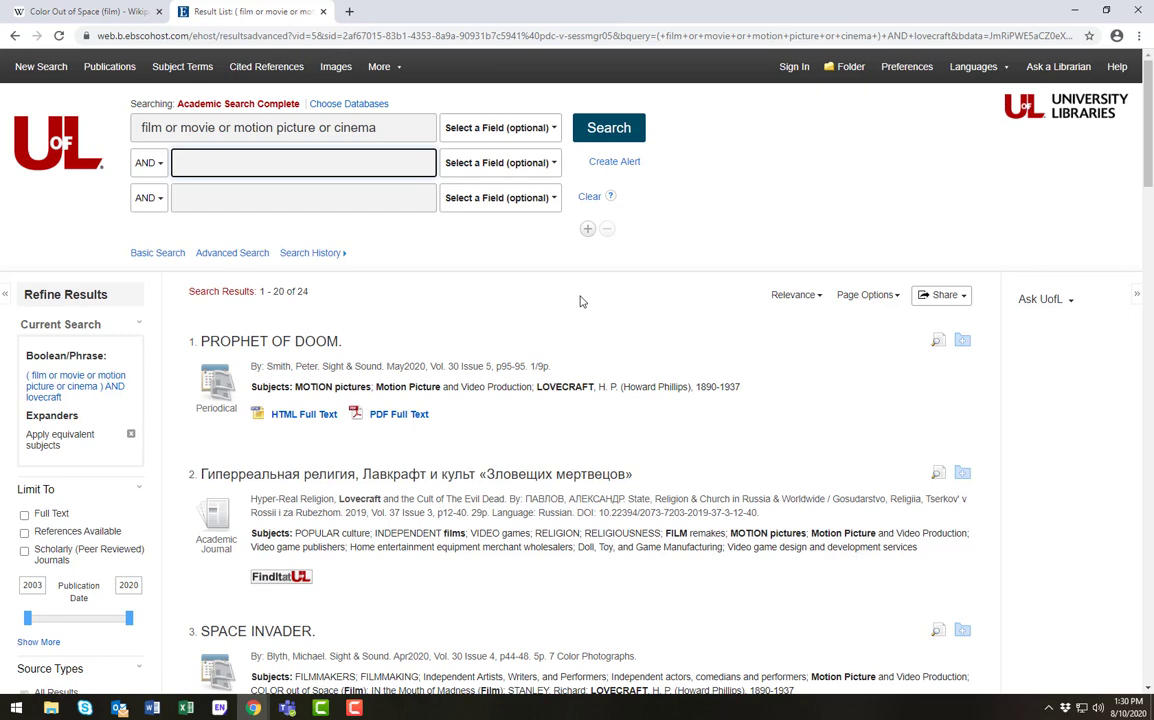
Enter 'alien invasion' as the second term and search for 82 results
text(alien)
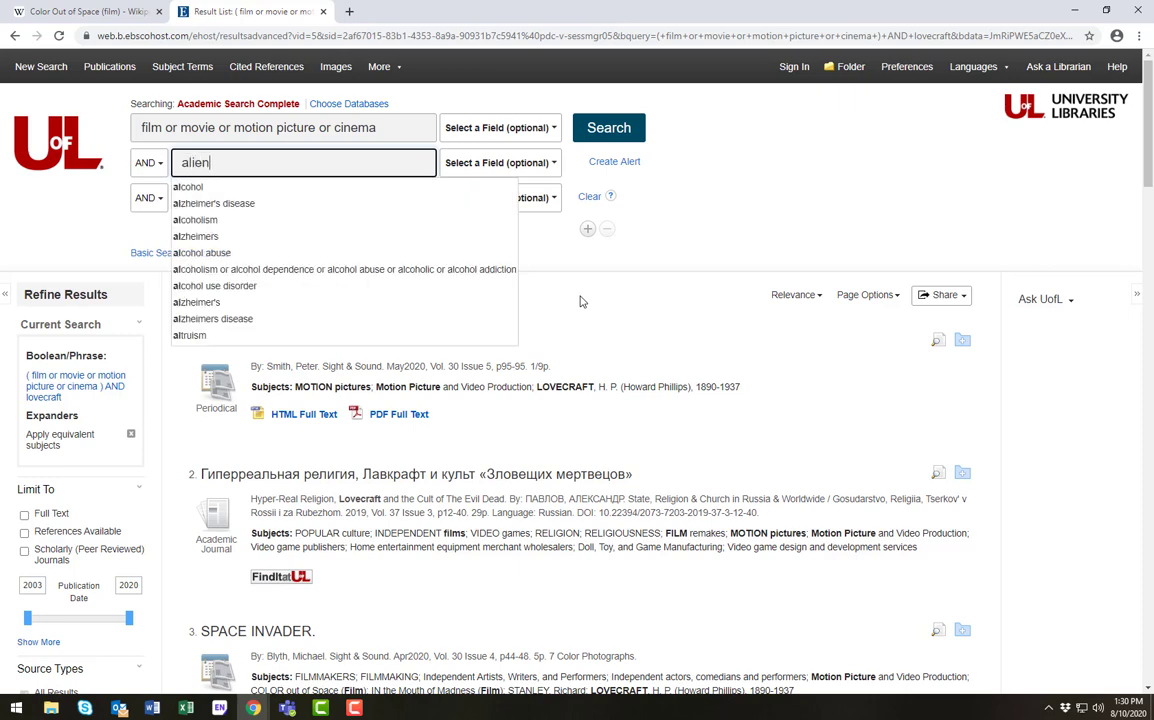
text(invasion)
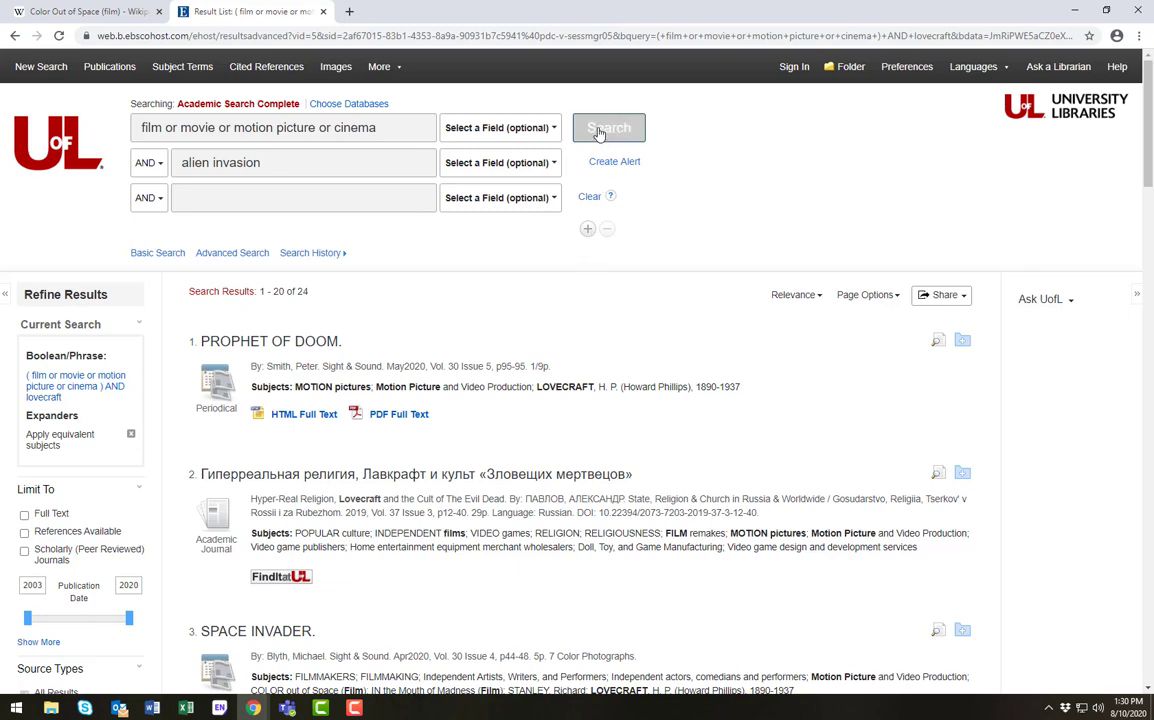
click(609, 127)
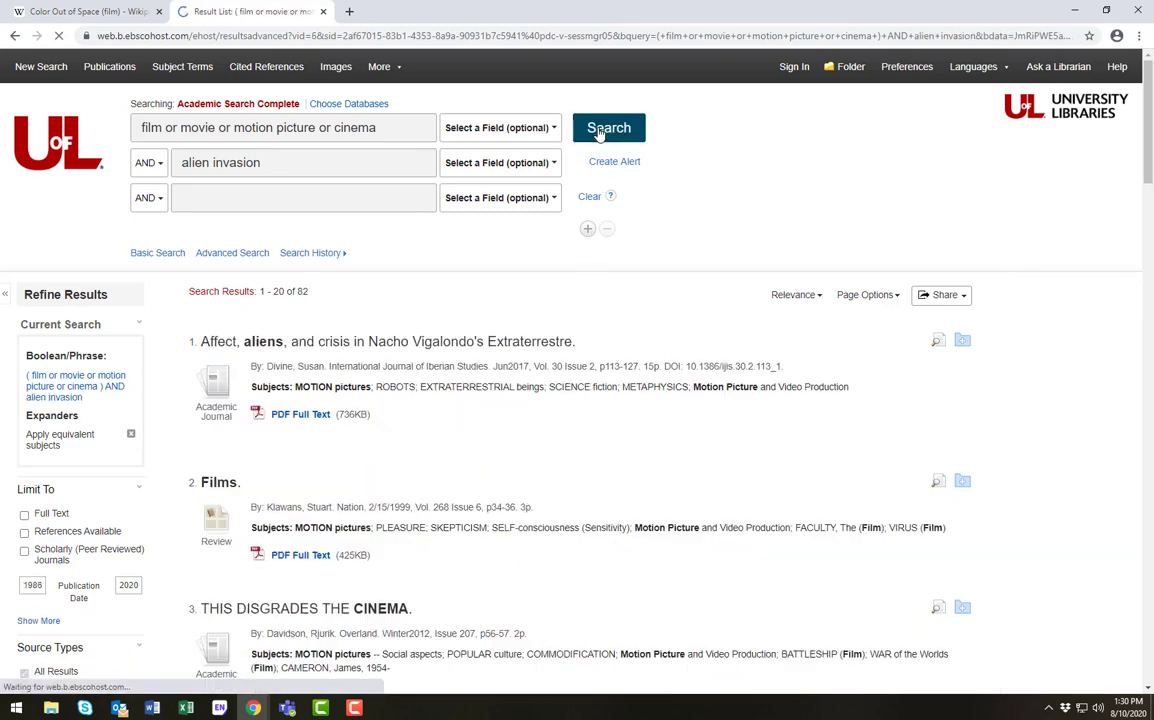
click(608, 127)
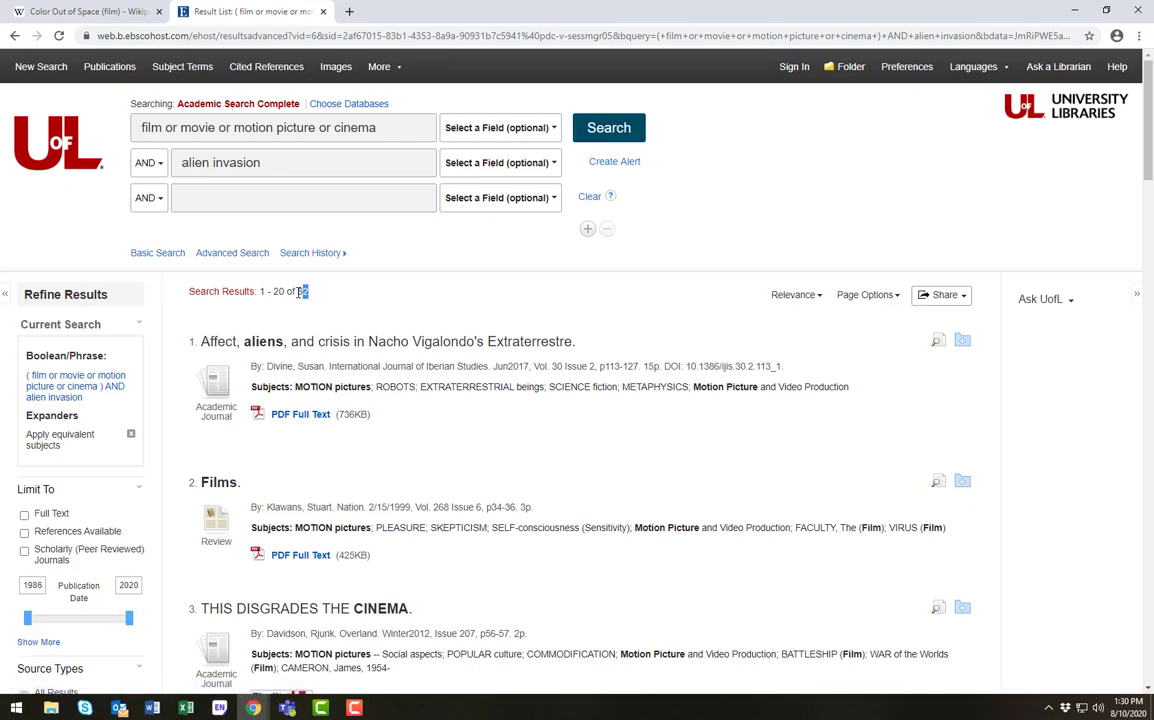
scroll(down, 3)
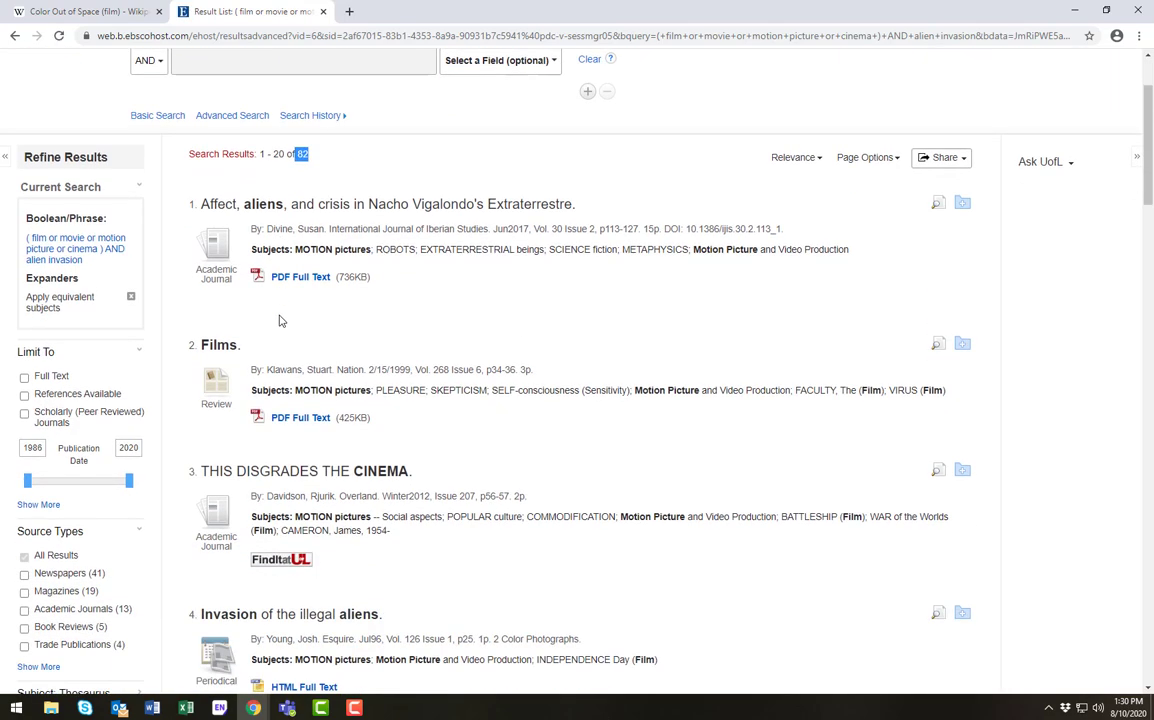
scroll(down, 3)
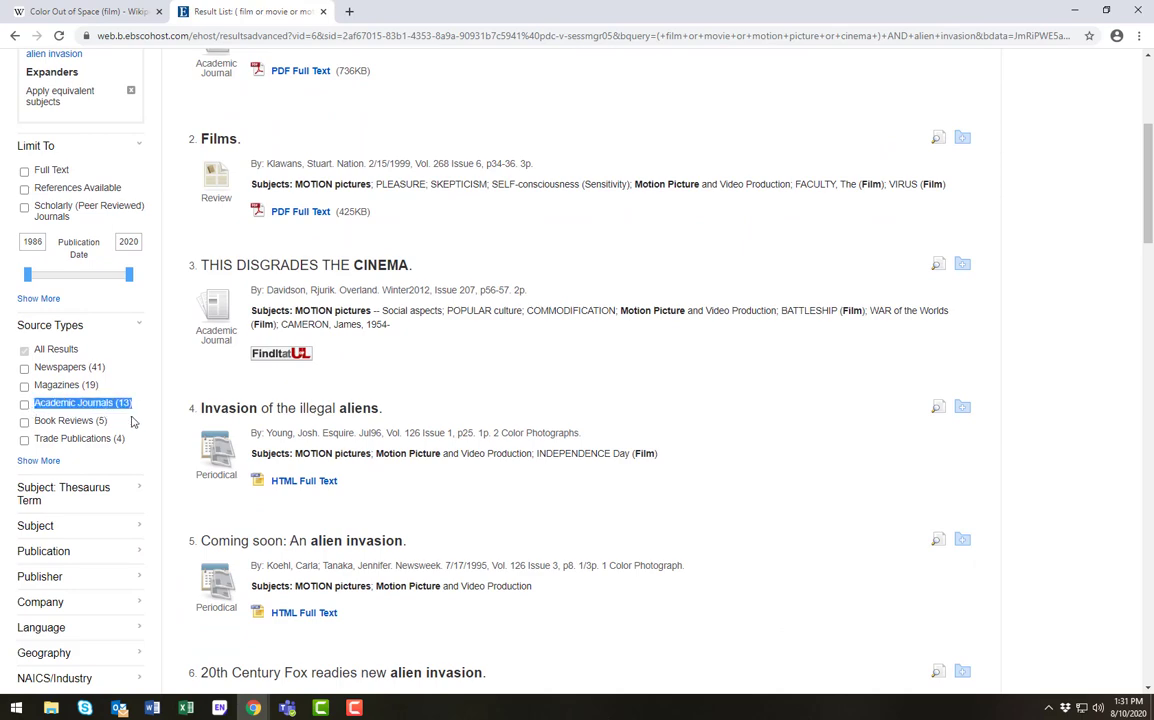
mouse_move(160, 433)
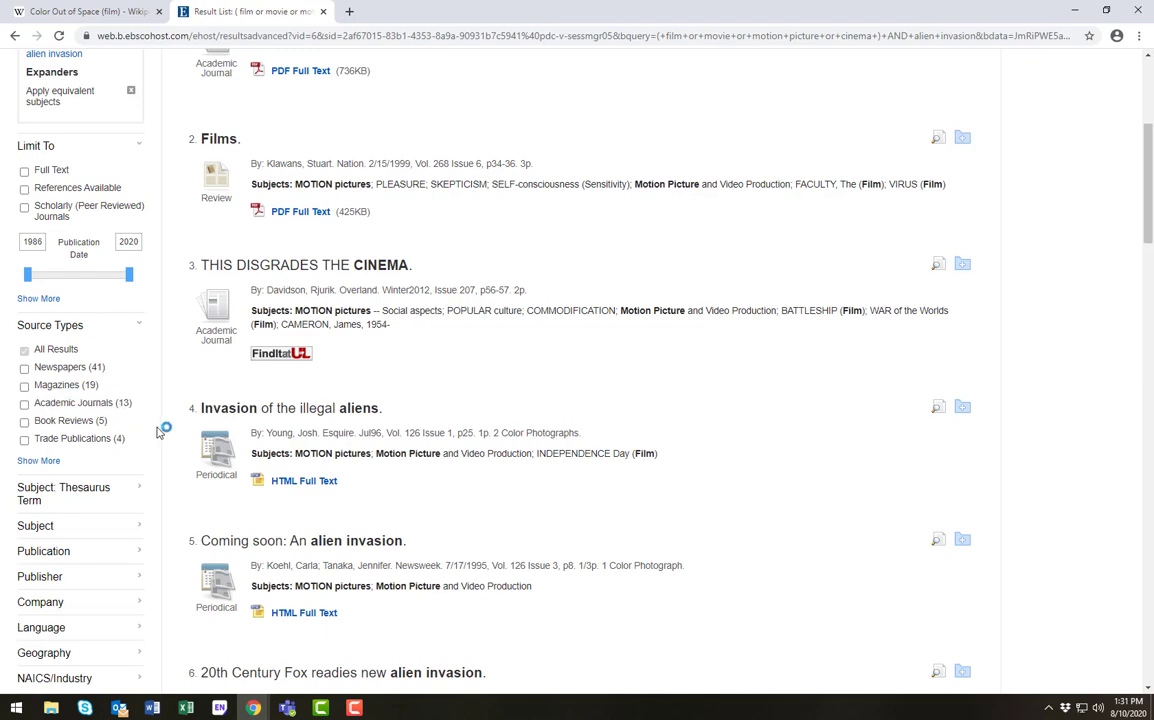
scroll(down, 3)
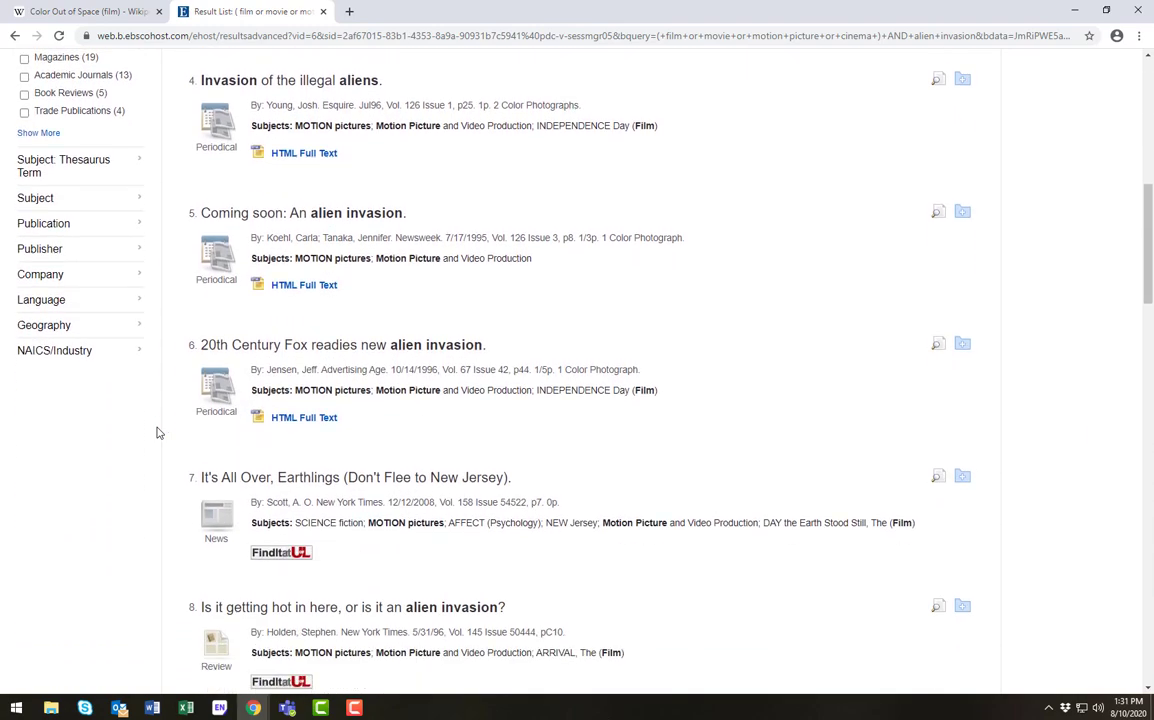
scroll(down, 3)
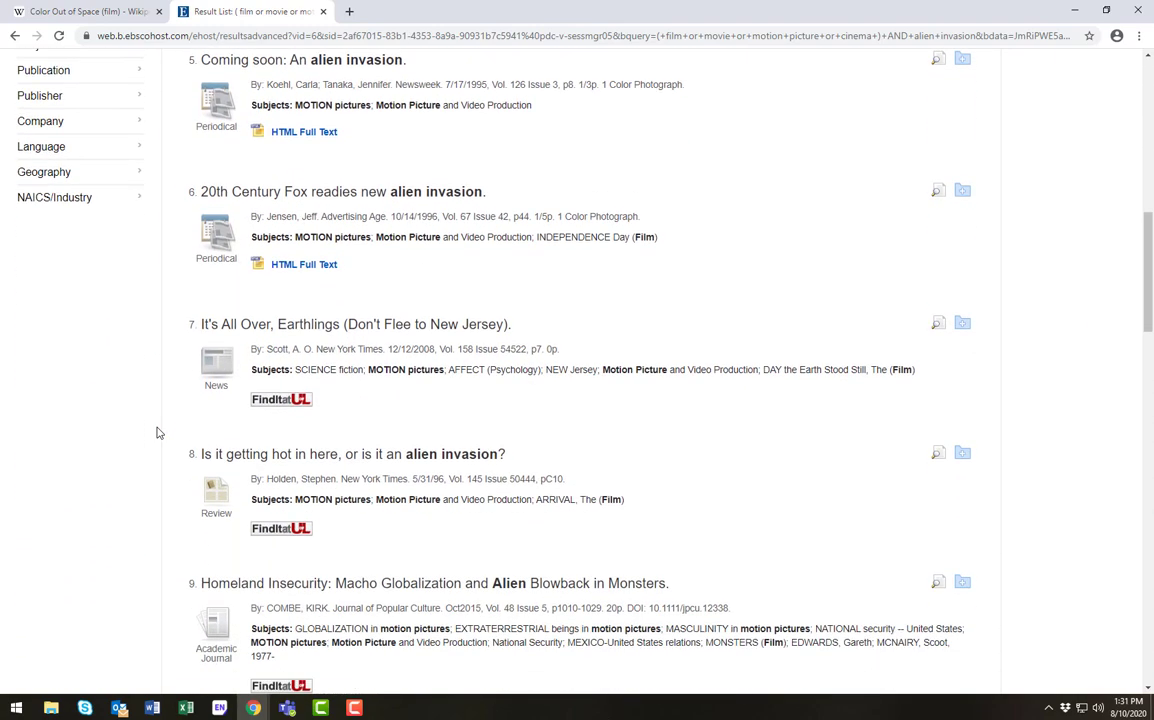
scroll(down, 3)
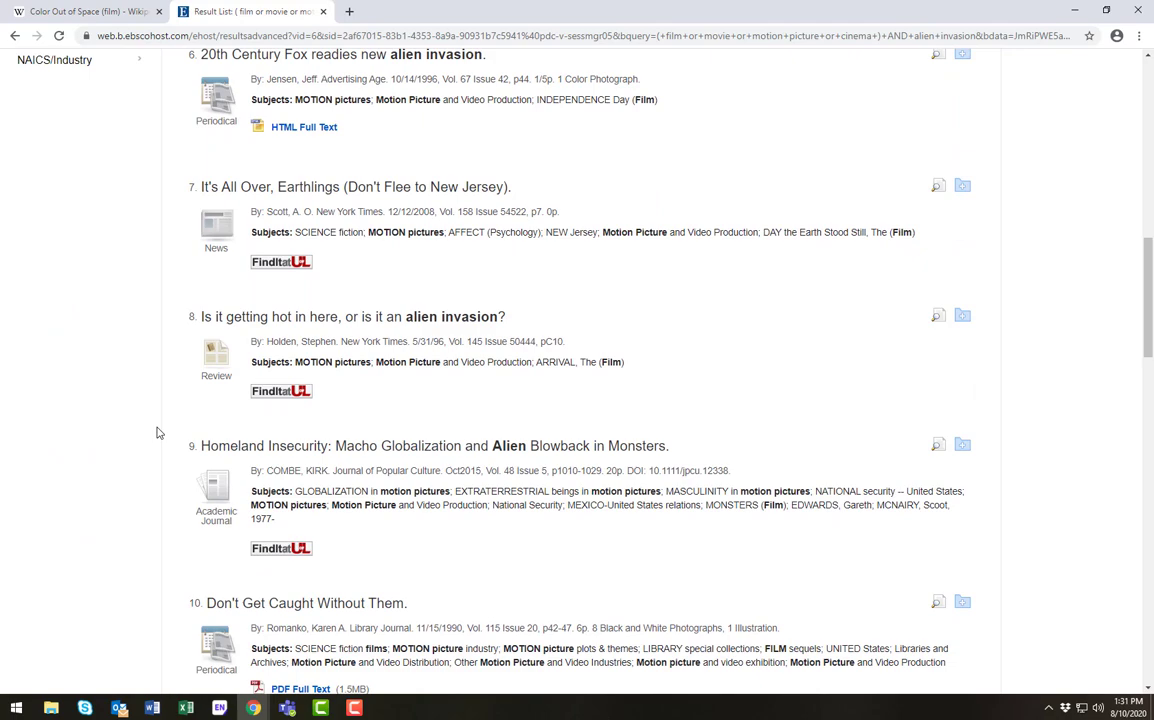
scroll(up, 3)
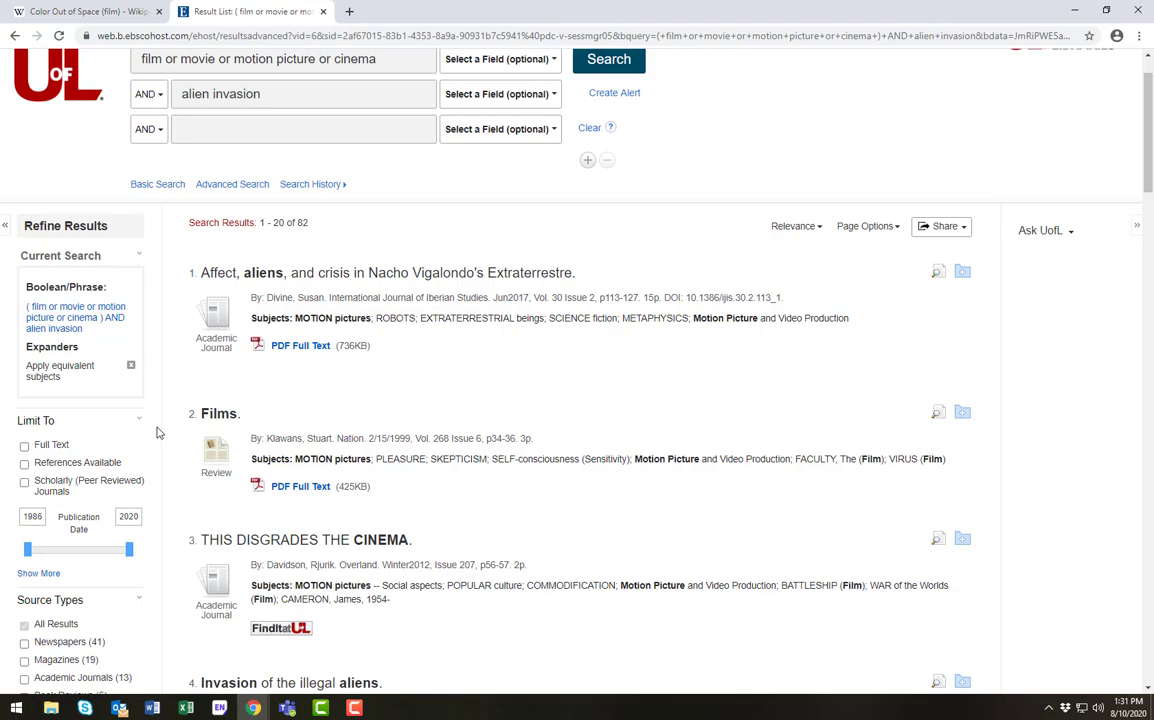
scroll(down, 3)
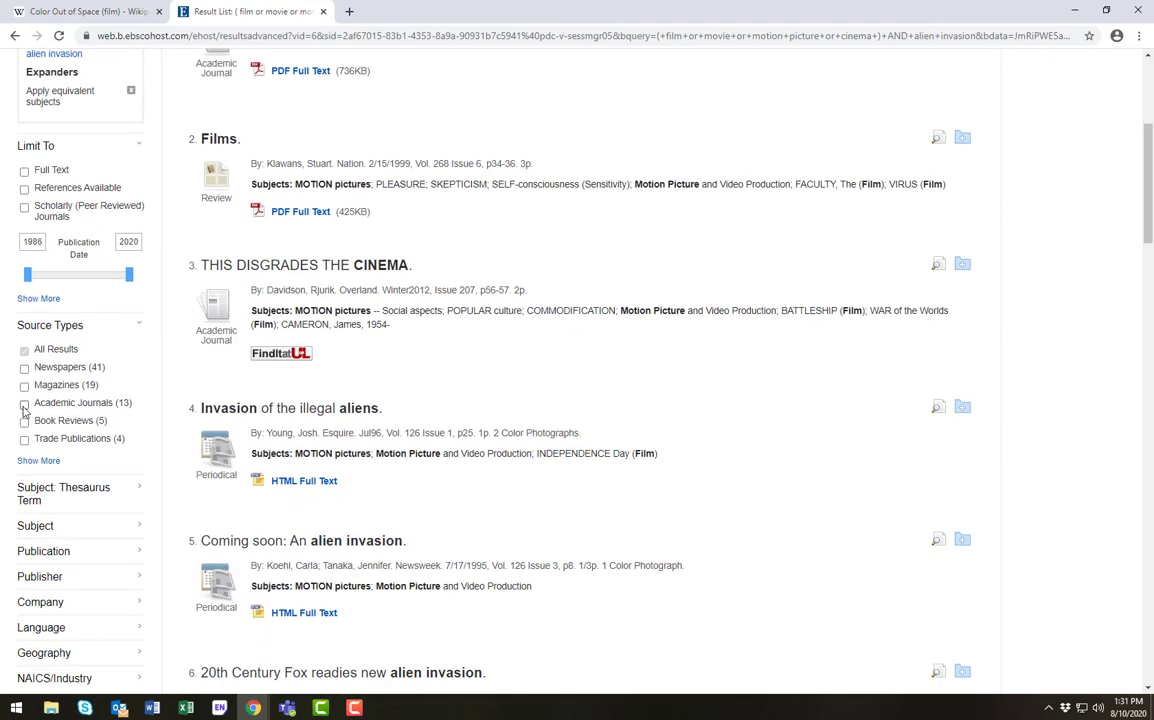
Tick Academic Journals (13) under Source Types and scroll through the narrowed records
click(24, 402)
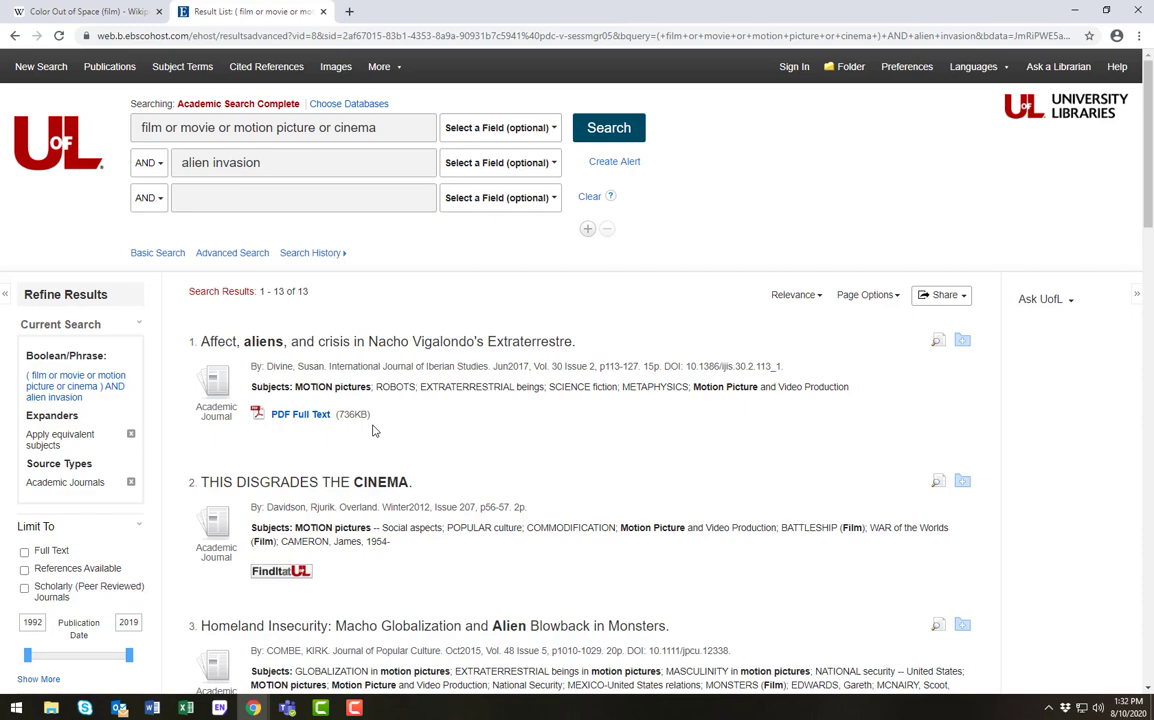
scroll(down, 3)
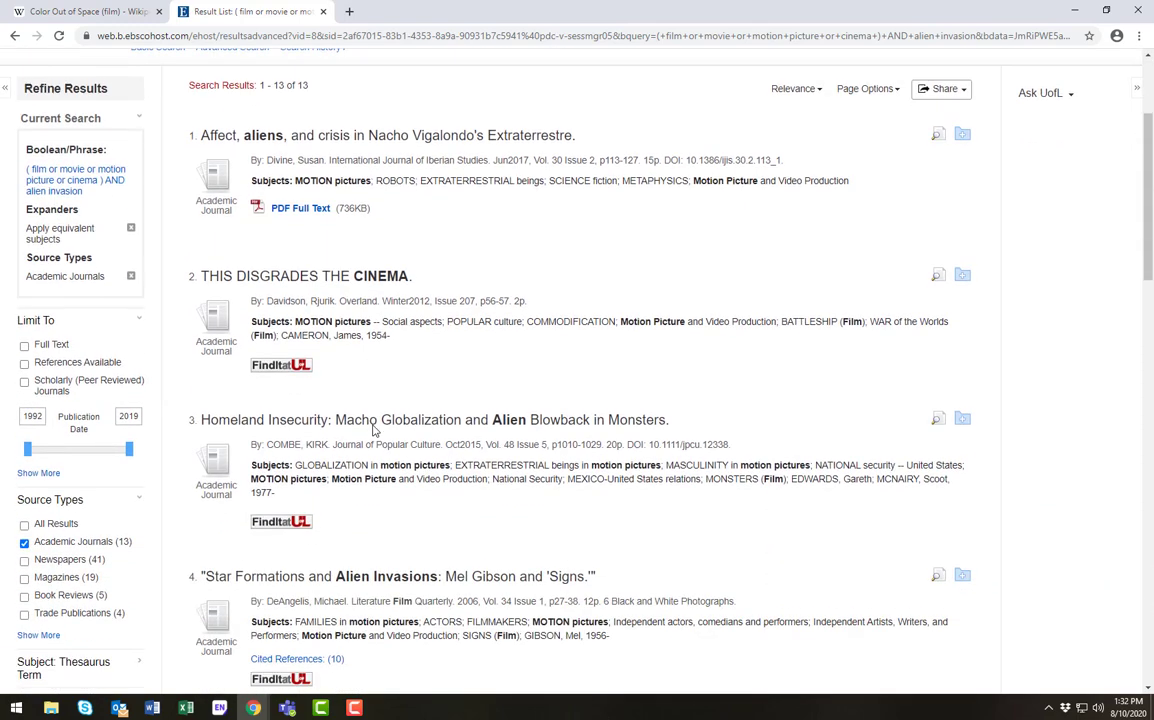
scroll(down, 3)
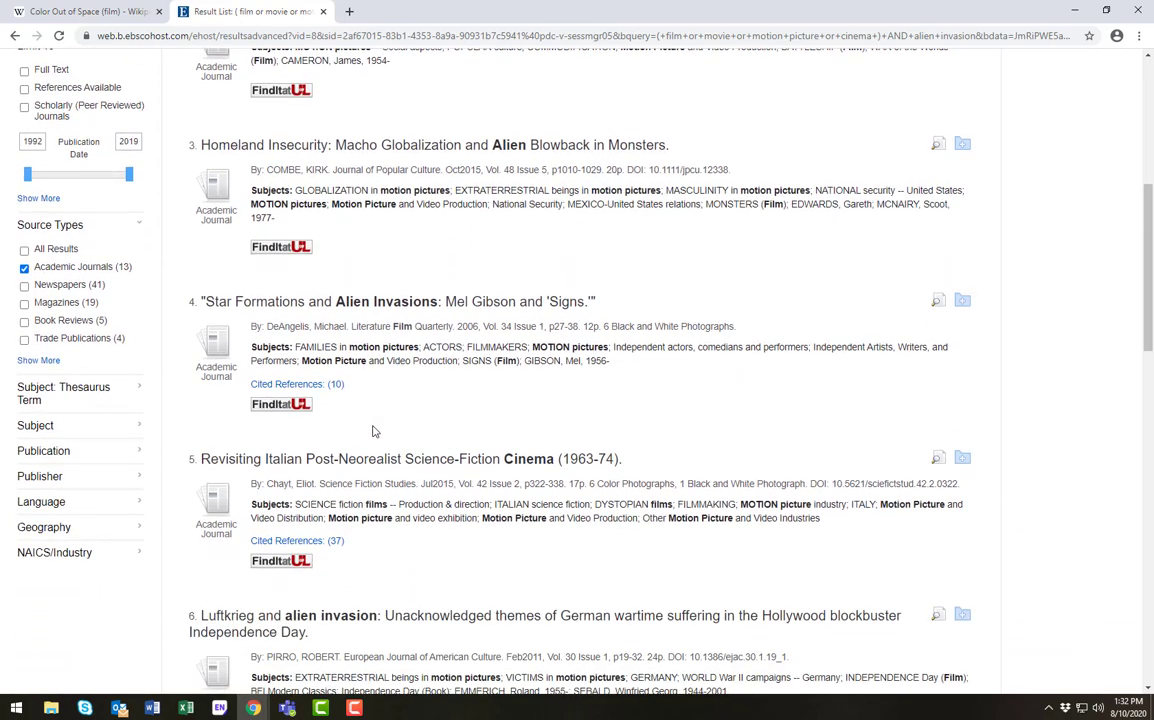
scroll(up, 3)
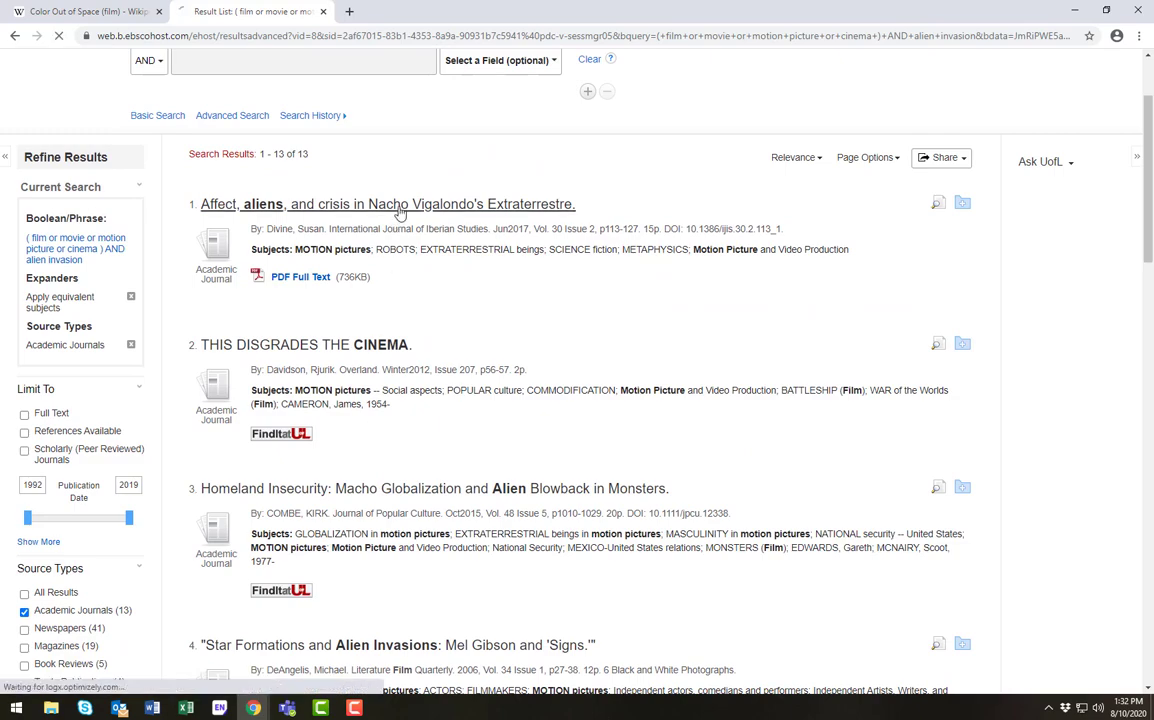
click(387, 204)
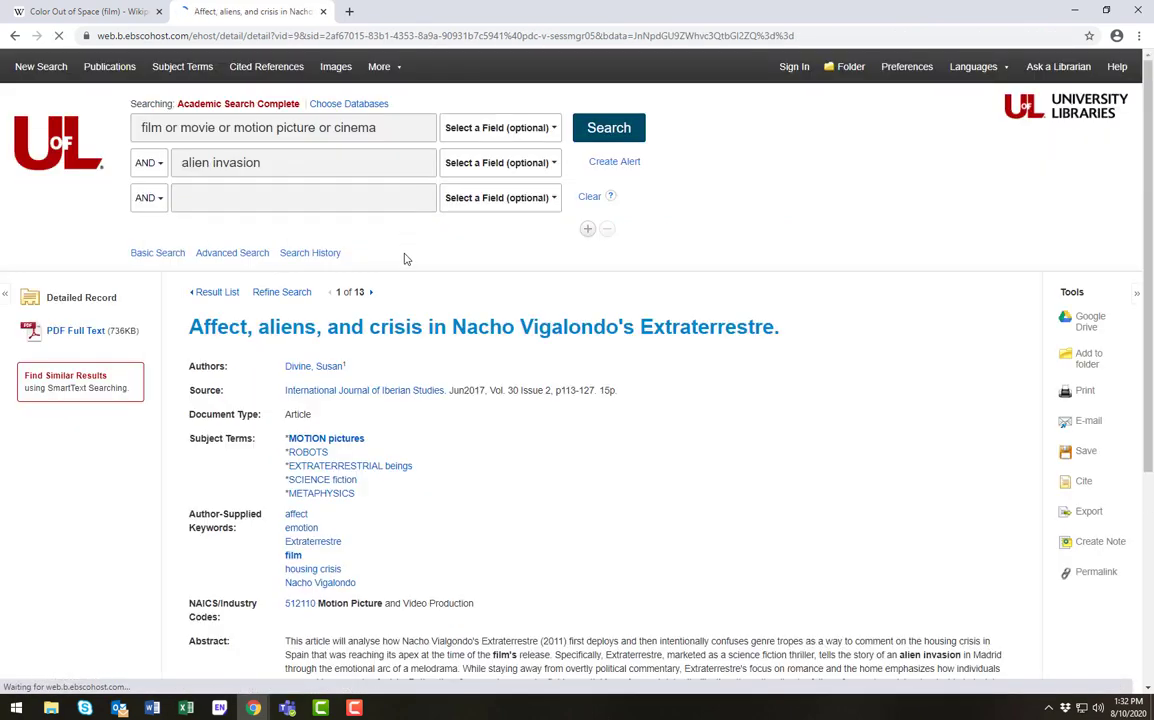
scroll(down, 3)
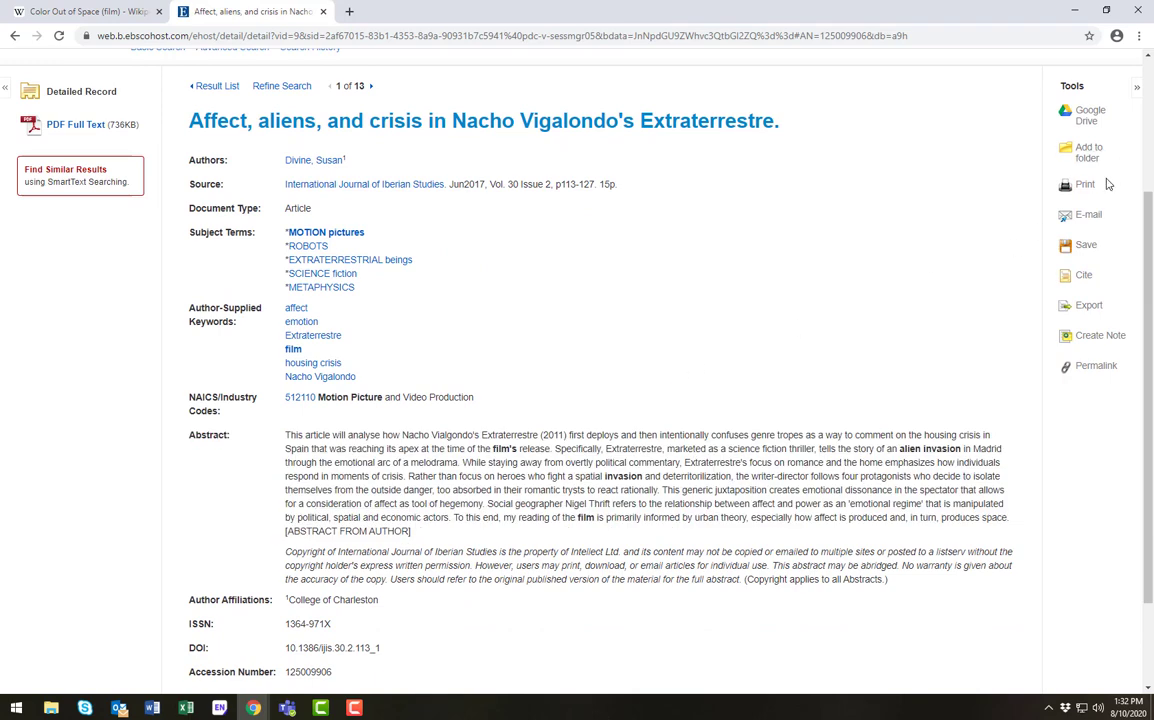
key(ctrl+a)
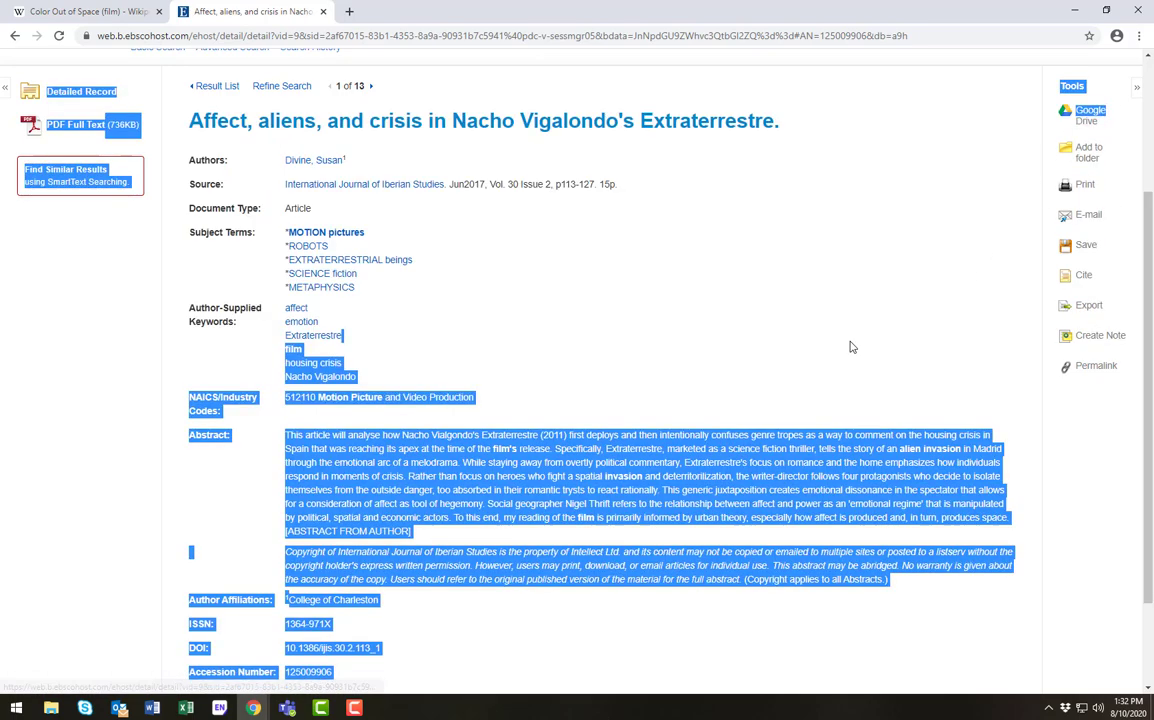
scroll(up, 3)
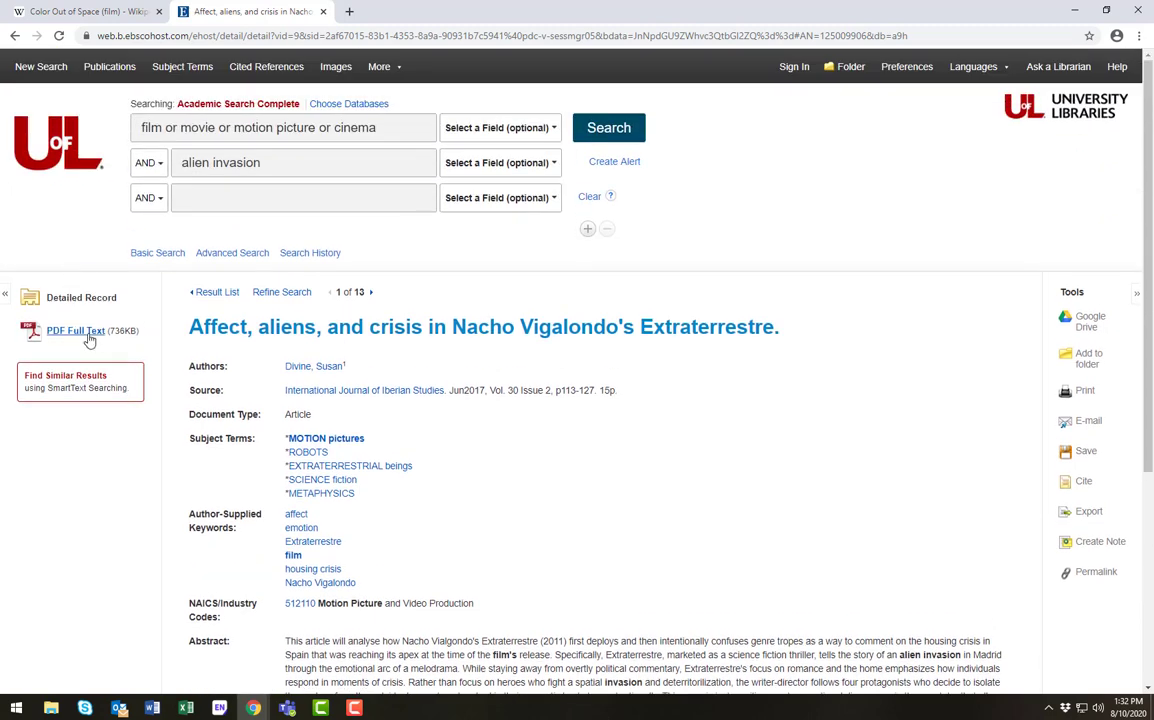
mouse_move(76, 330)
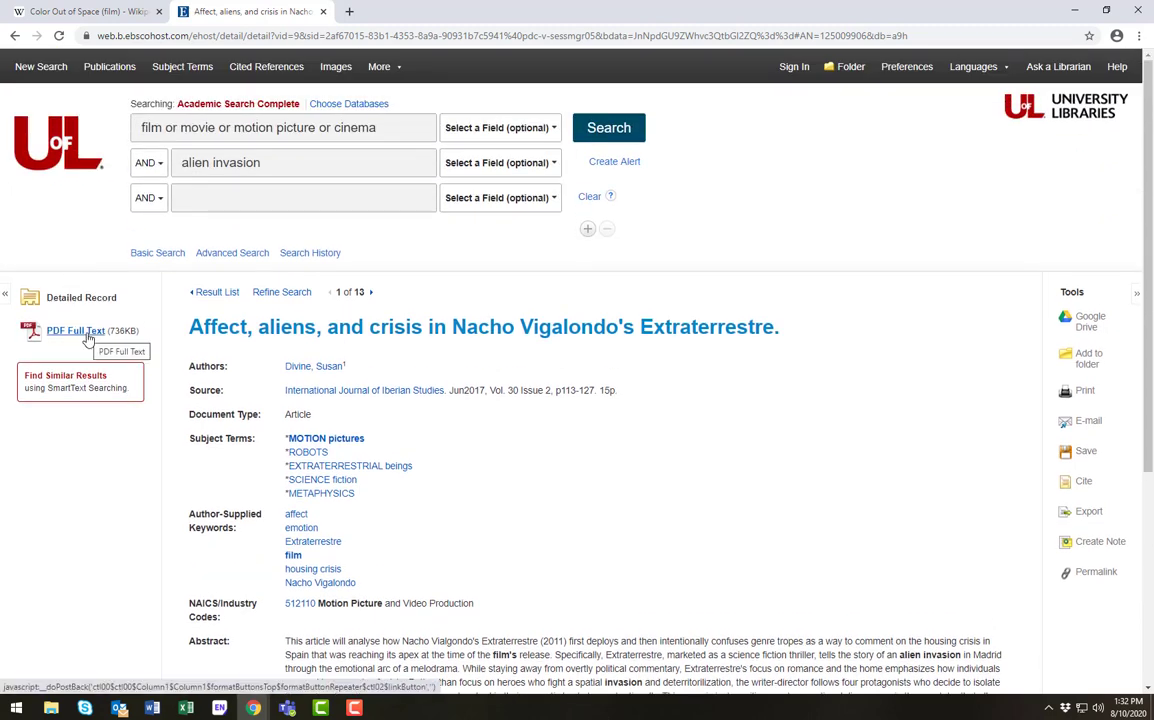
click(76, 330)
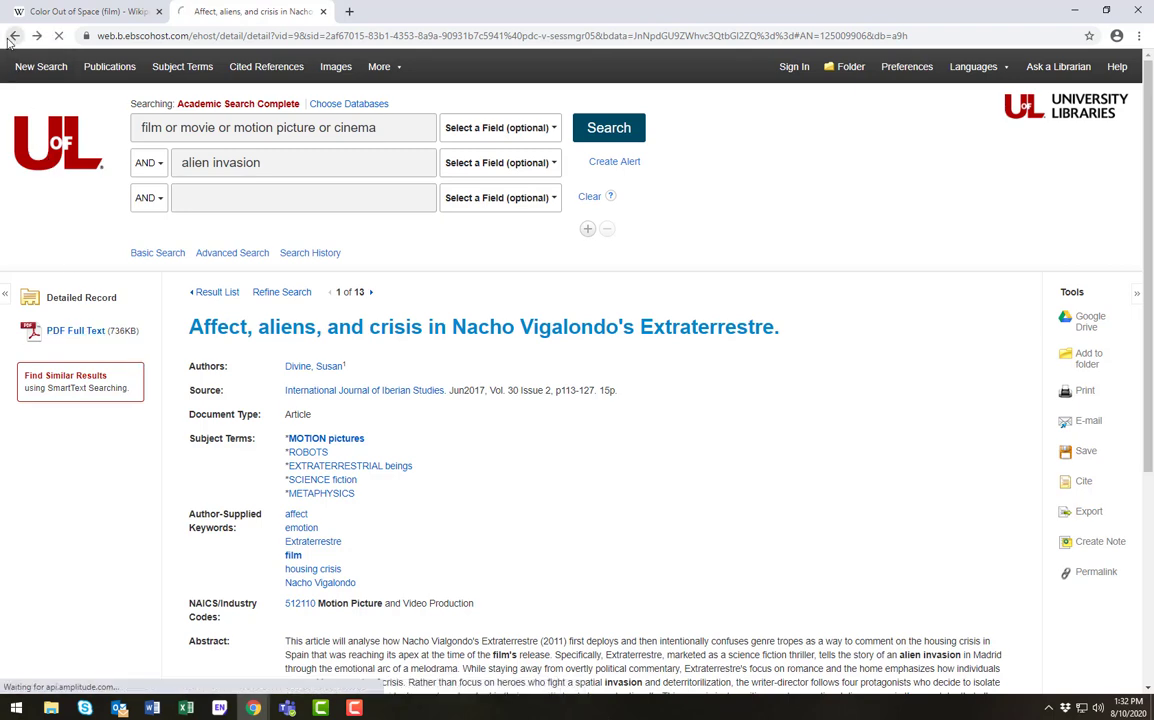
click(14, 36)
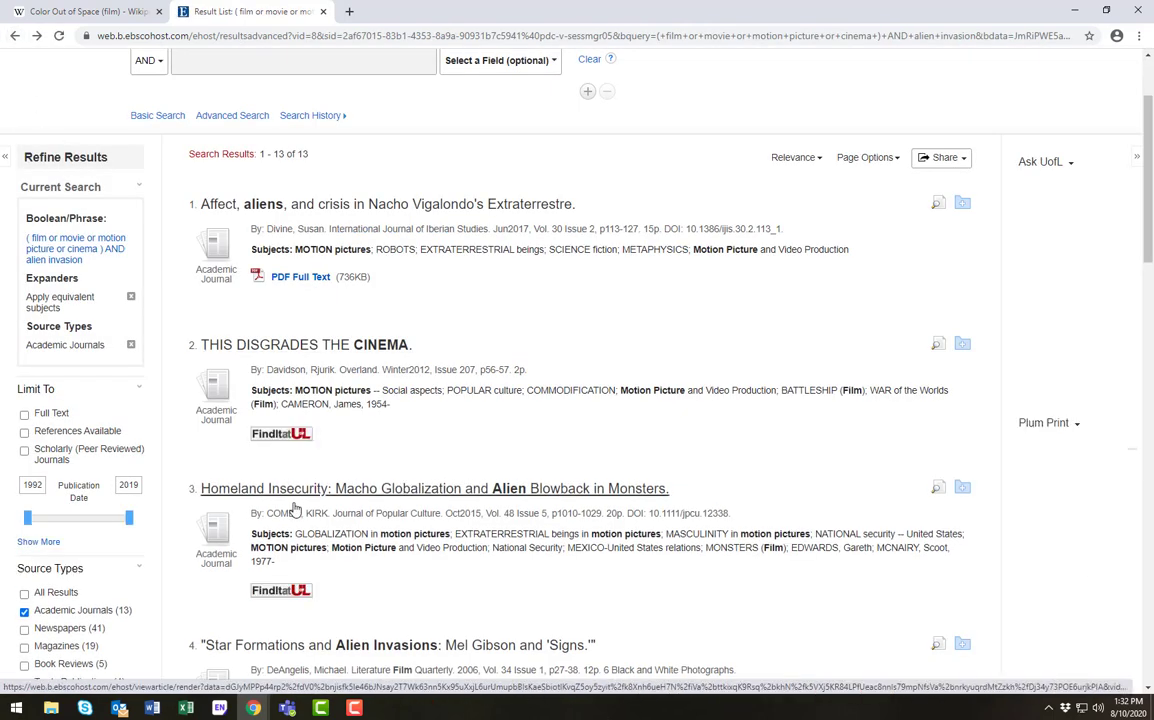
Open result 3, 'Homeland Insecurity: Macho Globalization and Alien Blowback in Monsters', from the results list
click(433, 488)
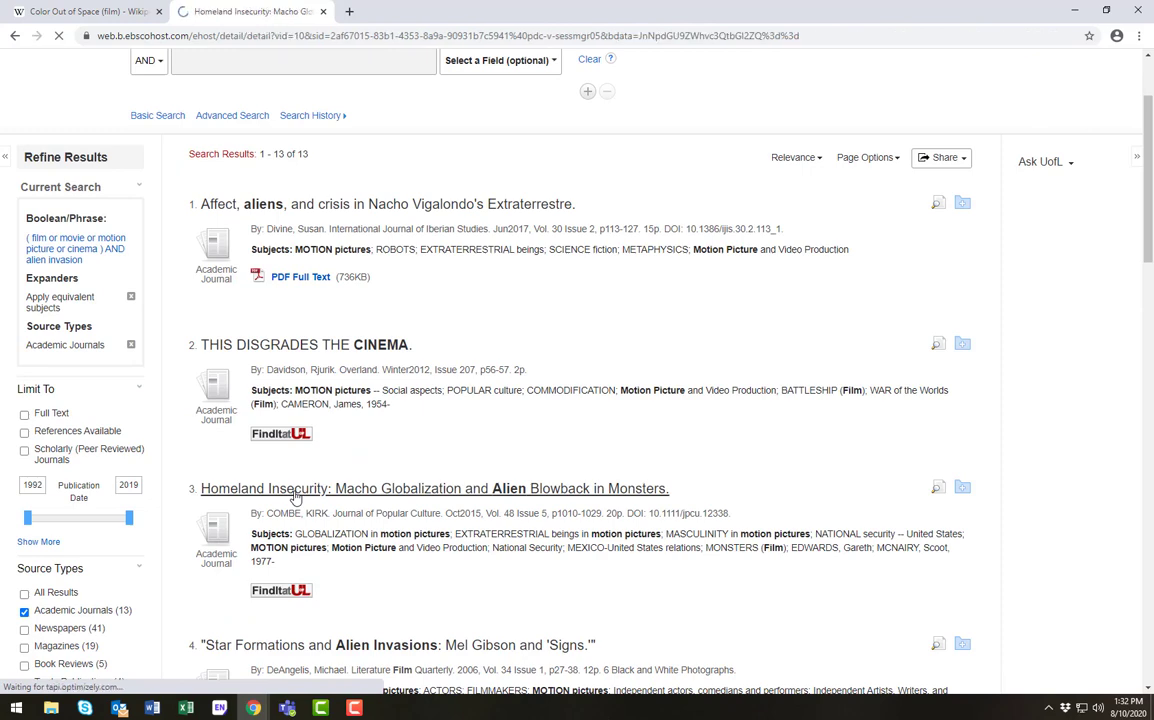
click(434, 488)
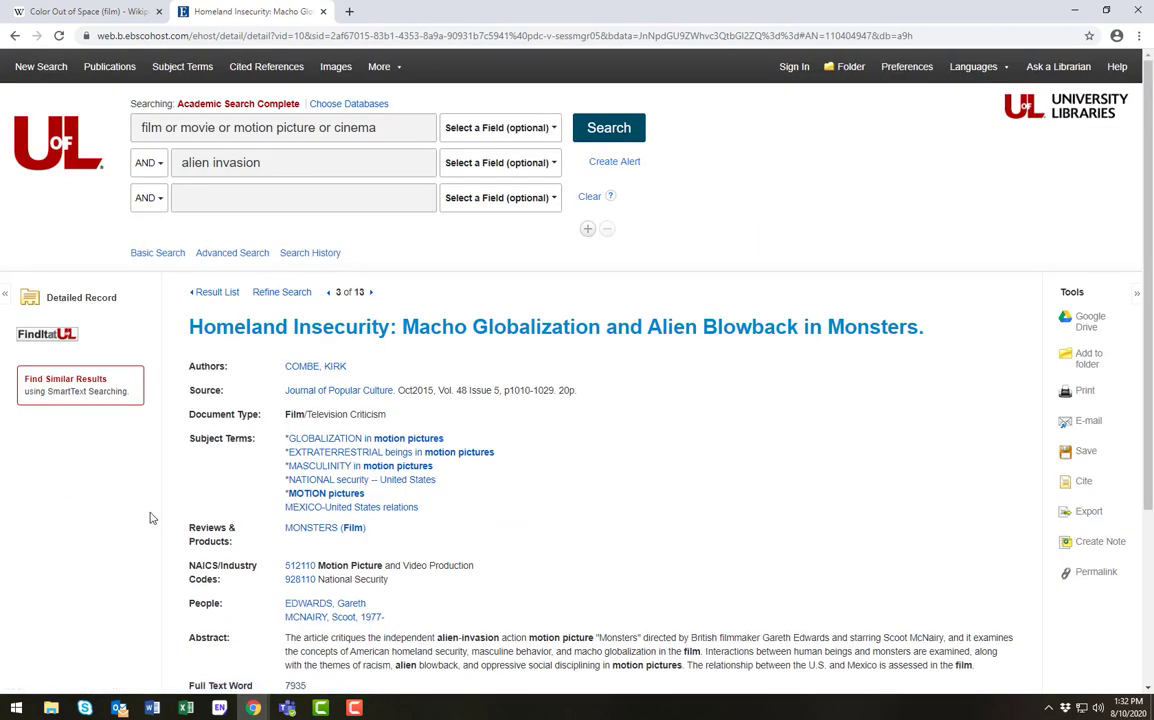
mouse_move(47, 334)
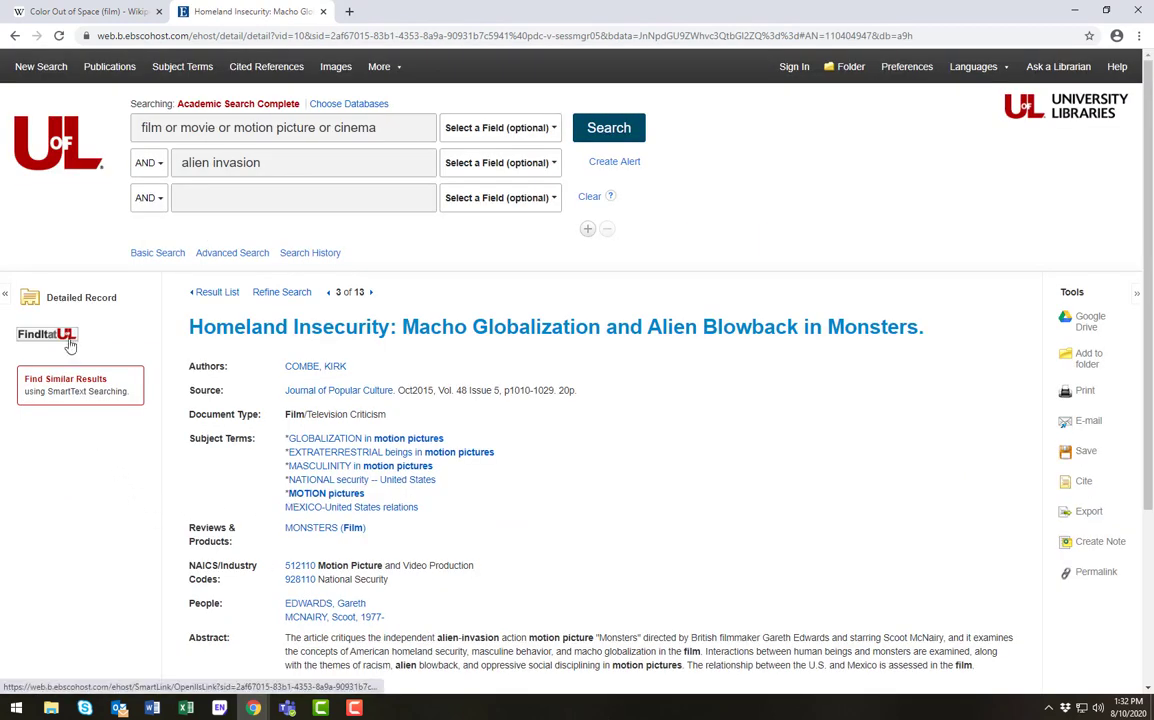
mouse_move(46, 335)
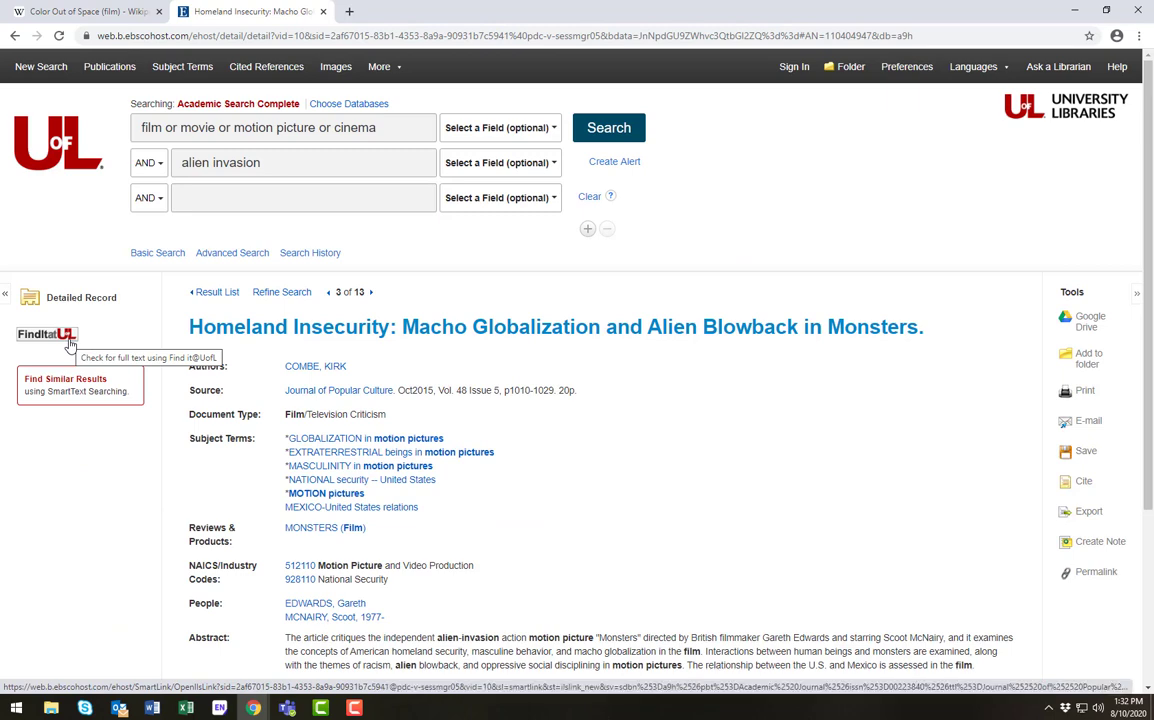
Check Find It @ UofL availability and open the Wiley full text in a new tab
click(46, 334)
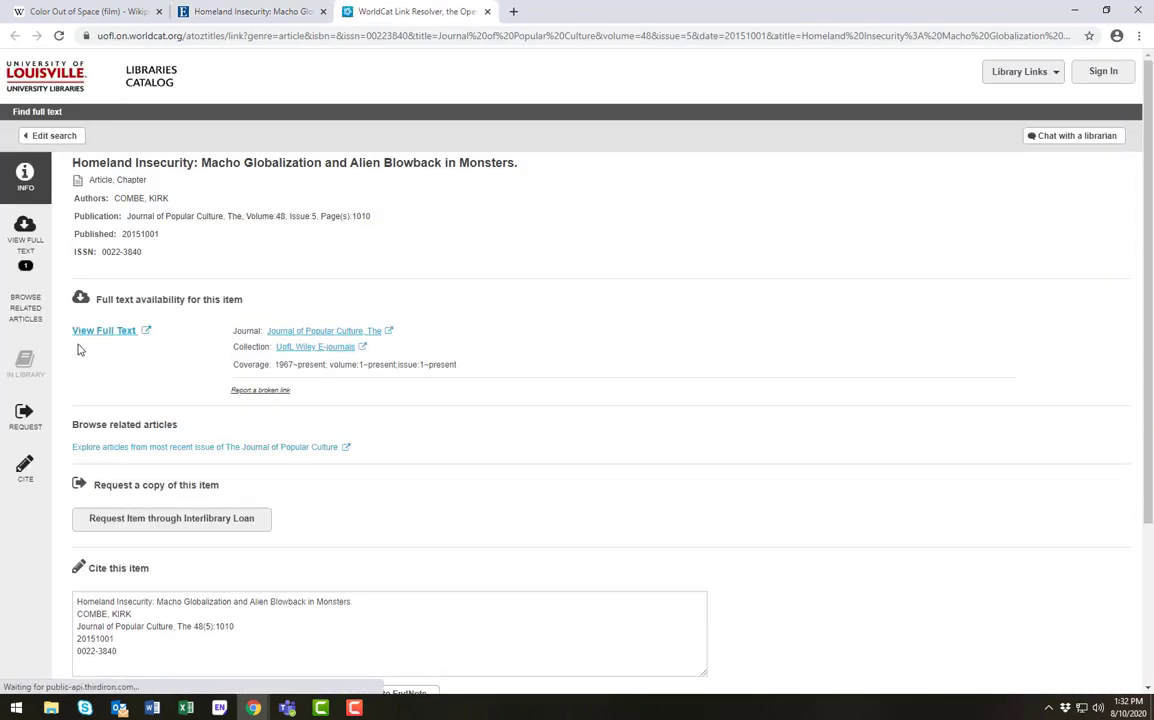
click(104, 330)
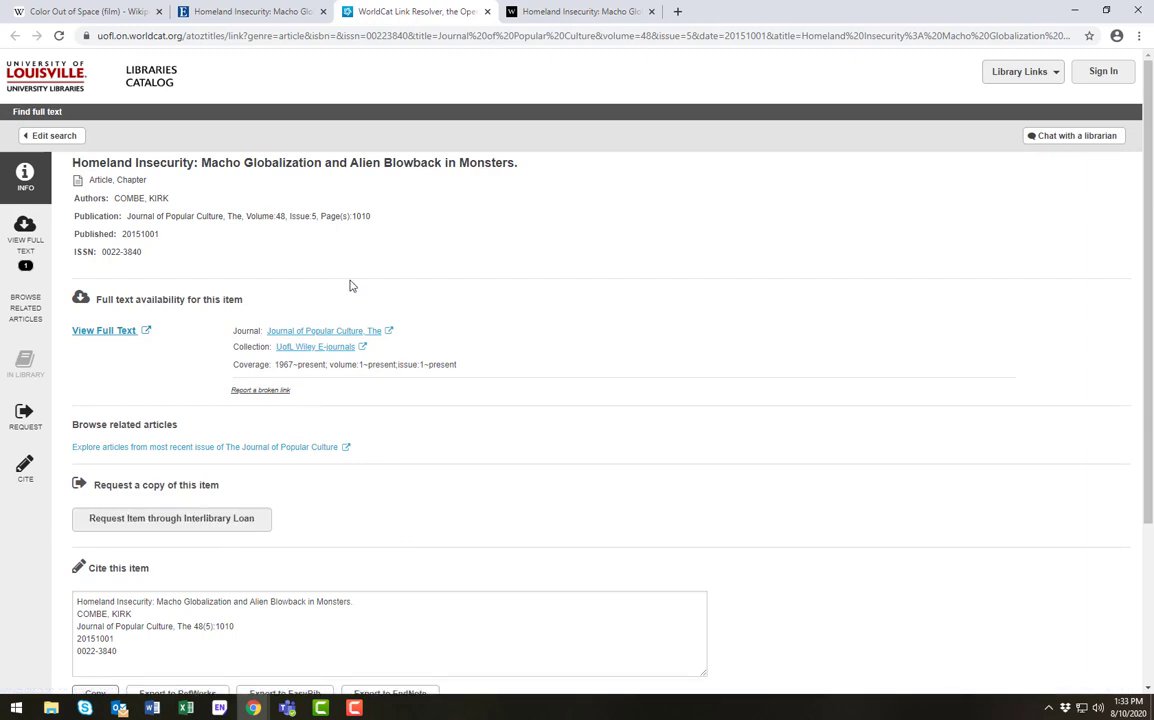
mouse_move(235, 36)
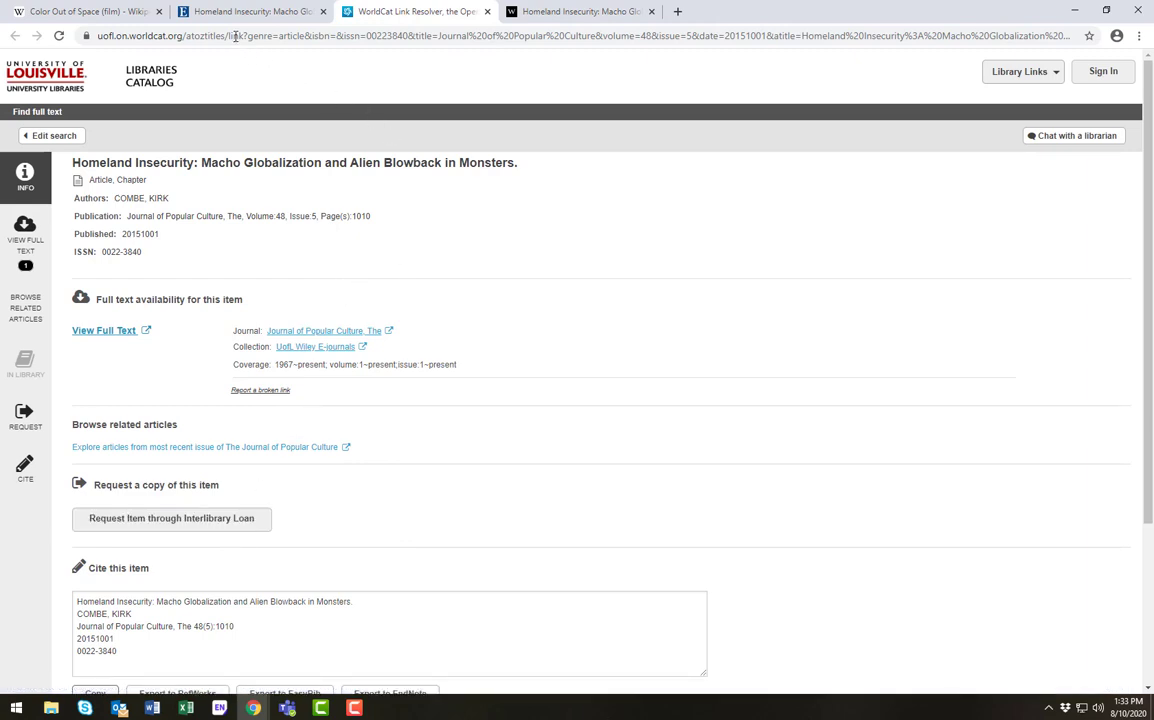
Go back to the EBSCOhost record, then open library.louisville.edu's Ask a Librarian page in a new tab
click(104, 330)
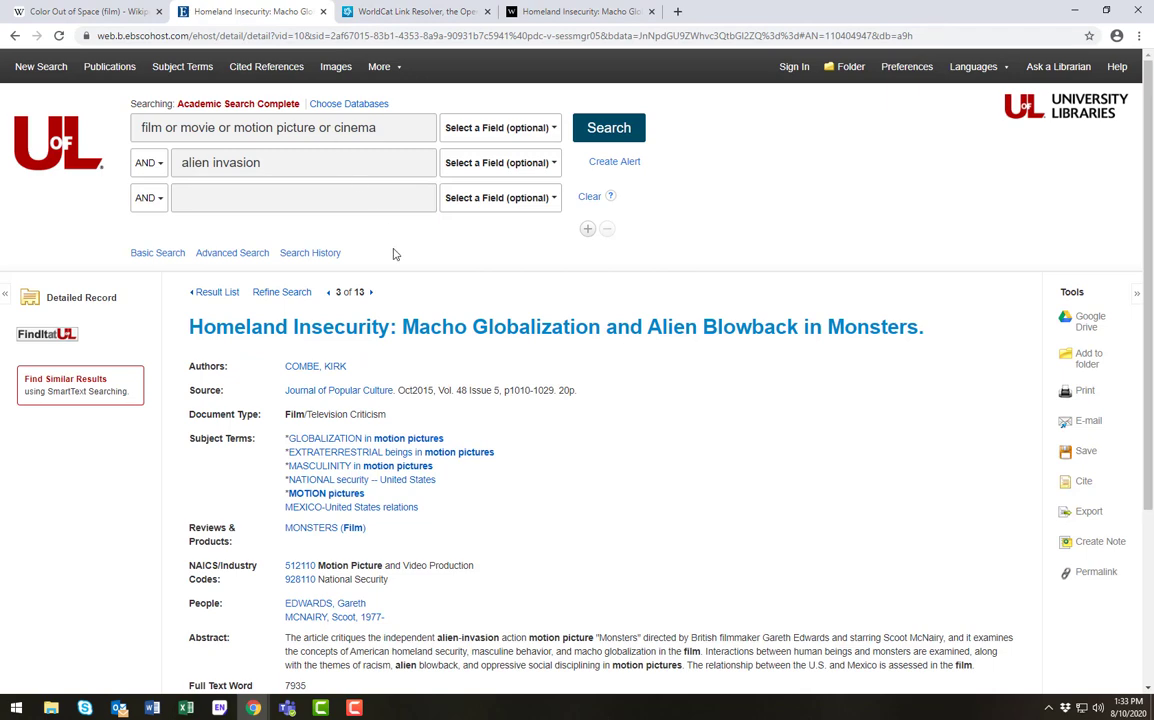
mouse_move(678, 11)
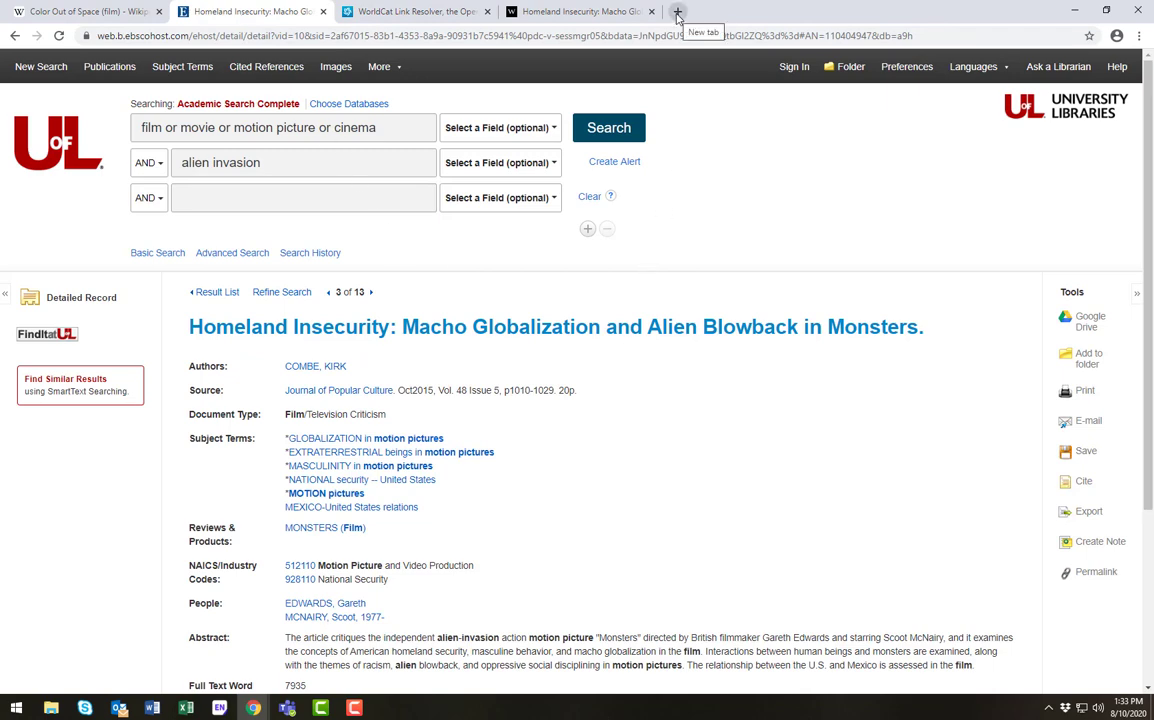
click(677, 11)
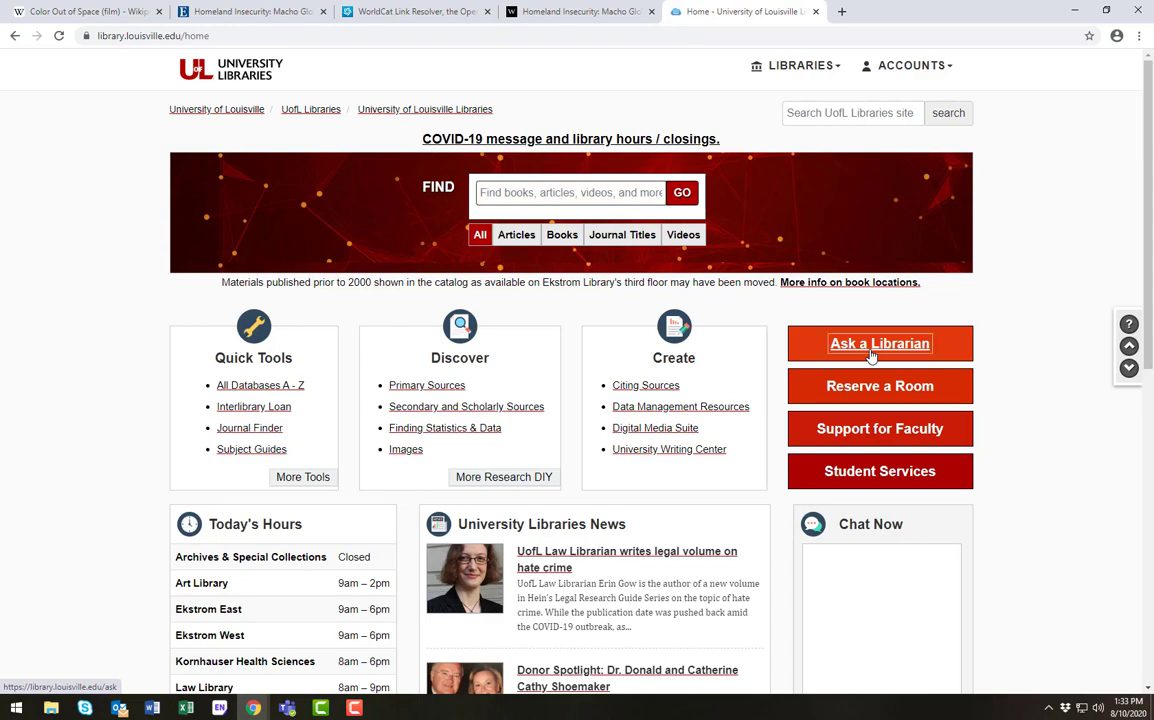
click(879, 343)
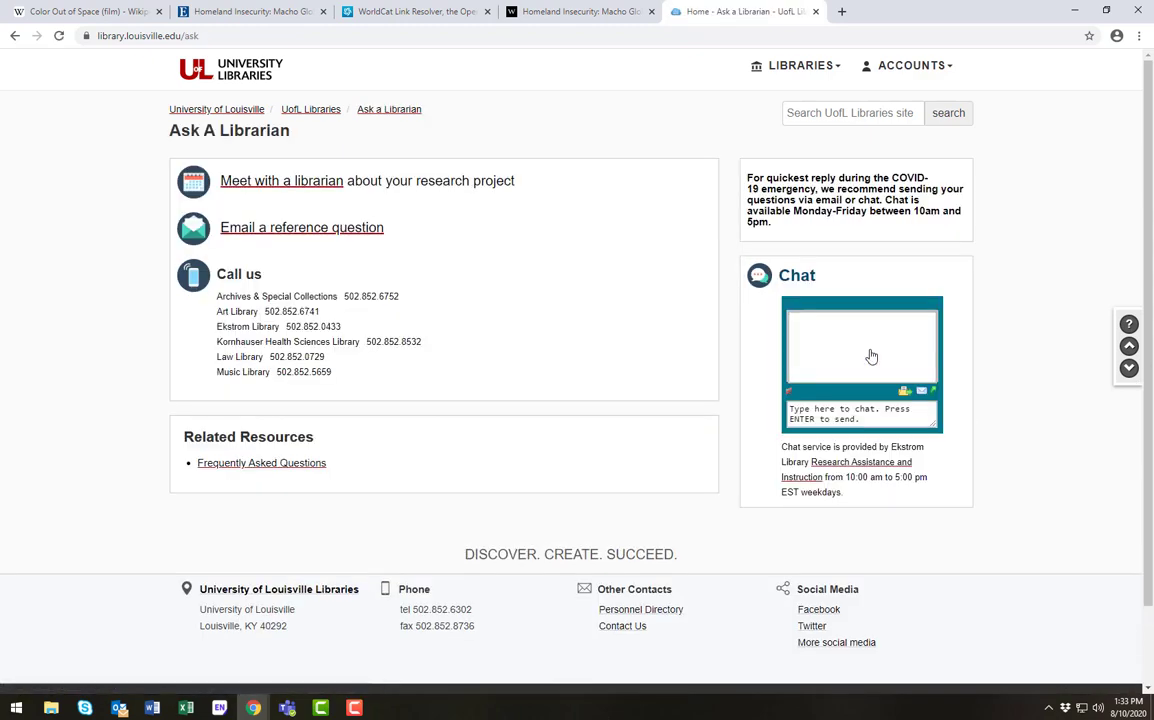
mouse_move(538, 334)
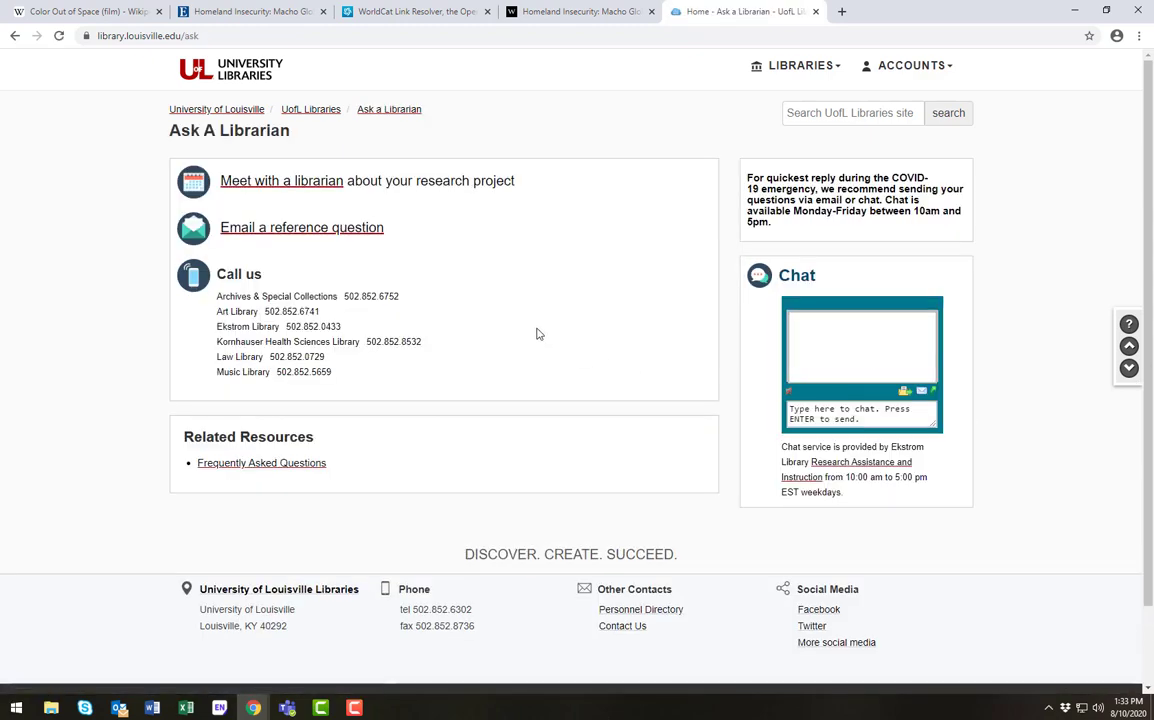